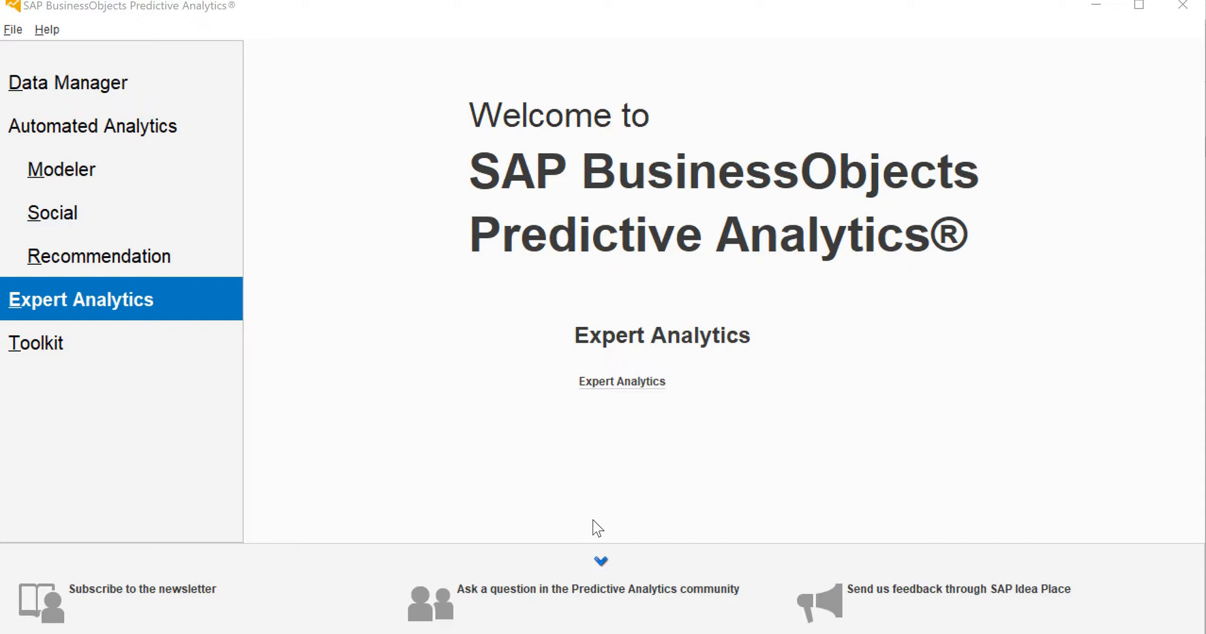
mouse_move(535, 512)
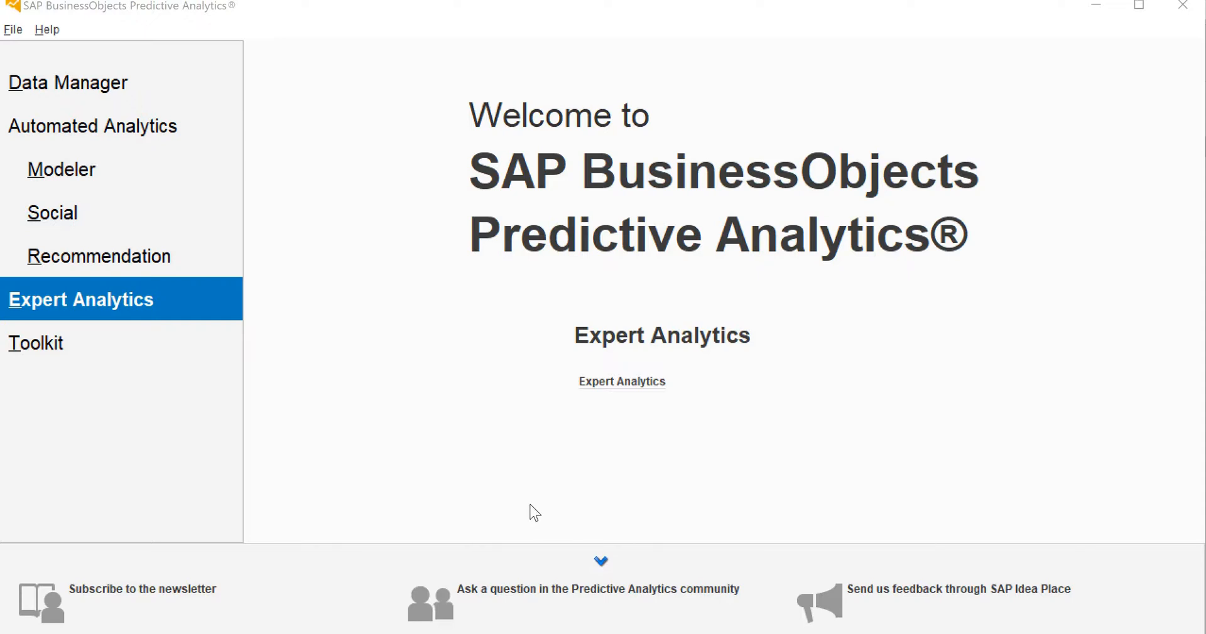
mouse_move(61, 170)
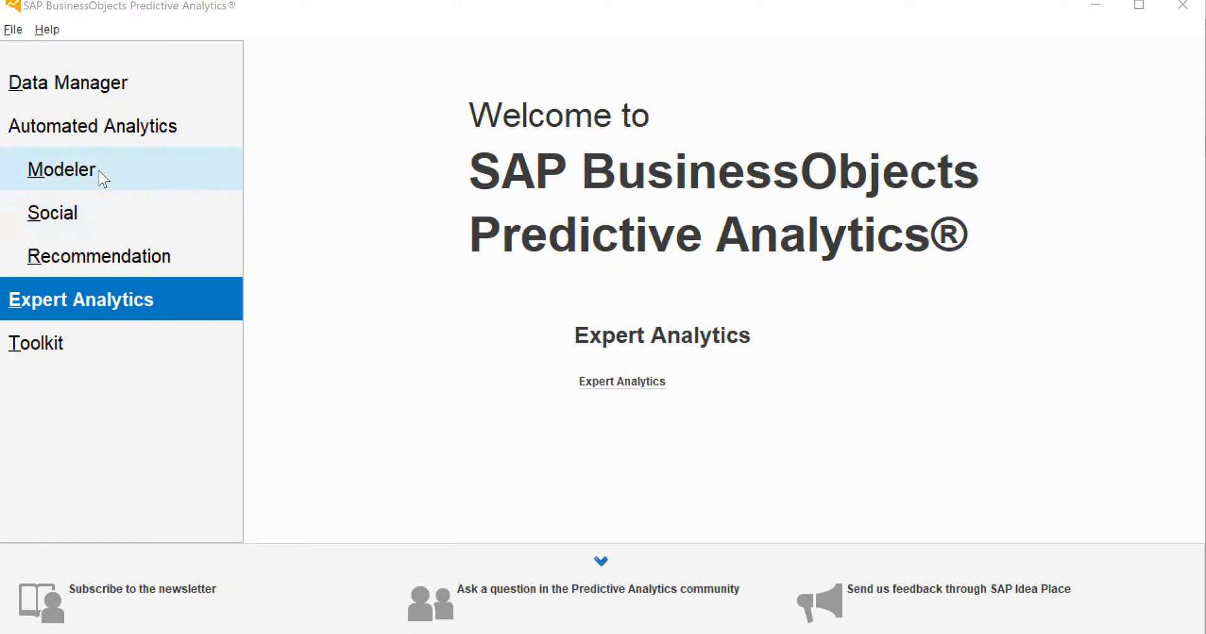
mouse_move(112, 138)
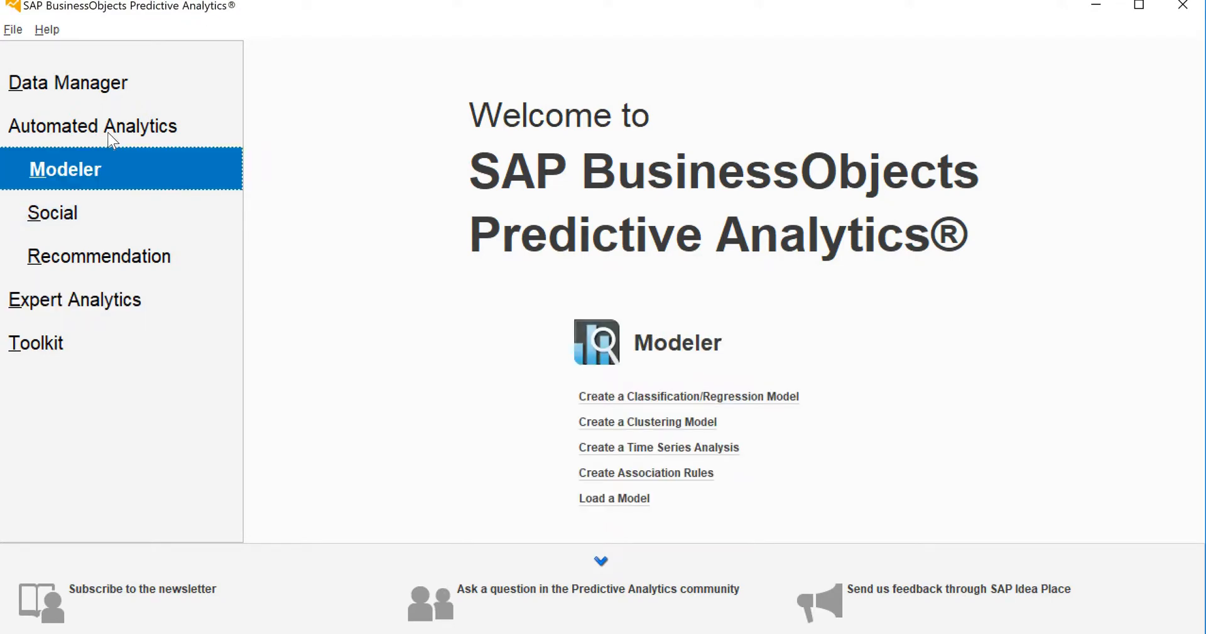
Step: Launch Expert Analytics from the welcome page and exit the trial license notice
click(74, 299)
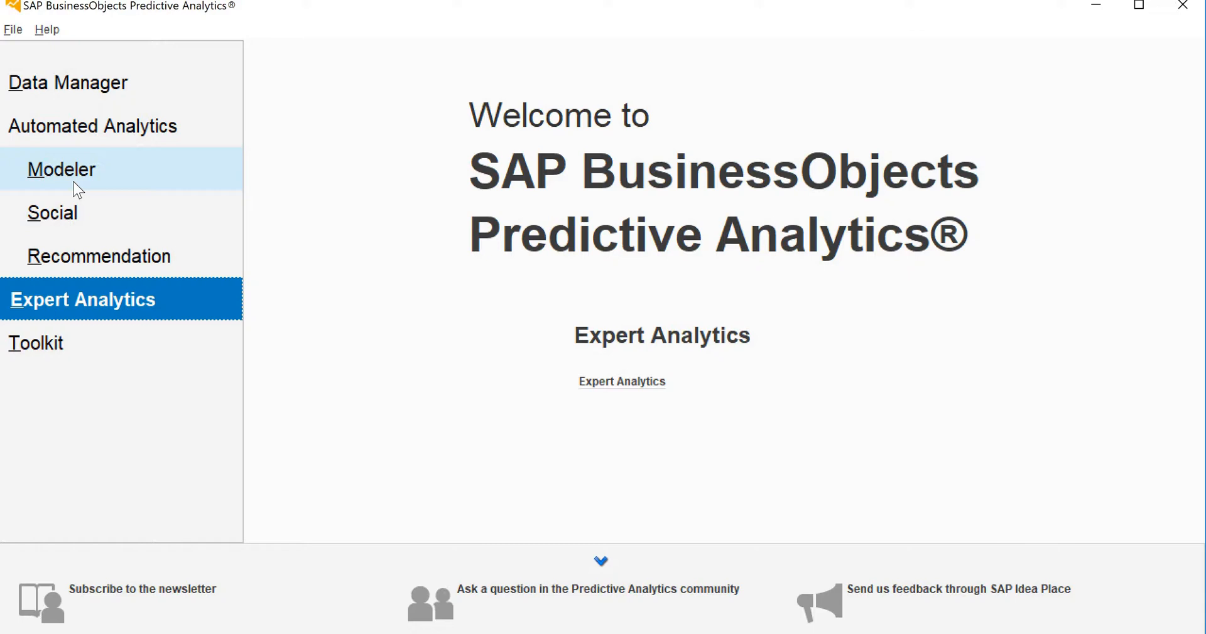
mouse_move(76, 183)
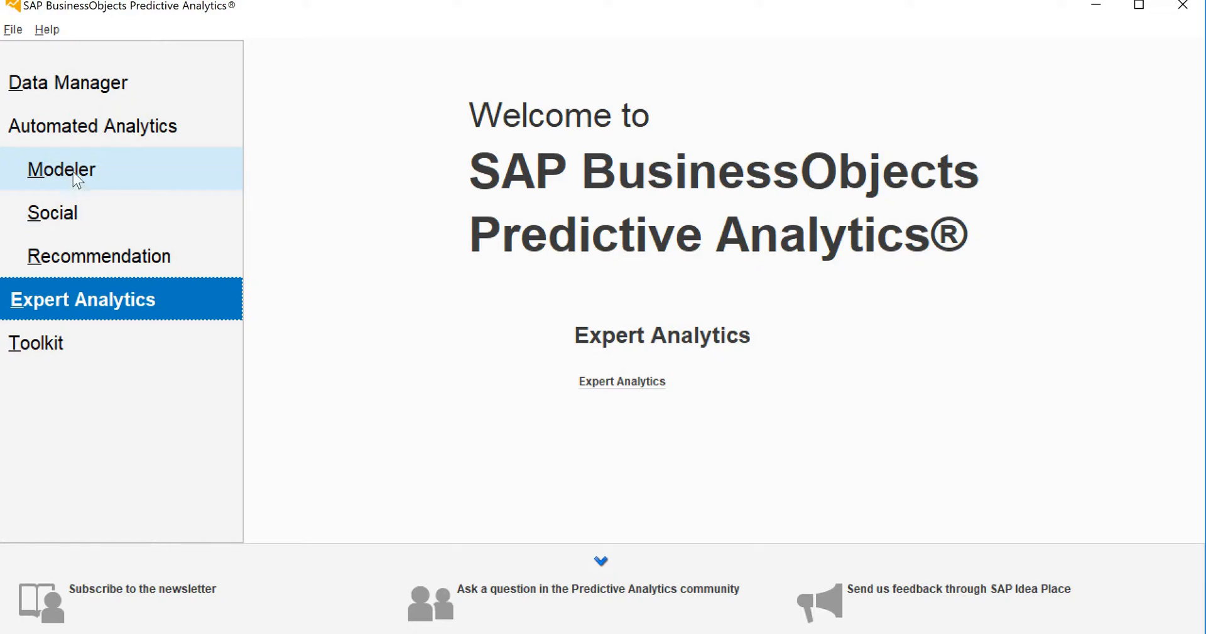
click(62, 170)
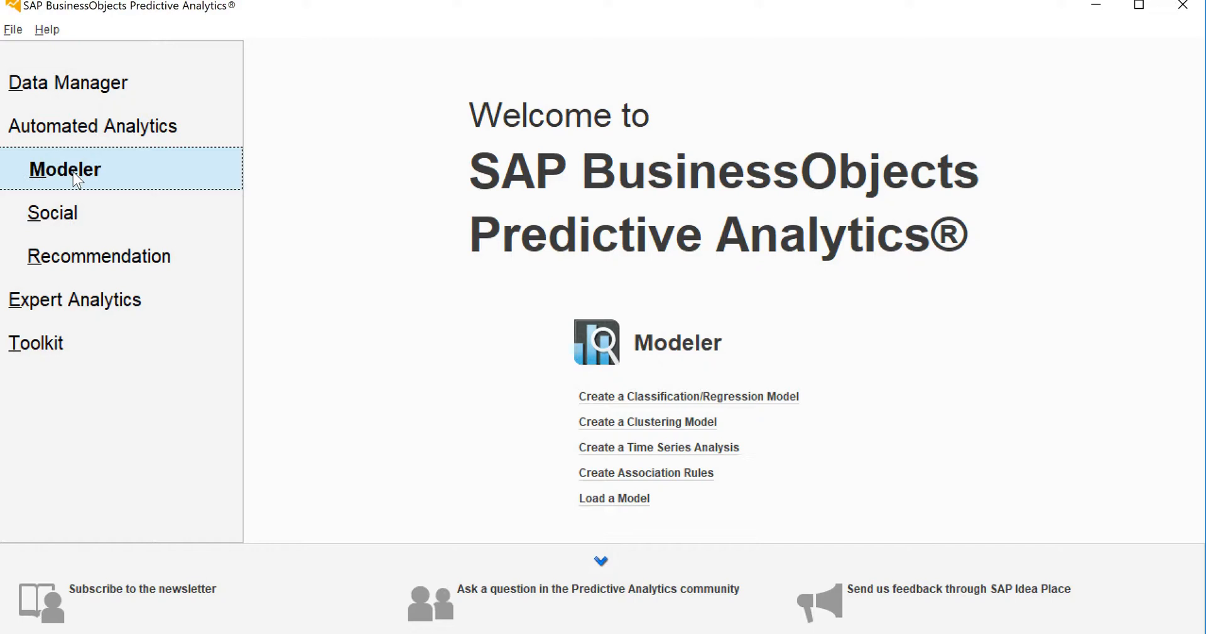
mouse_move(66, 300)
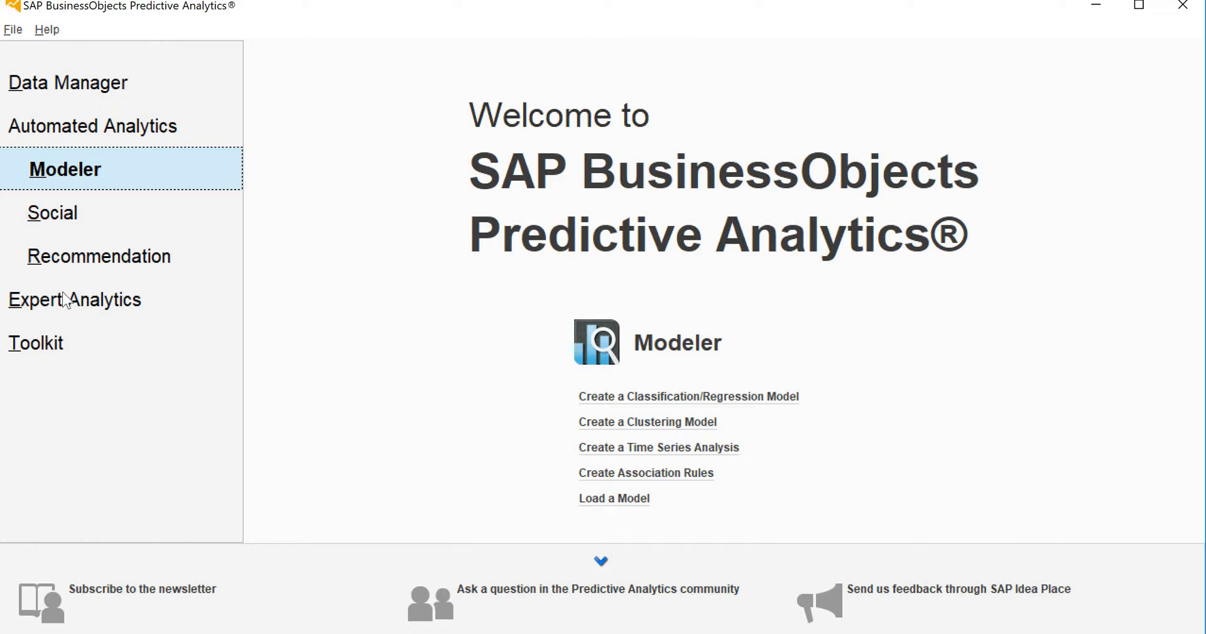
click(84, 299)
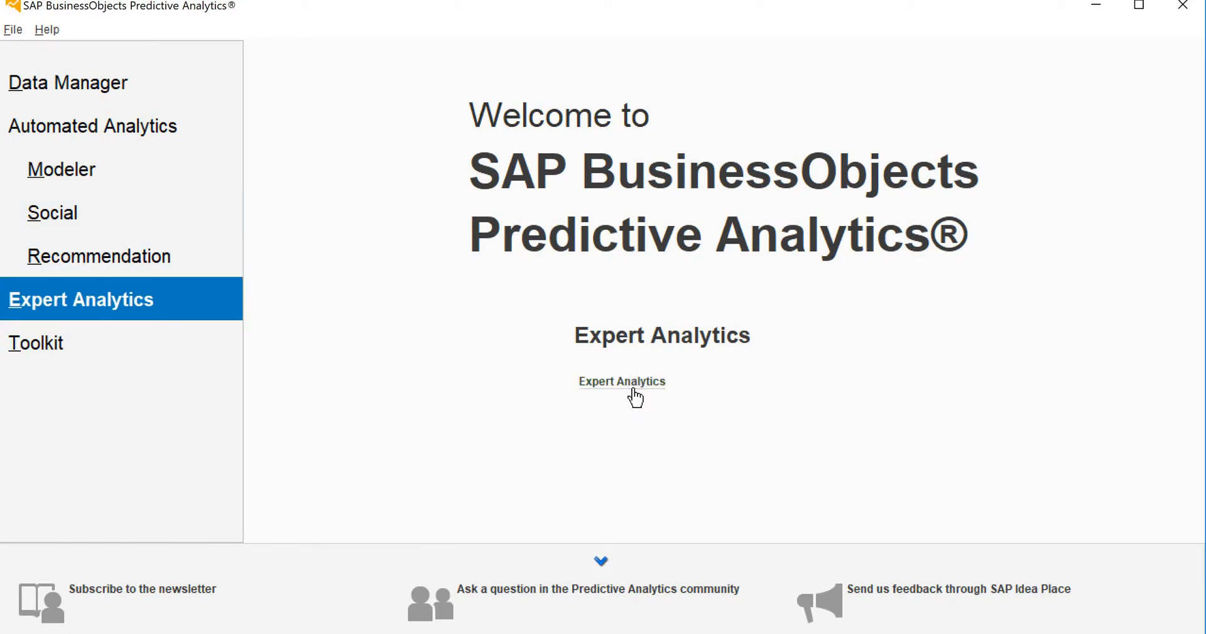
click(622, 382)
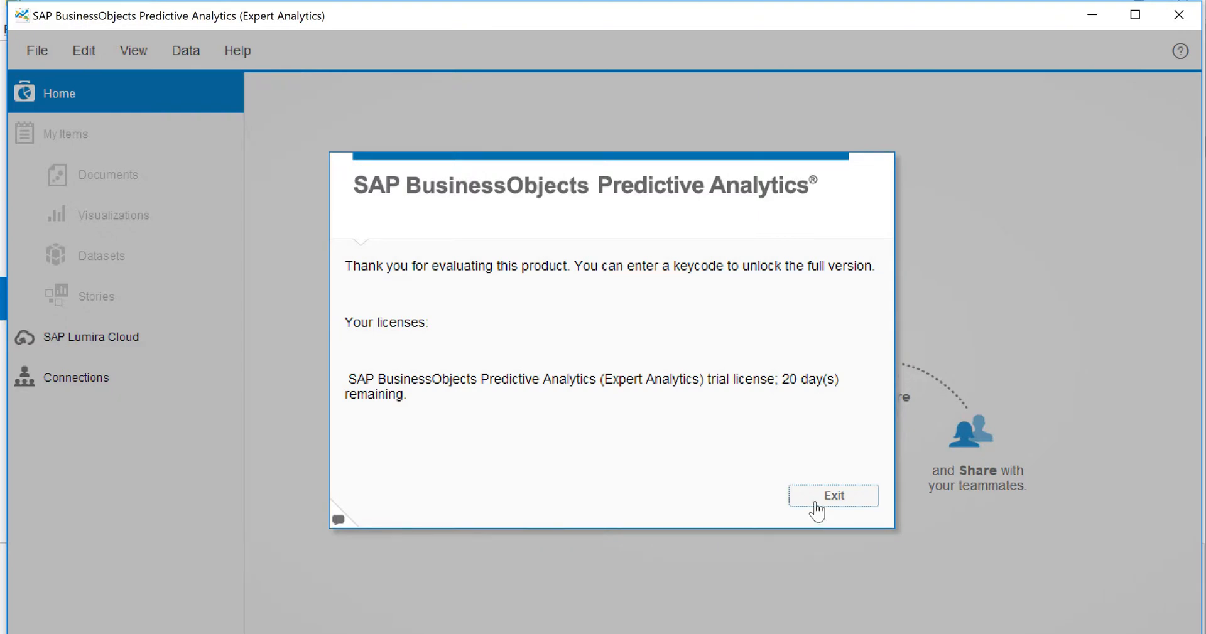
click(833, 495)
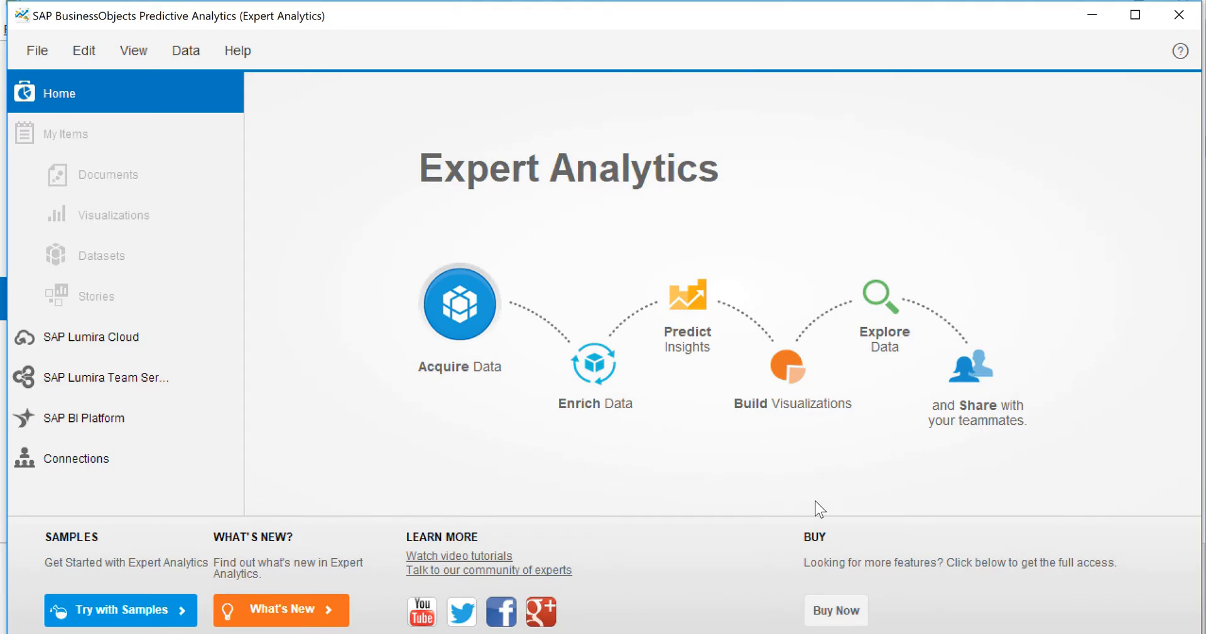
mouse_move(499, 515)
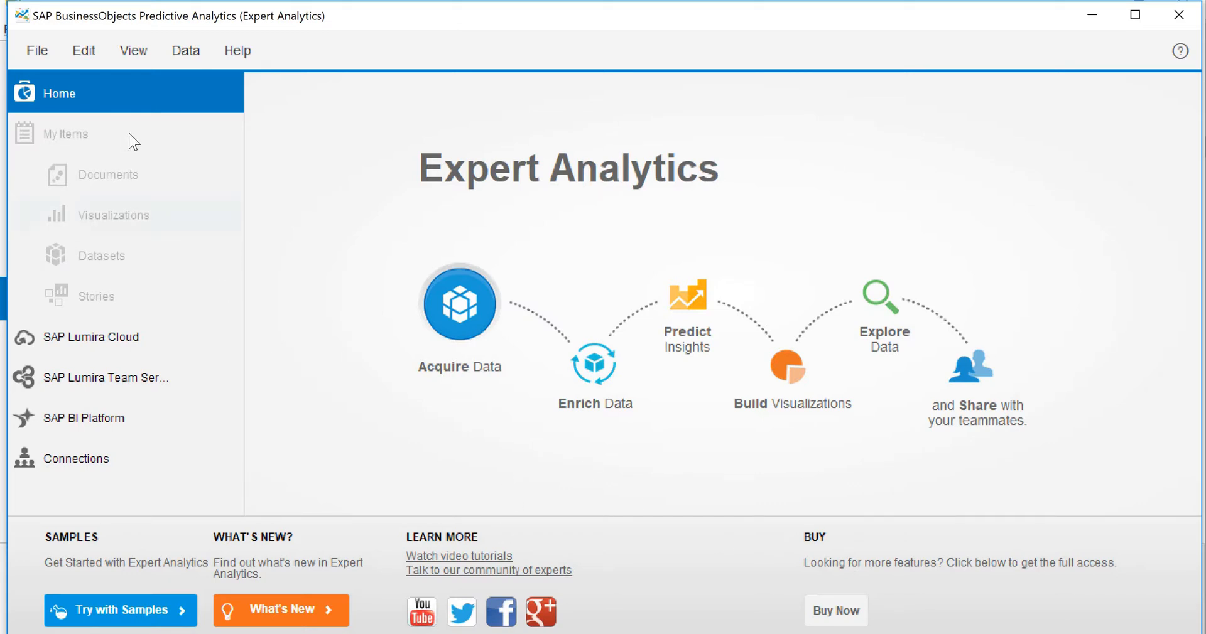
mouse_move(126, 338)
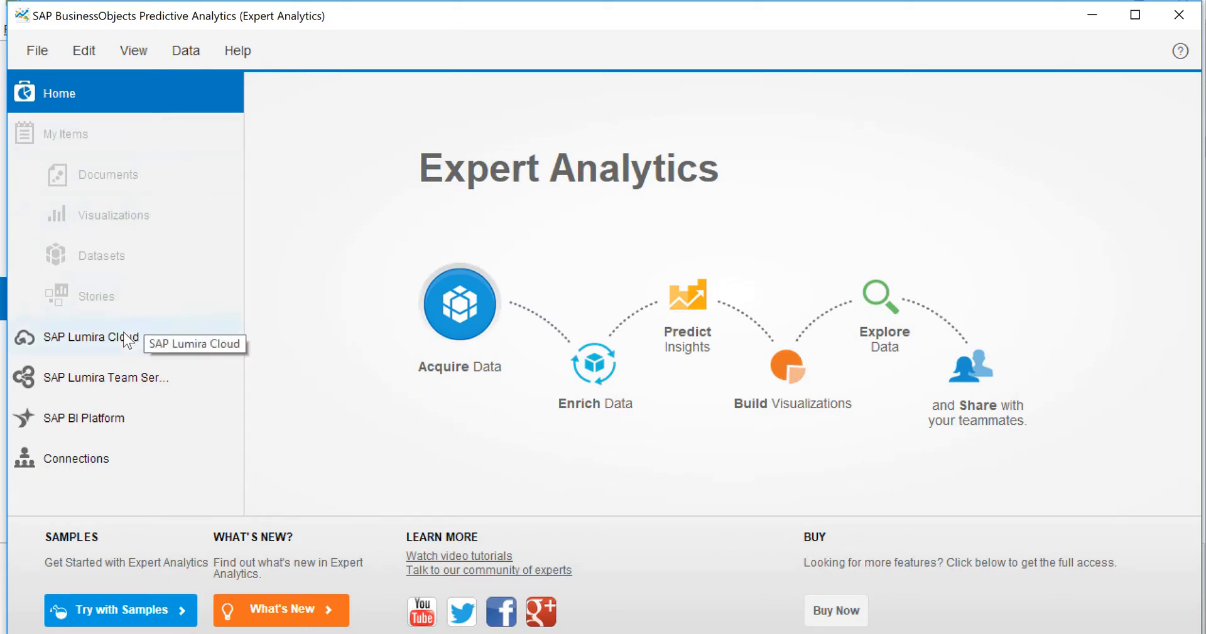
mouse_move(123, 384)
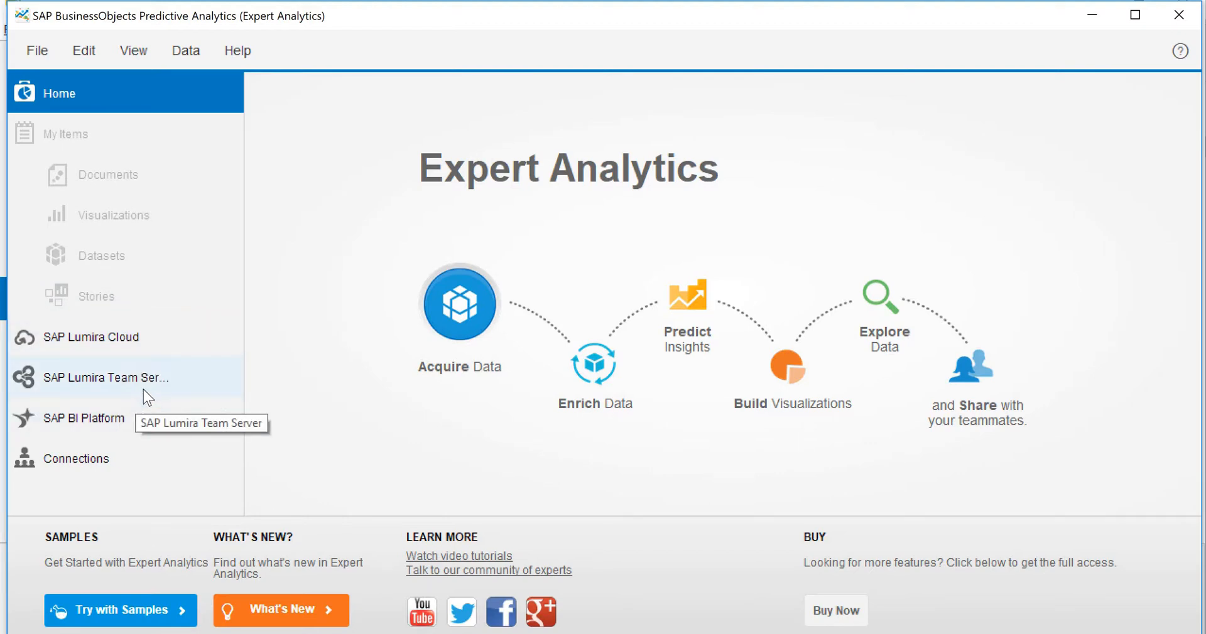
mouse_move(114, 417)
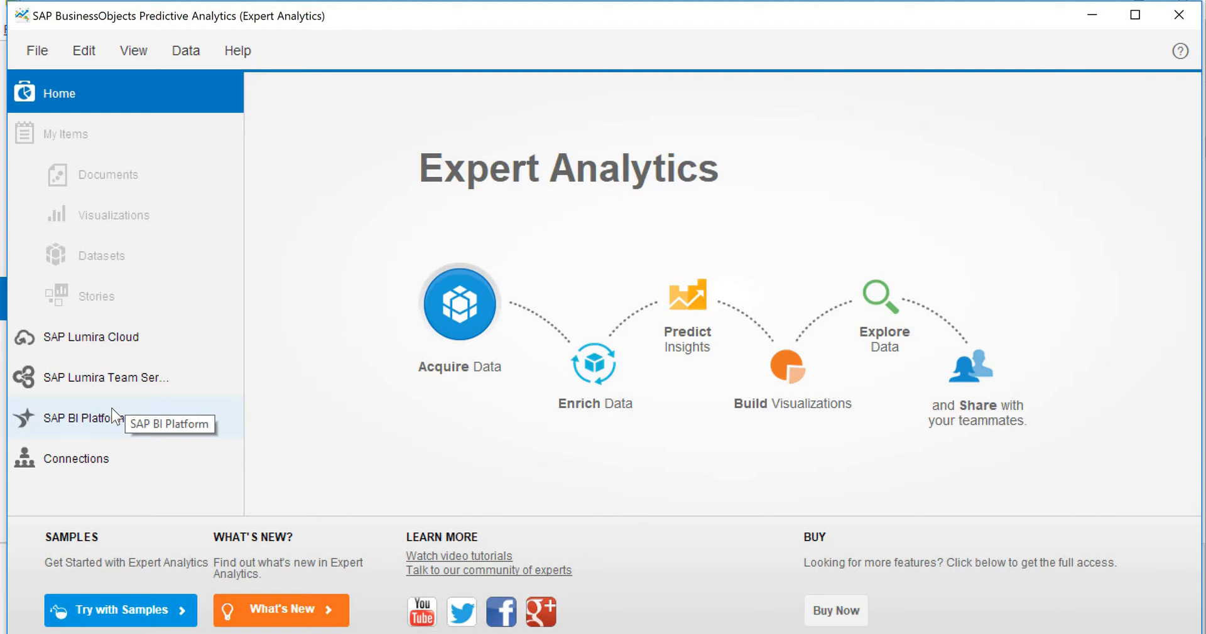
mouse_move(302, 290)
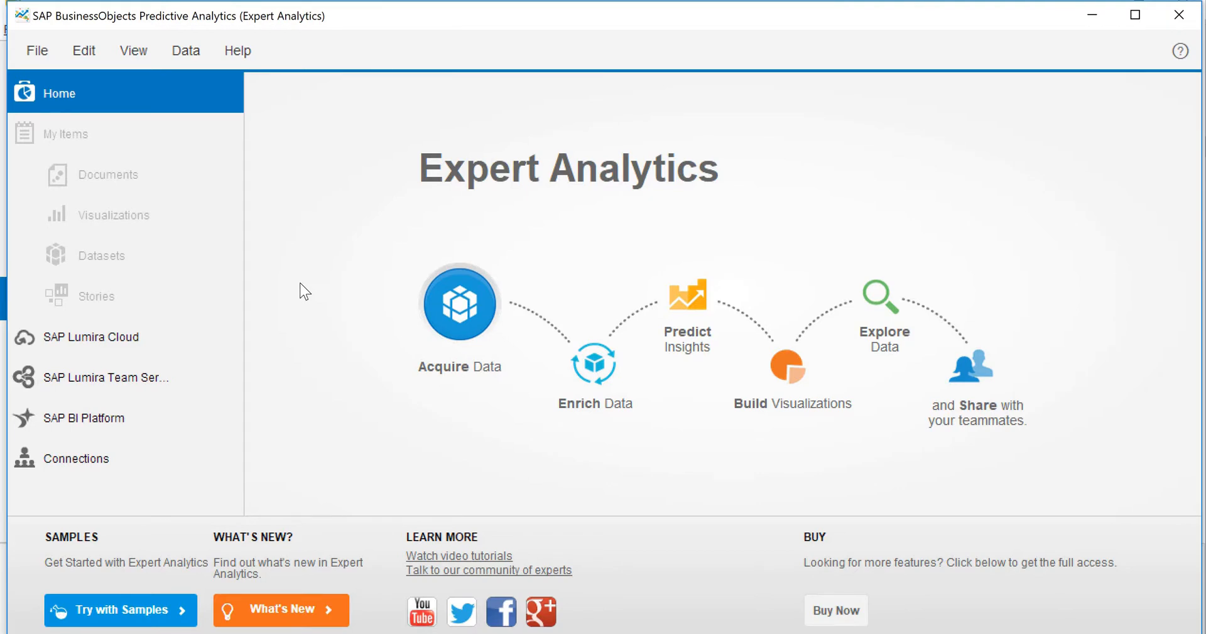
mouse_move(460, 329)
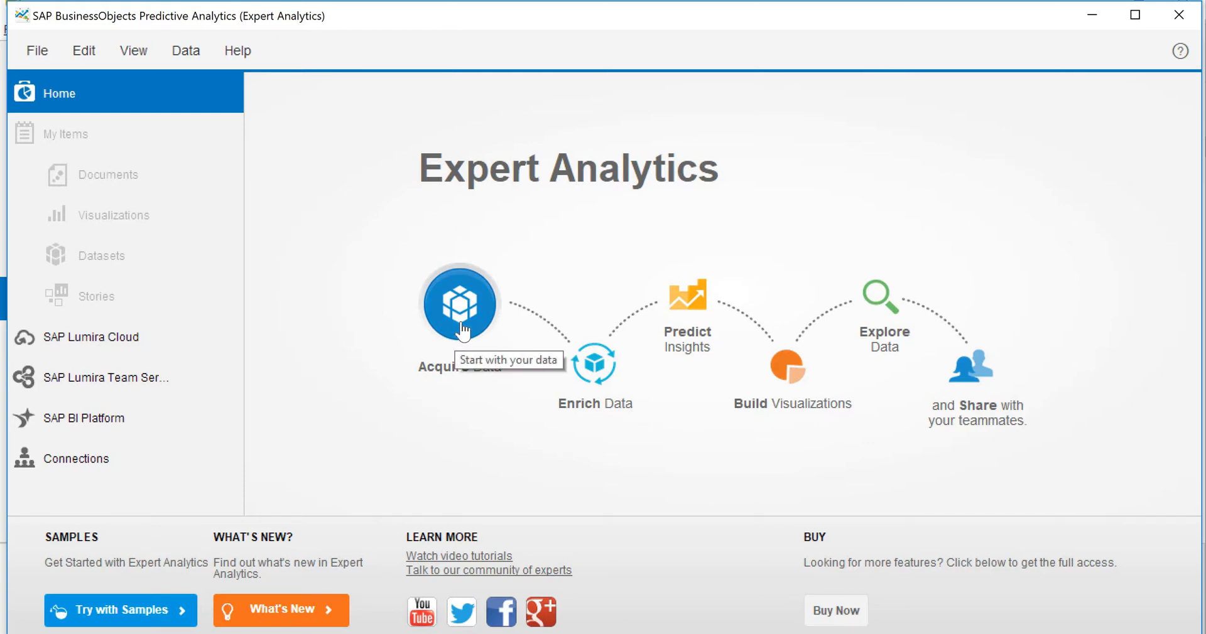
Step: Start acquiring a new dataset and highlight SalaryData.csv among the recent files
click(458, 304)
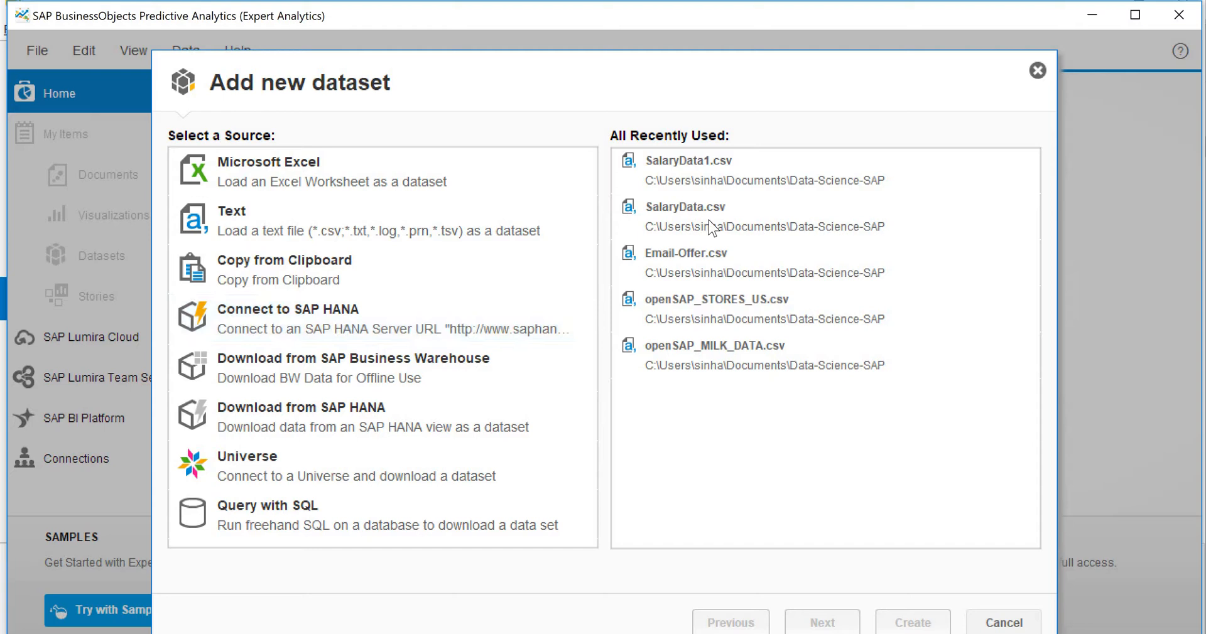
click(686, 216)
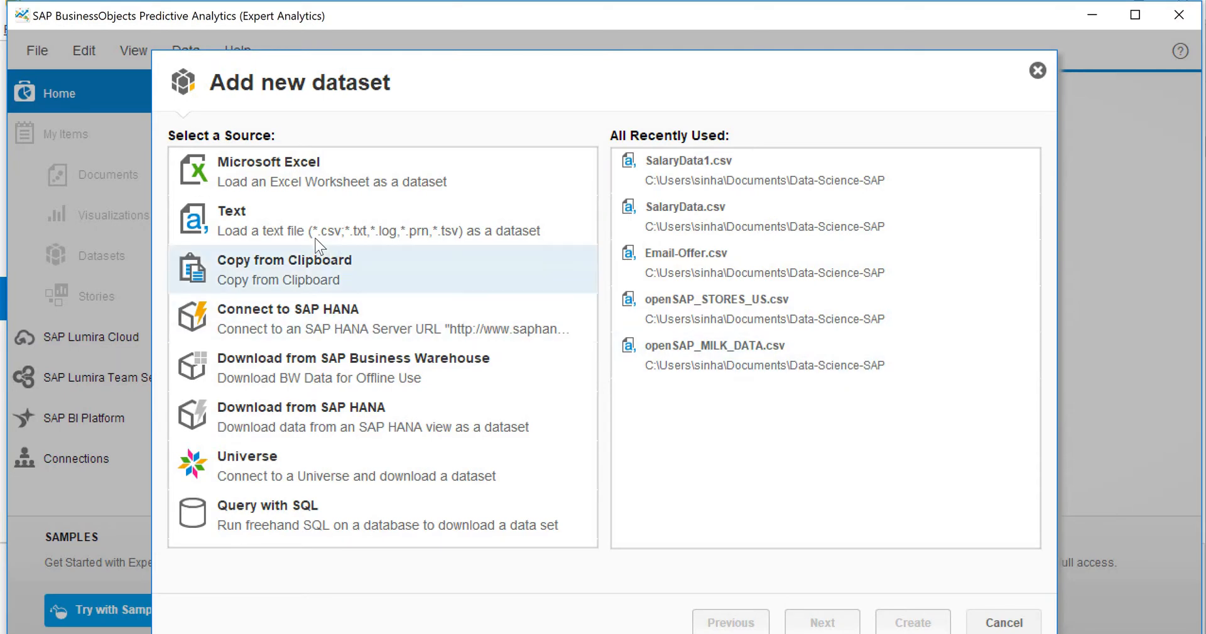
mouse_move(238, 221)
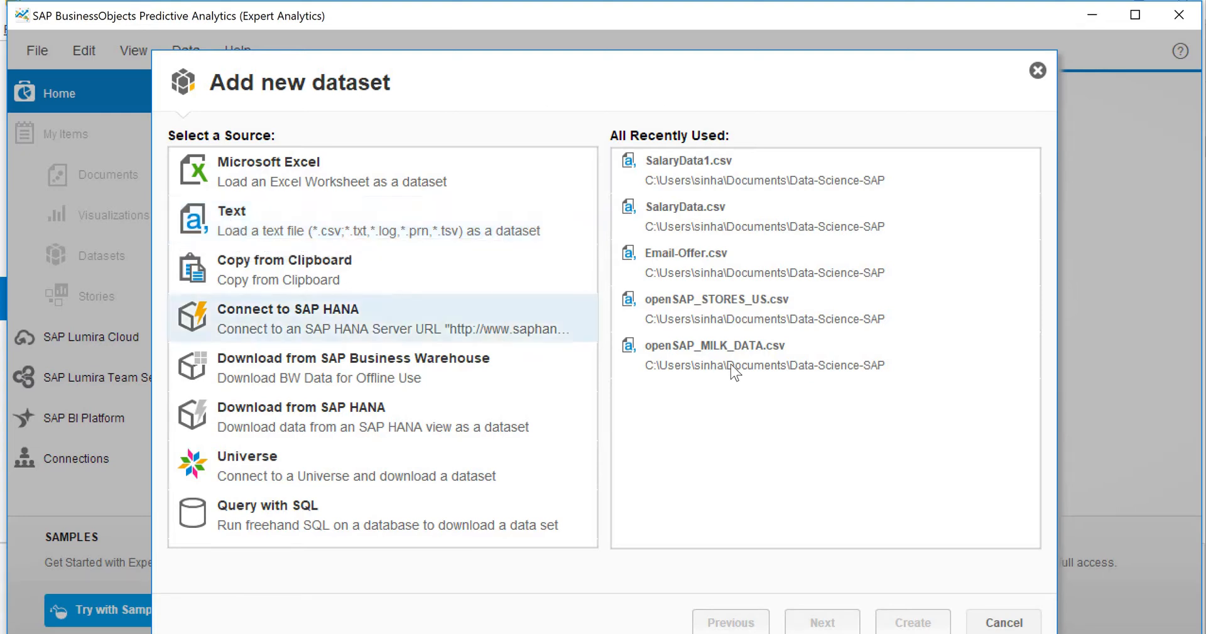
mouse_move(699, 219)
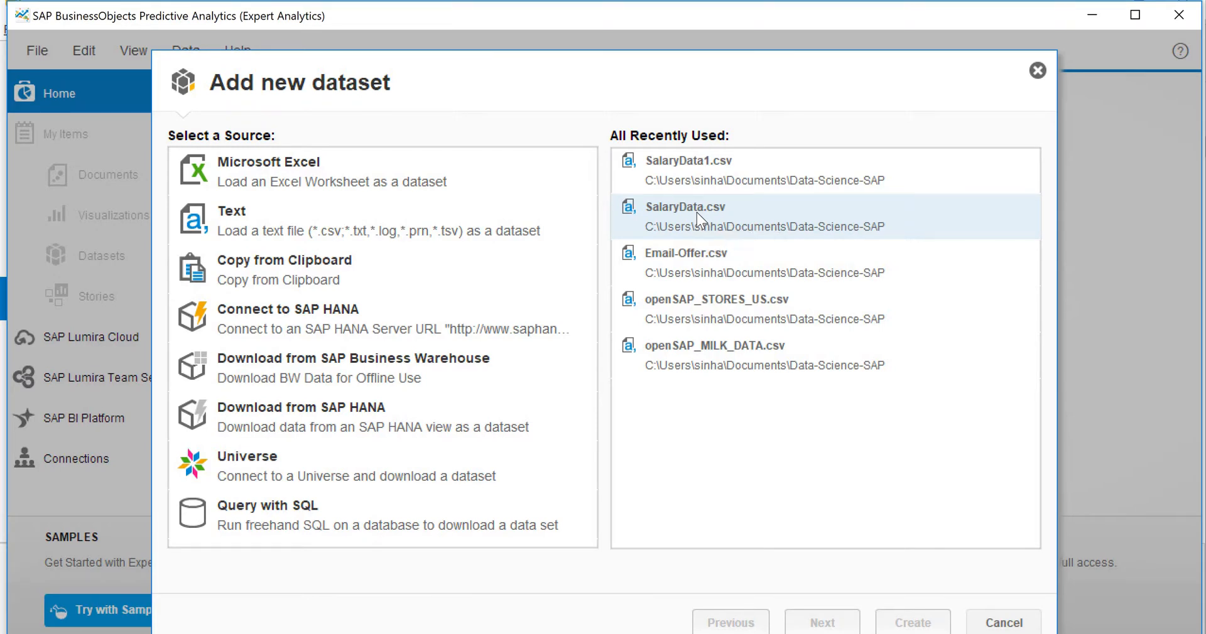
Step: Load SalaryData.csv from recently used files, review its preview and create the dataset
double_click(686, 216)
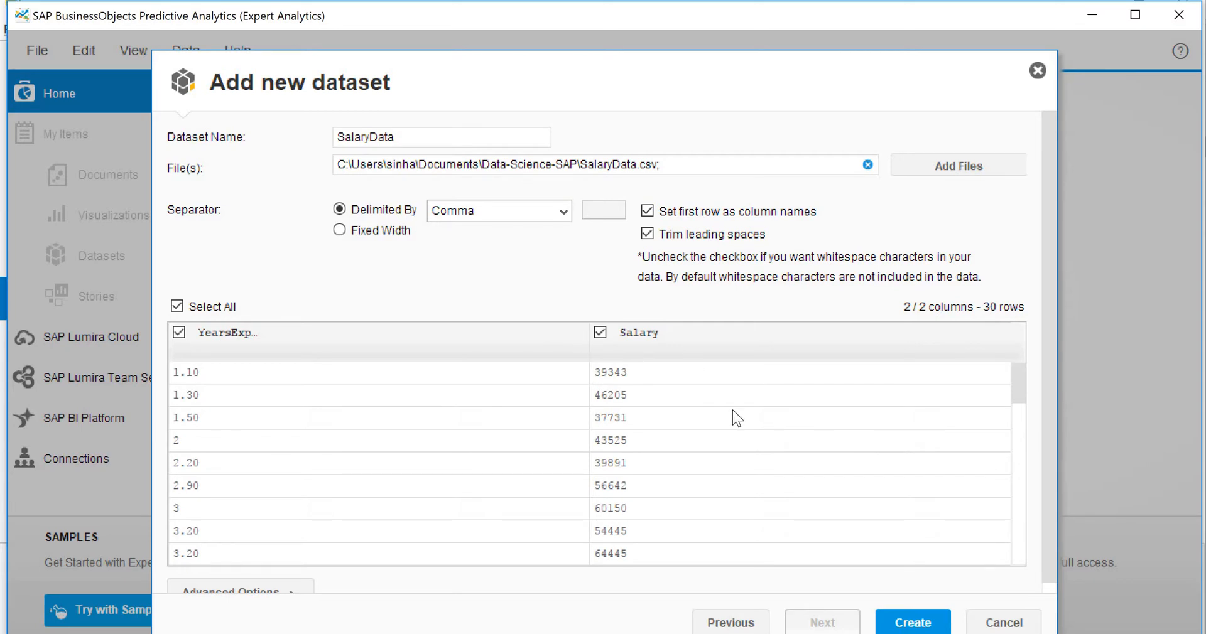
mouse_move(484, 232)
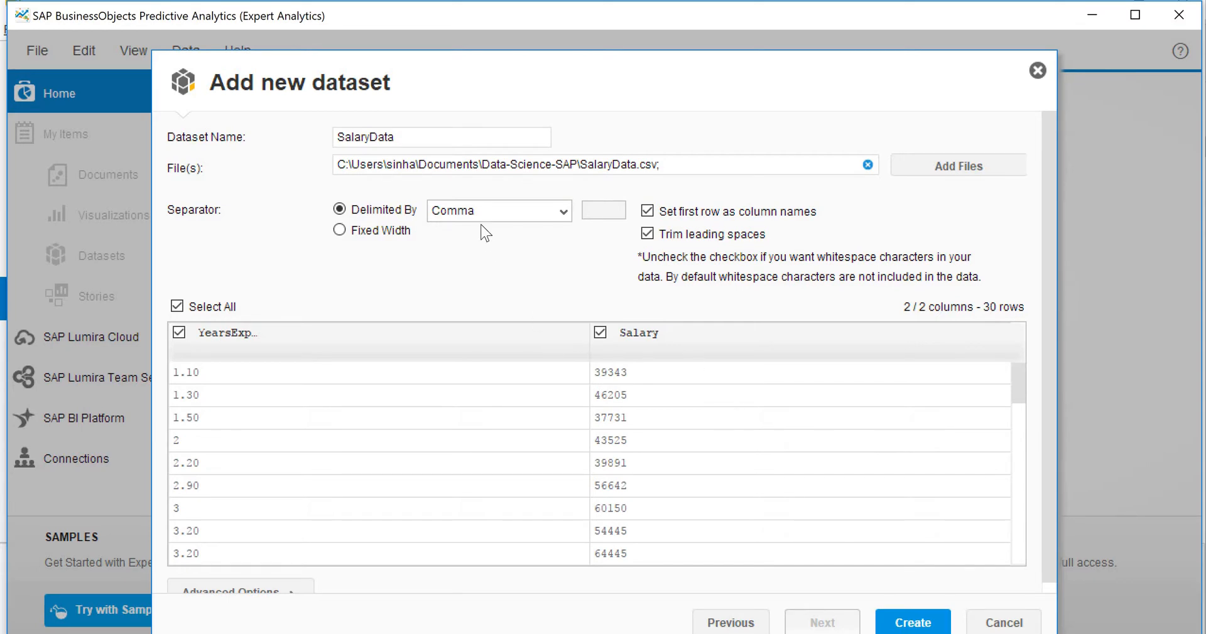
mouse_move(821, 380)
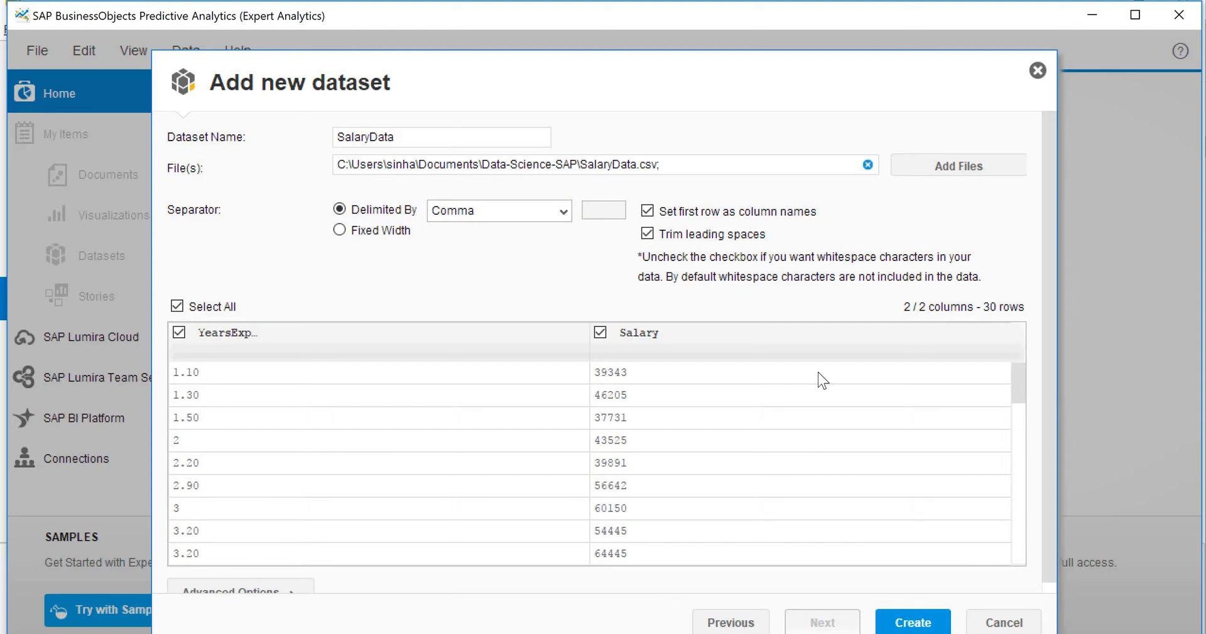
scroll(down, 3)
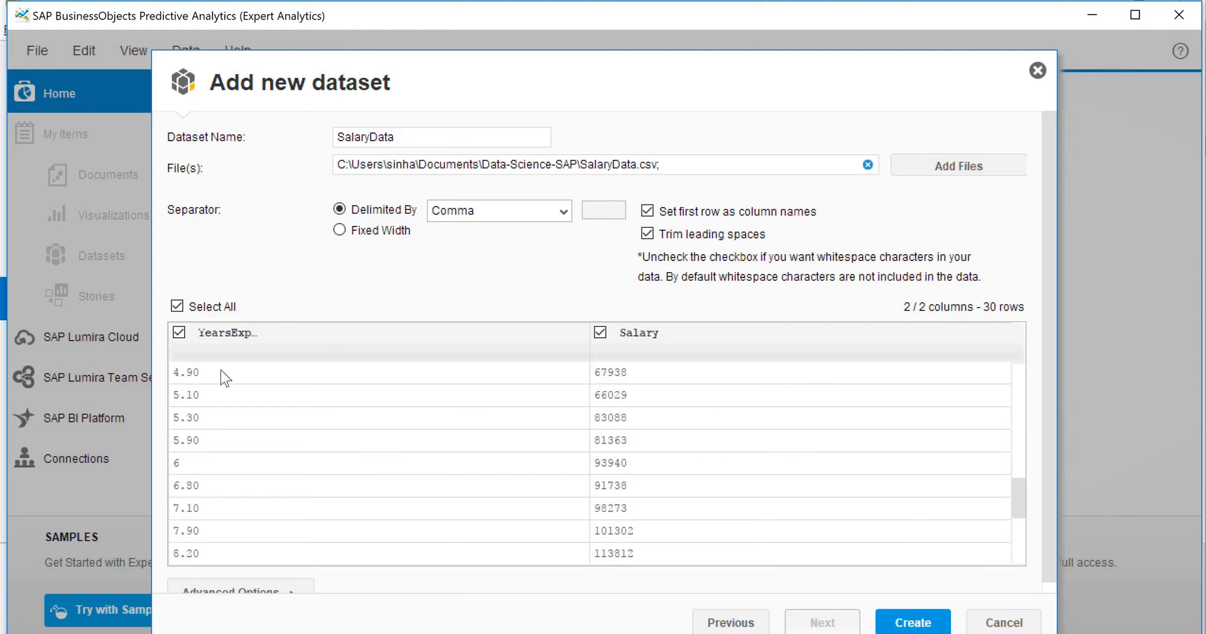
mouse_move(276, 451)
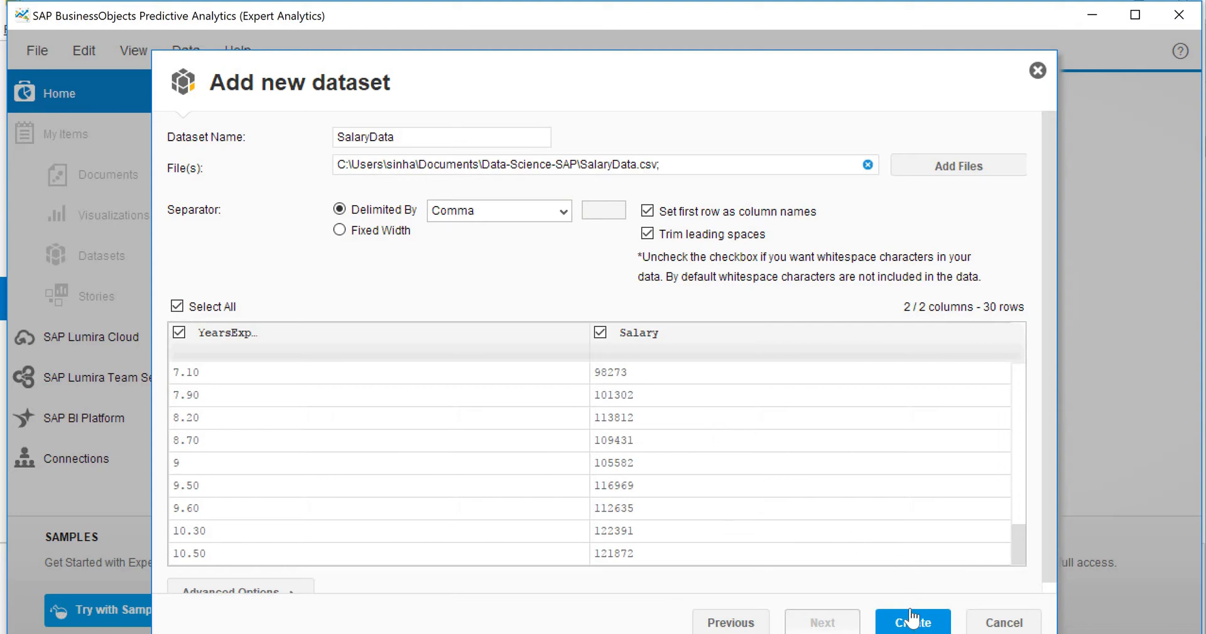
click(911, 623)
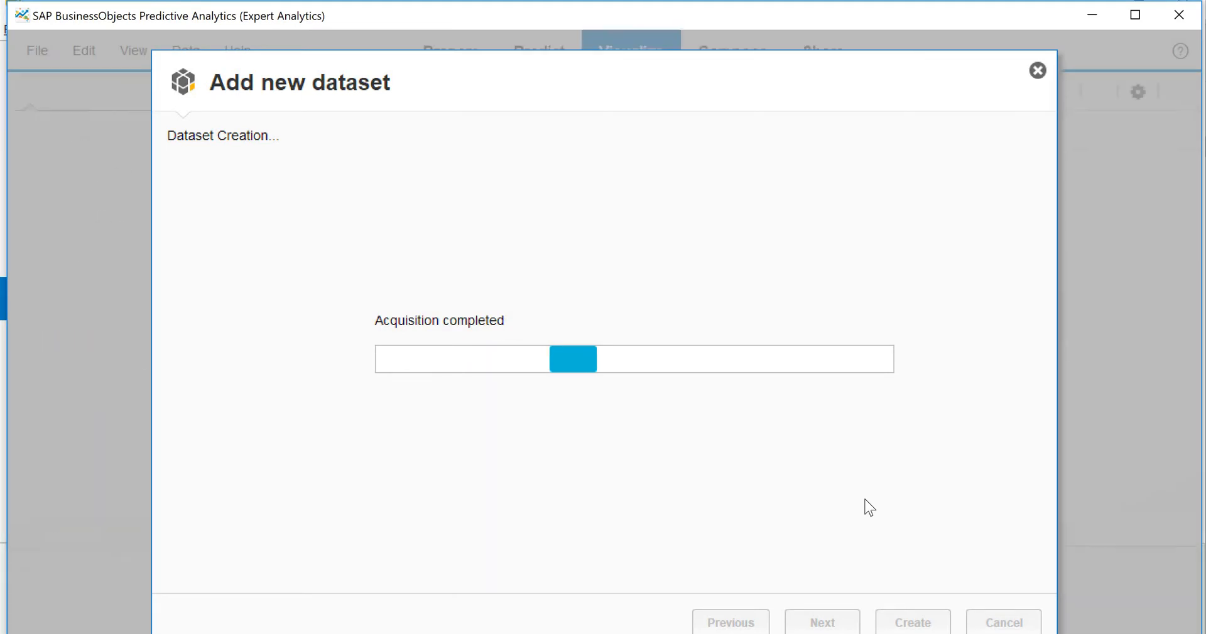
click(912, 623)
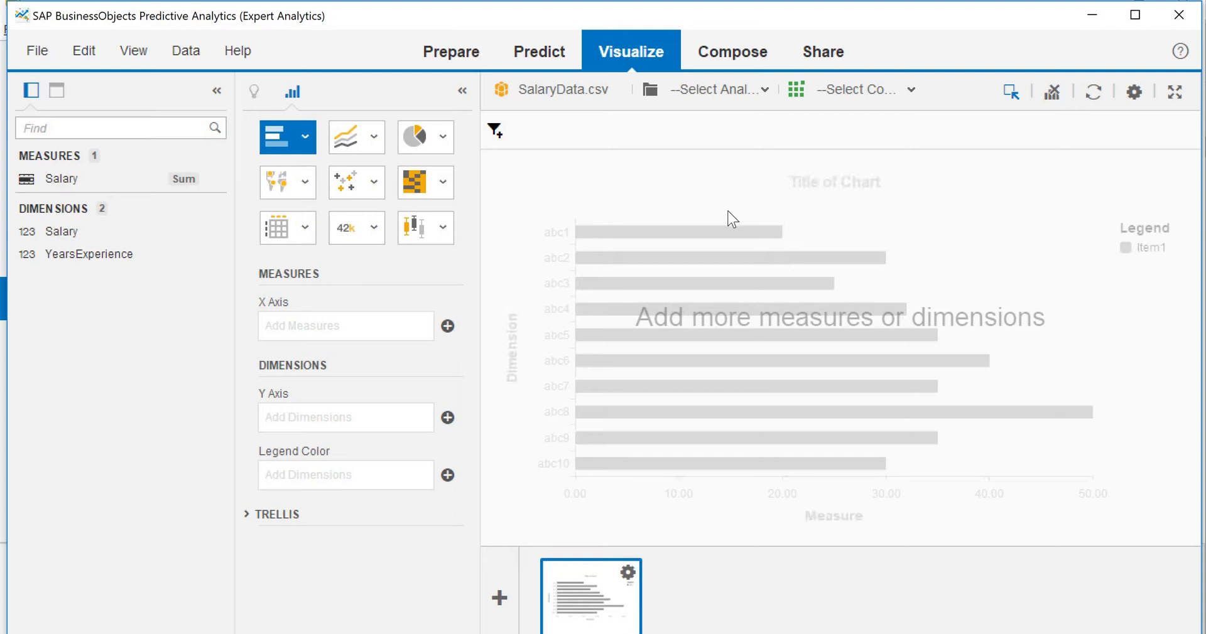
mouse_move(475, 43)
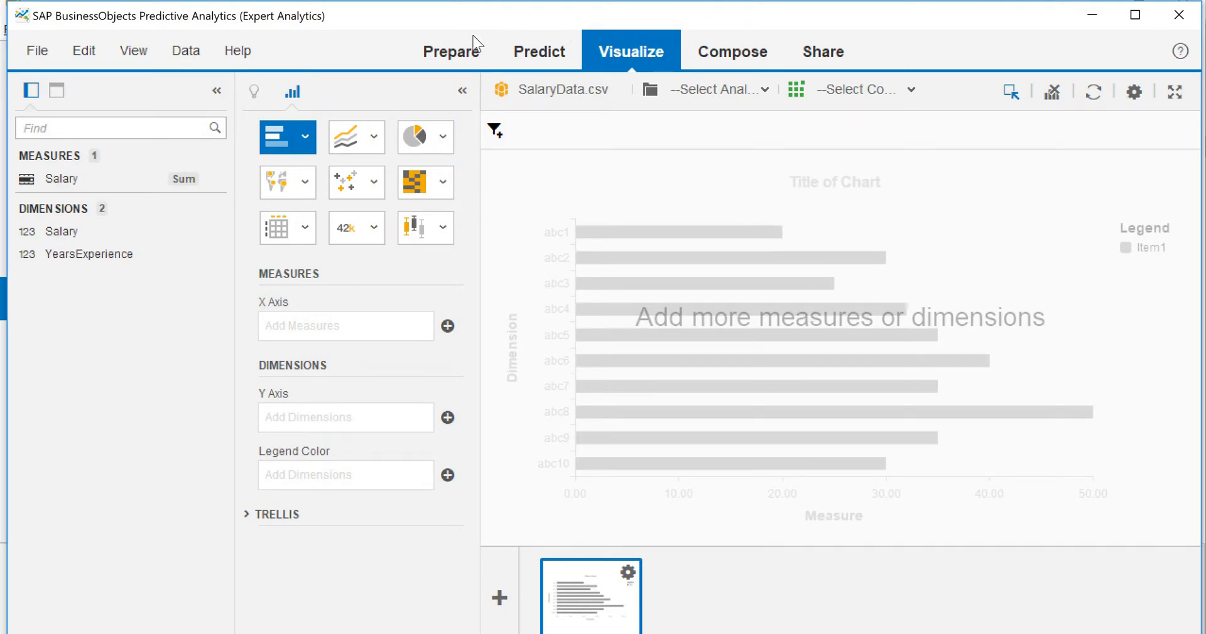
mouse_move(460, 61)
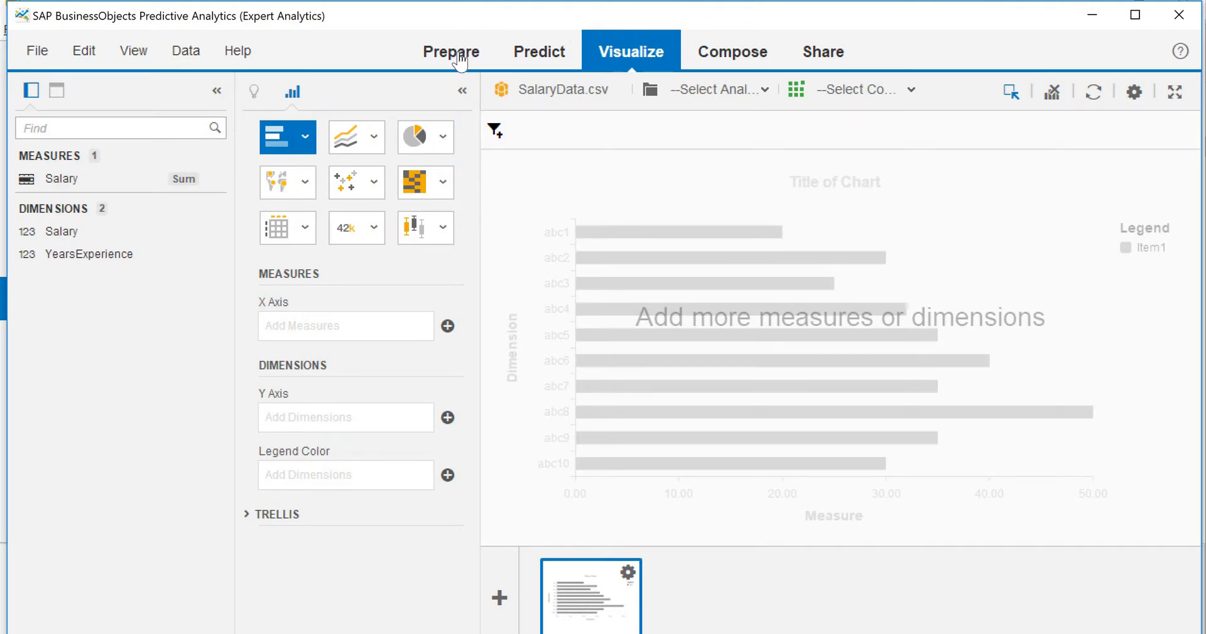
mouse_move(503, 198)
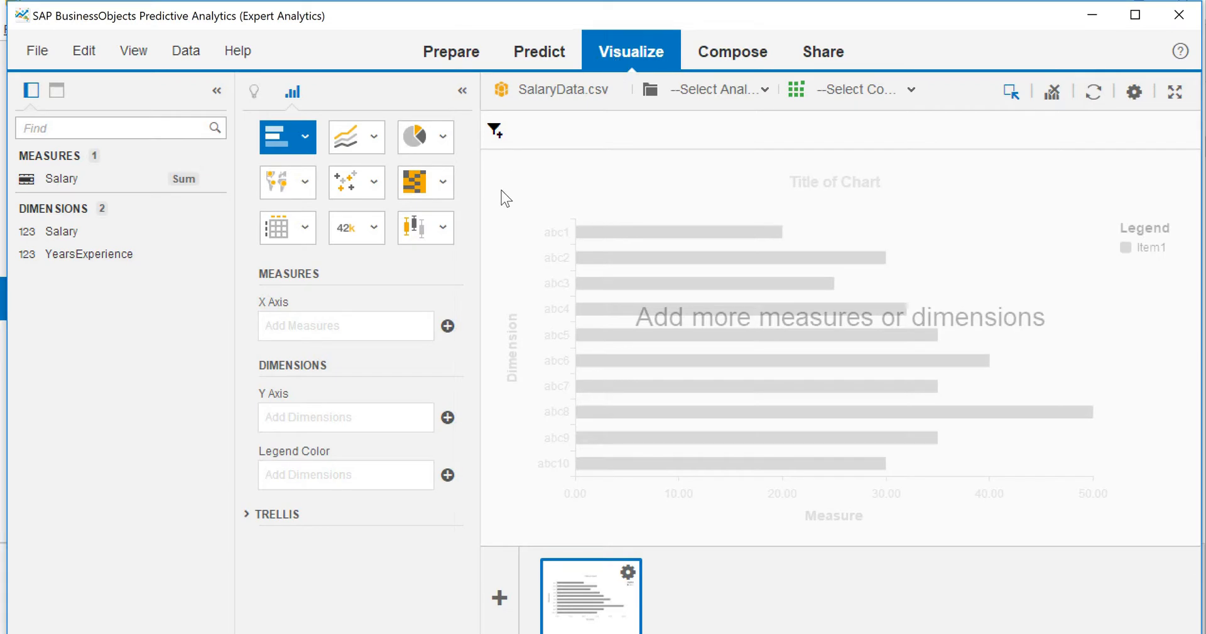
mouse_move(62, 228)
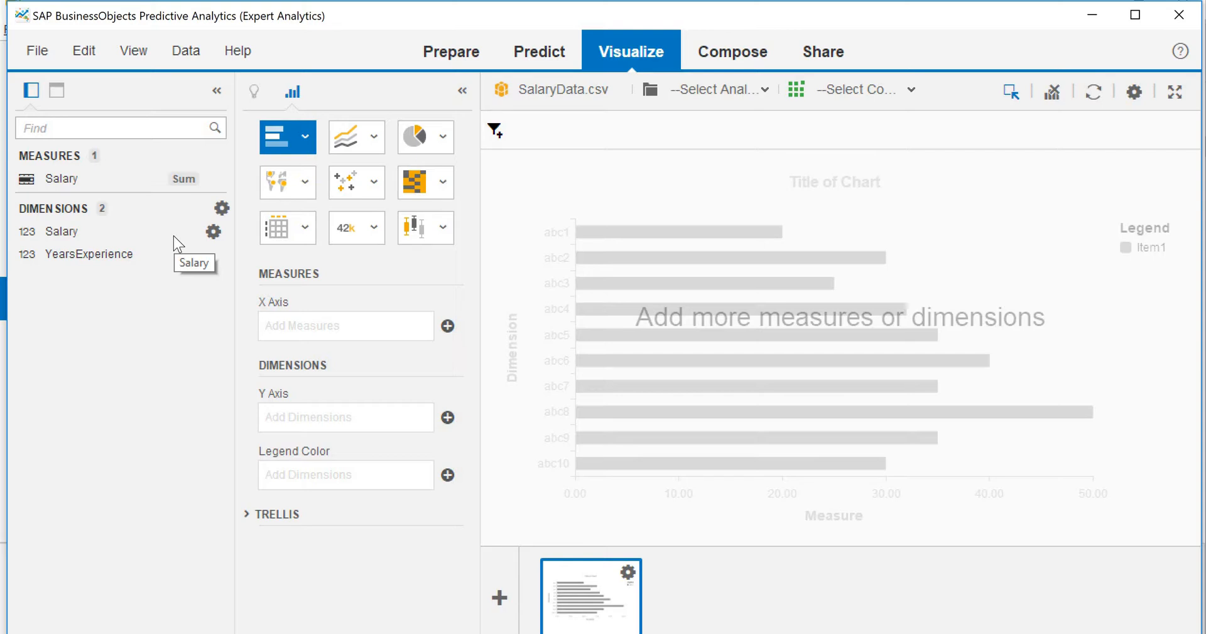
mouse_move(177, 245)
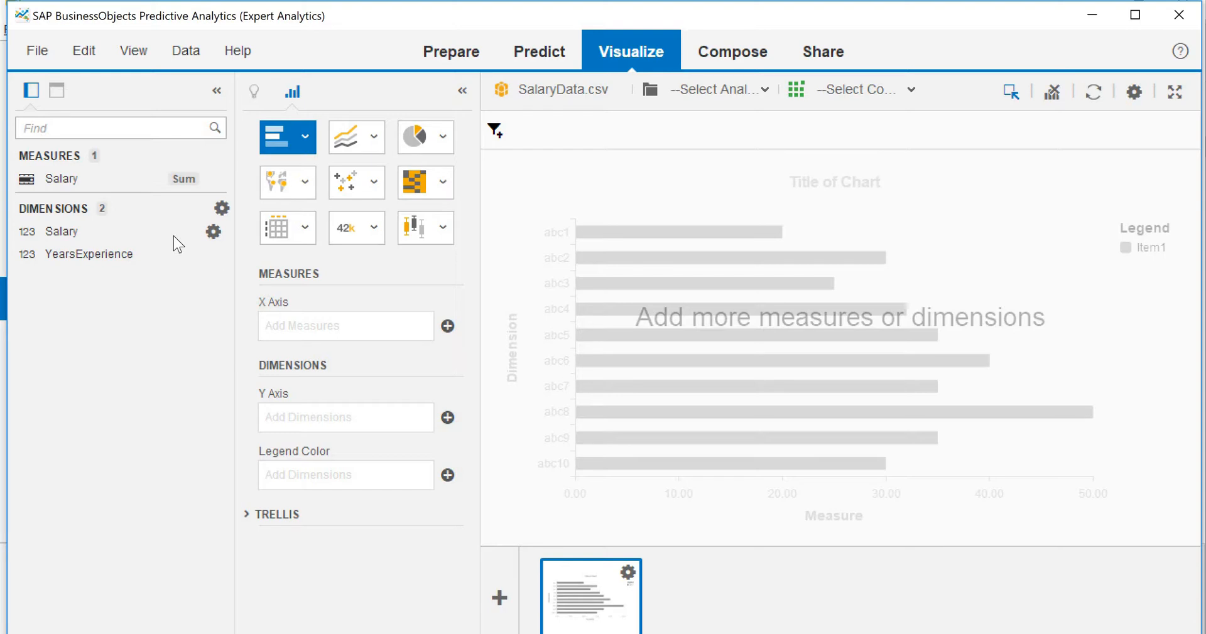
mouse_move(69, 215)
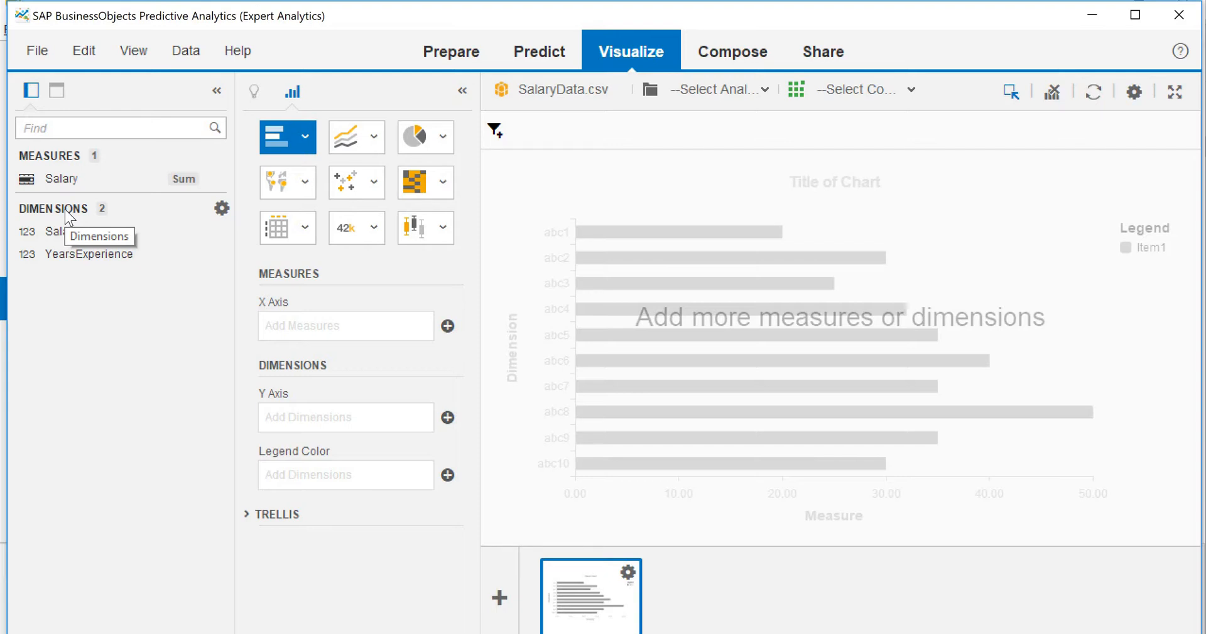
mouse_move(65, 215)
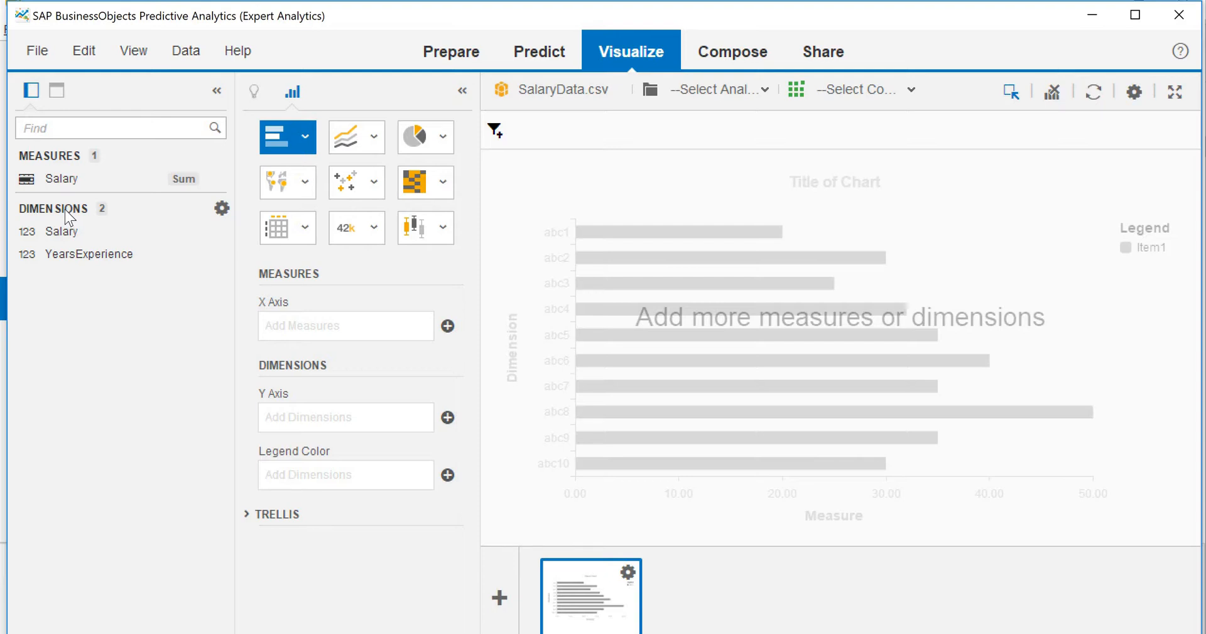
mouse_move(157, 212)
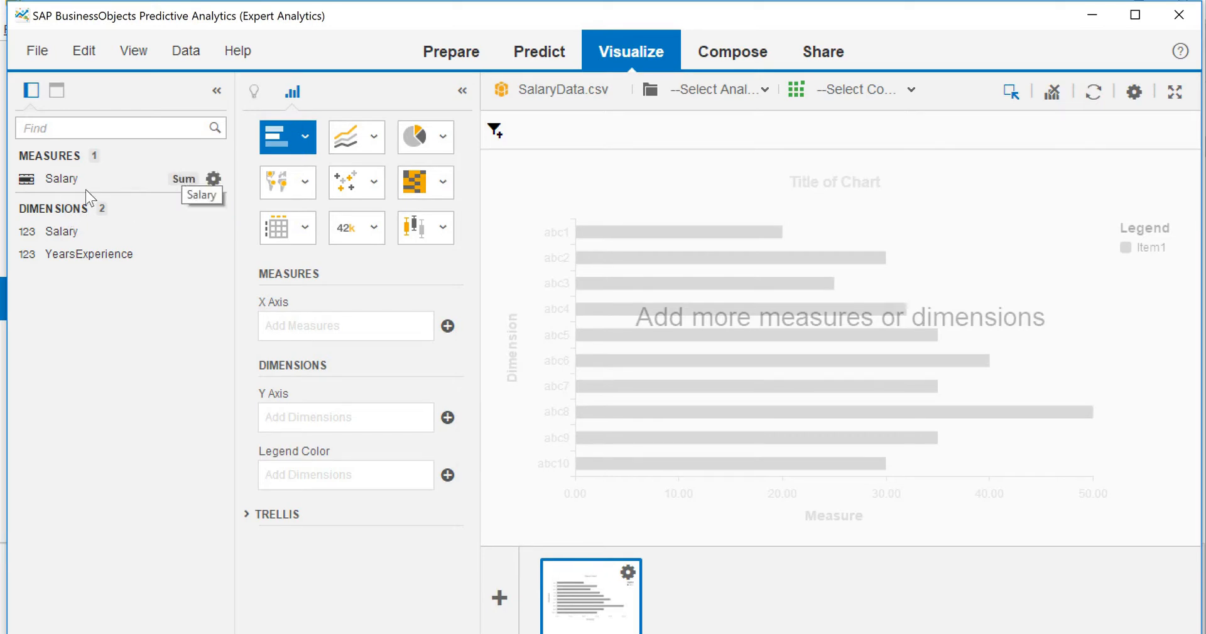
mouse_move(192, 190)
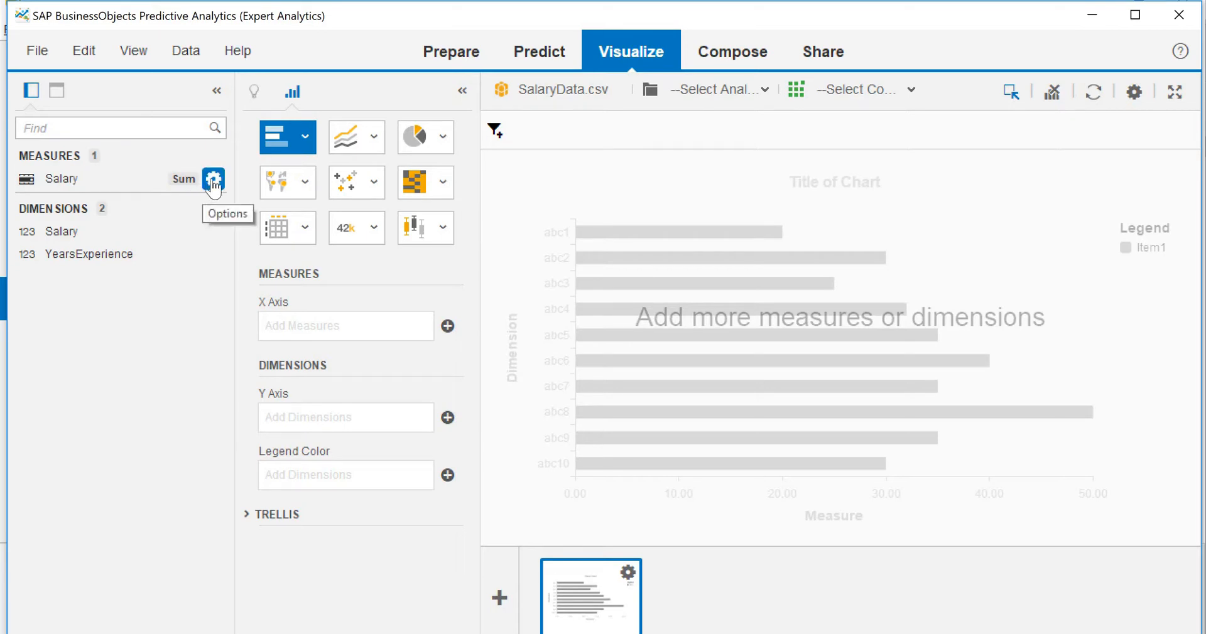
Step: Change the Salary measure's aggregation from Sum to None
click(214, 179)
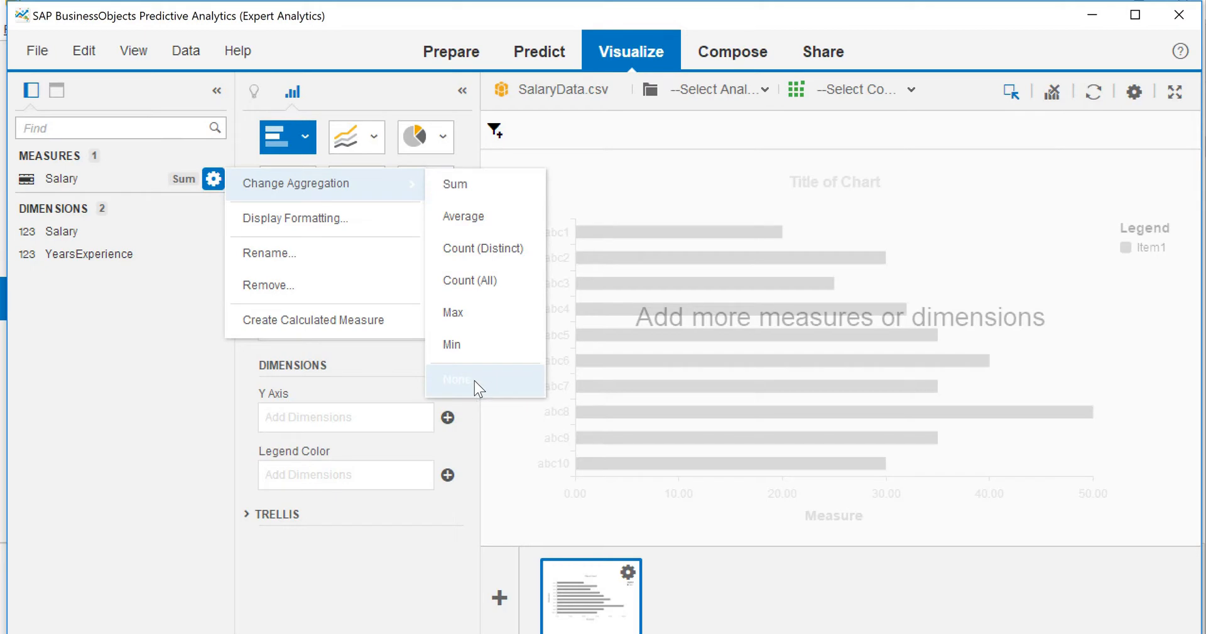
click(456, 379)
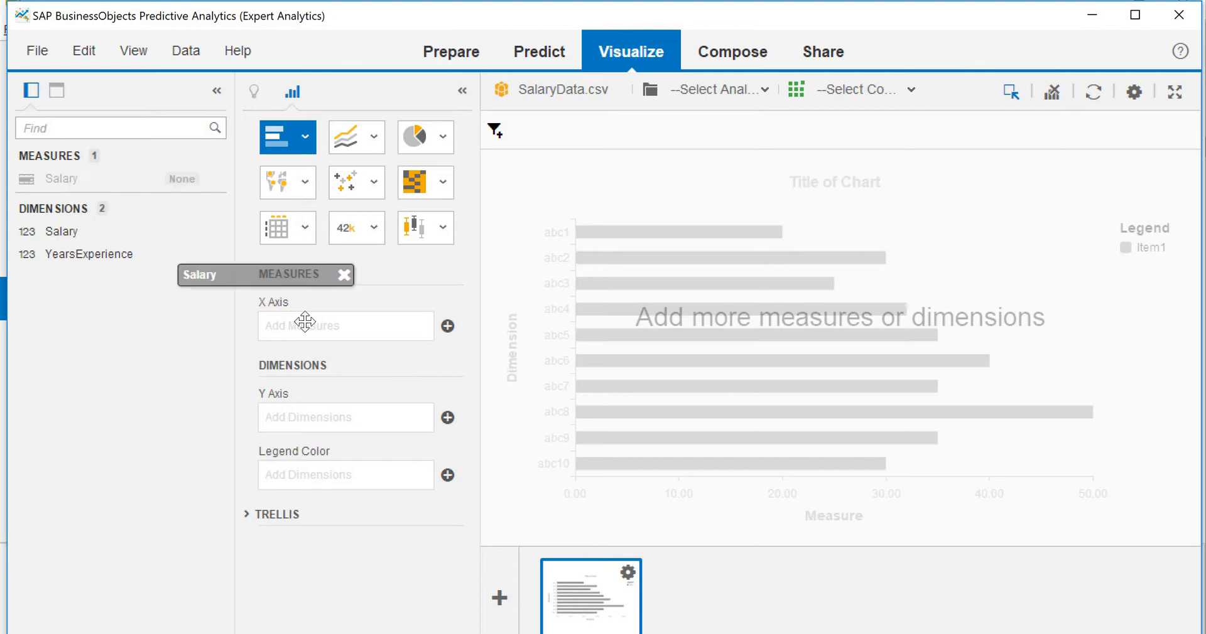
Step: Place Salary on the X axis and YearsExperience on the Y axis of the chart
drag(265, 275, 346, 325)
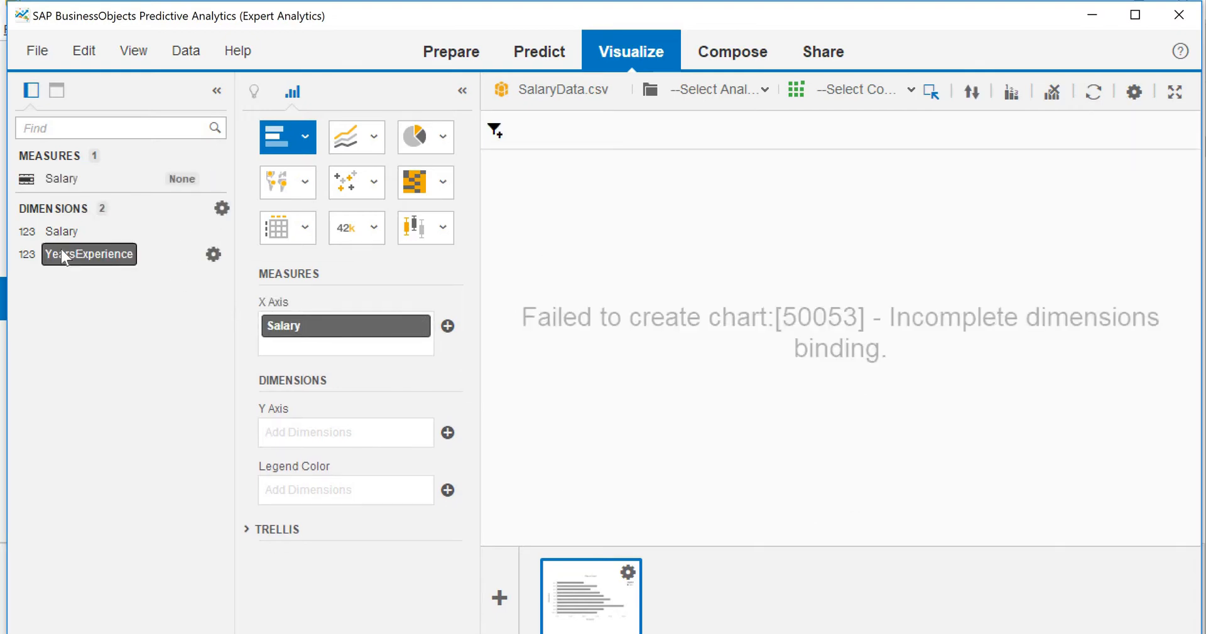
drag(88, 254, 344, 432)
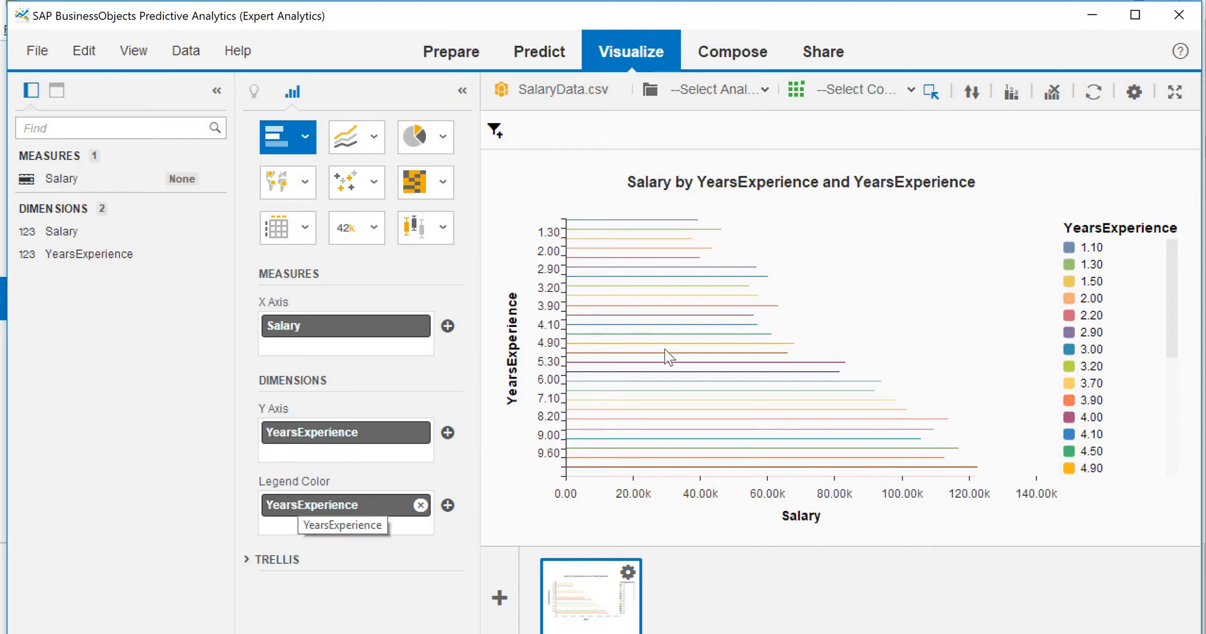
mouse_move(1011, 90)
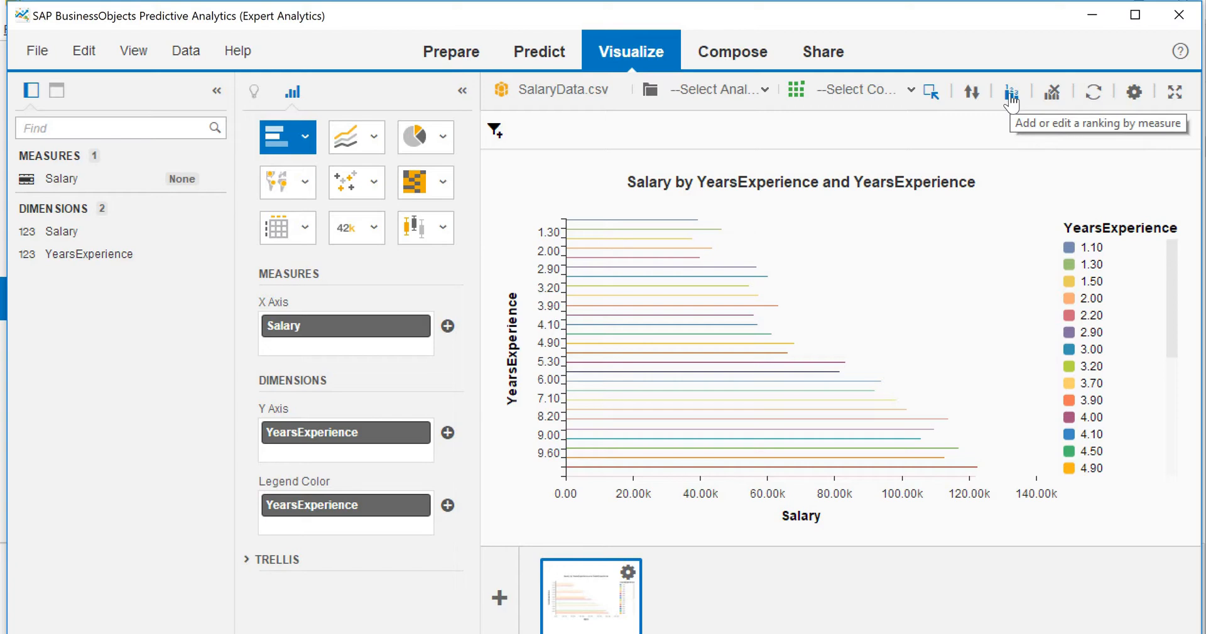
Step: Apply a Top 10 ranking by Salary to the chart
click(1009, 91)
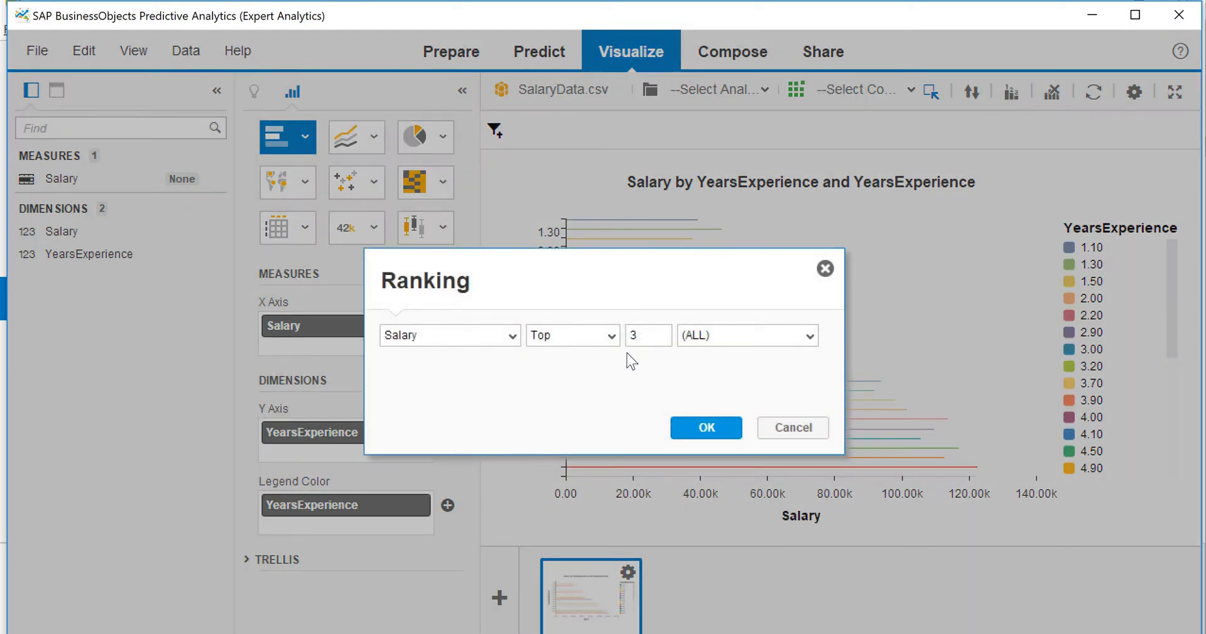
click(646, 335)
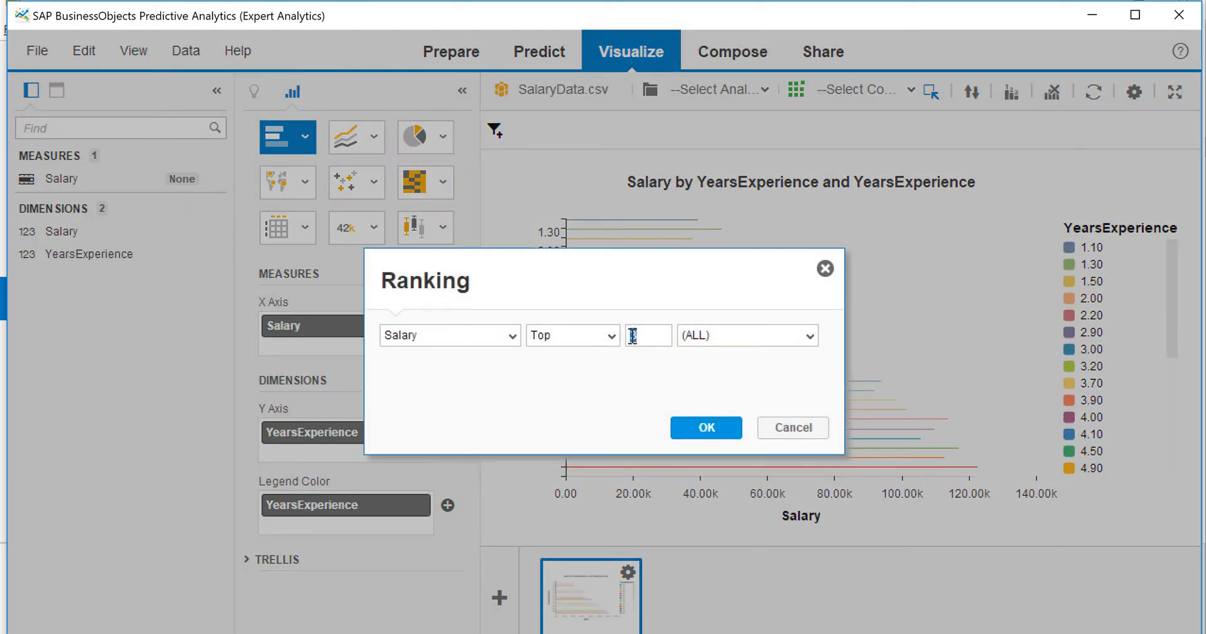
text(10)
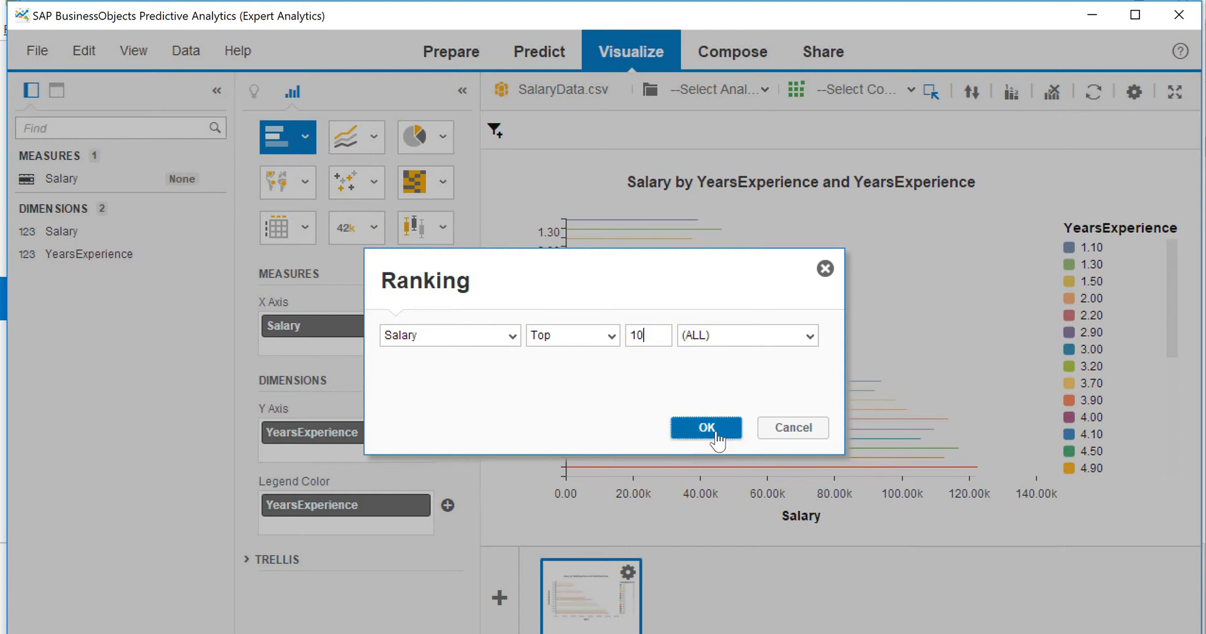
click(705, 427)
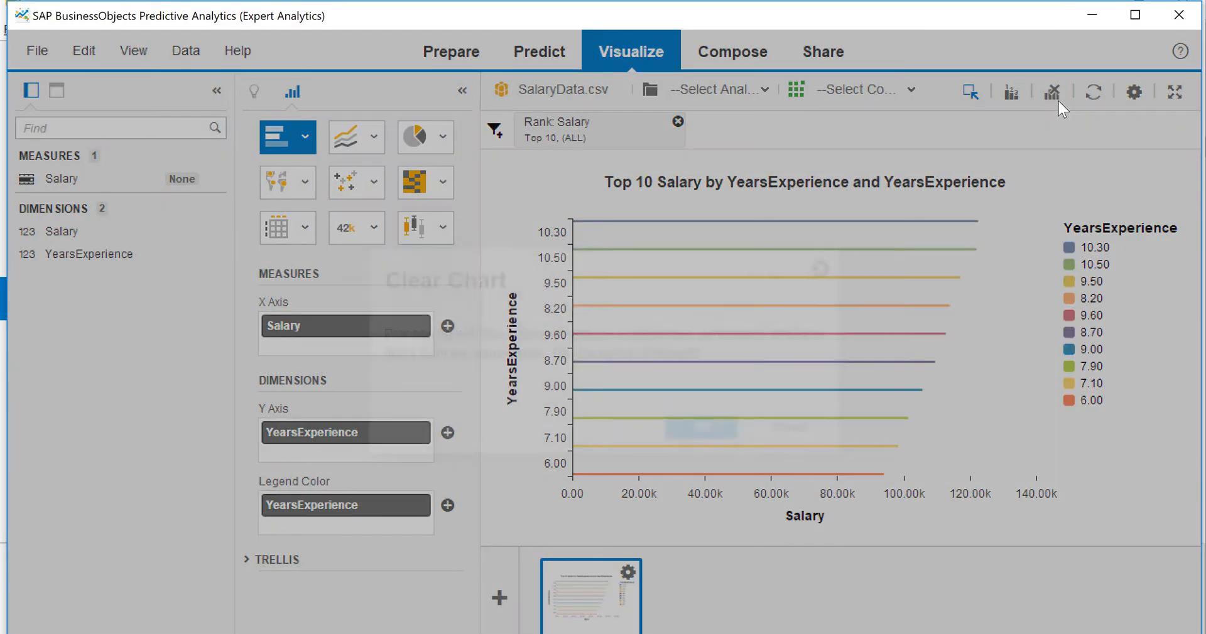
mouse_move(916, 361)
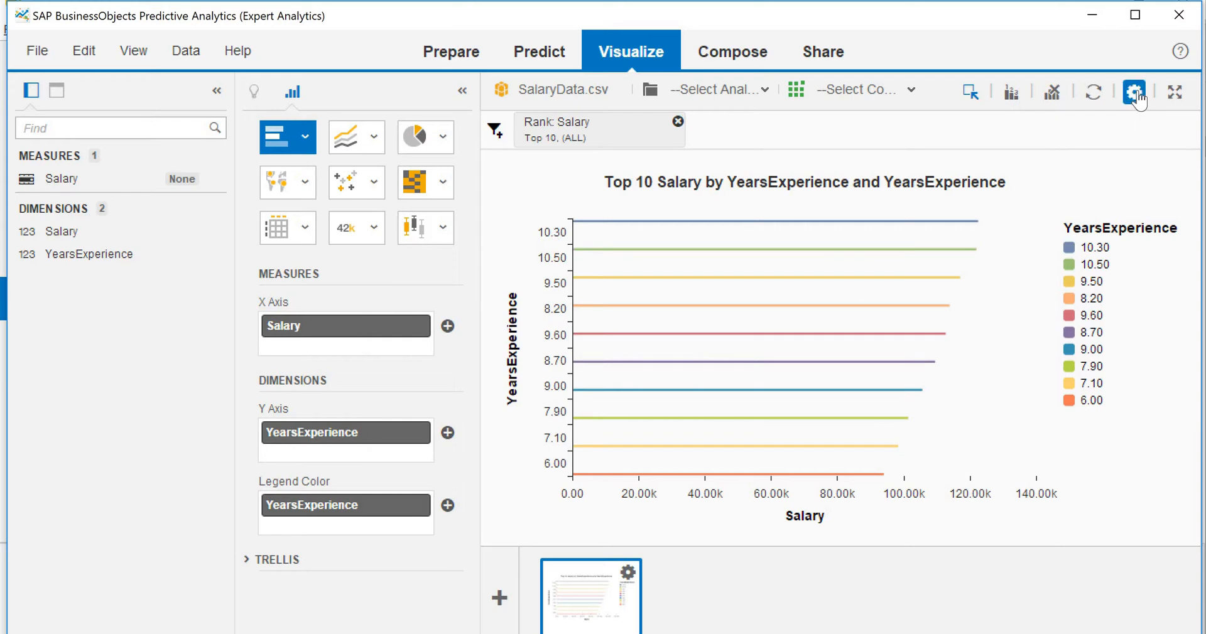
Step: Show data labels with each salary value on the Top 10 chart
click(1133, 92)
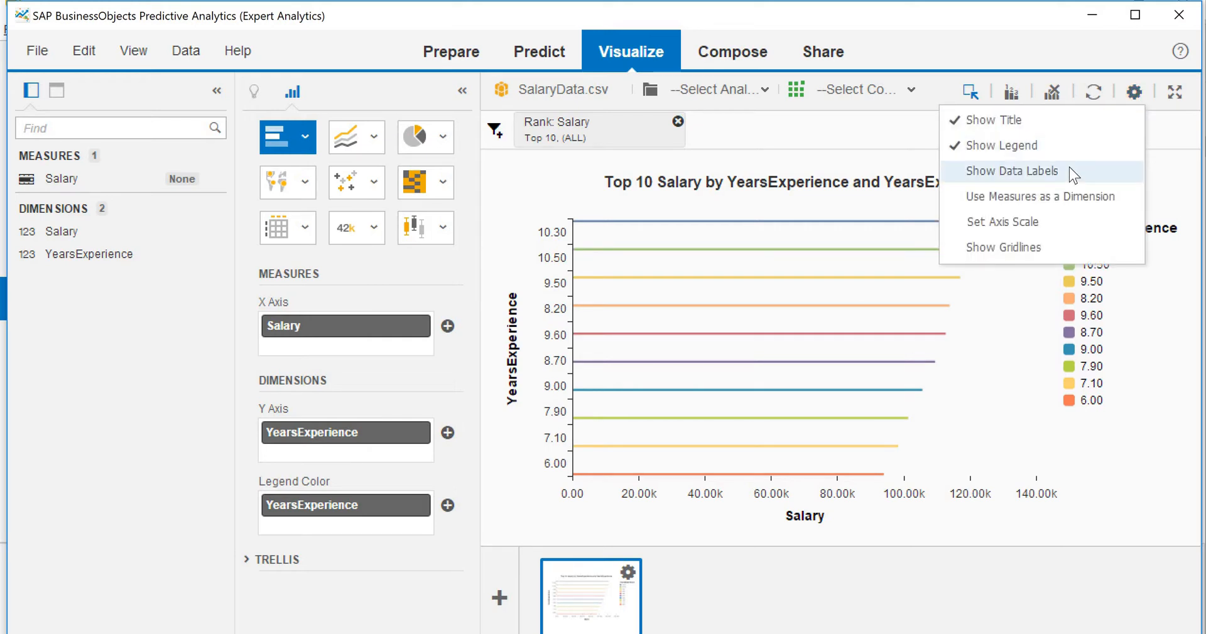
click(1012, 170)
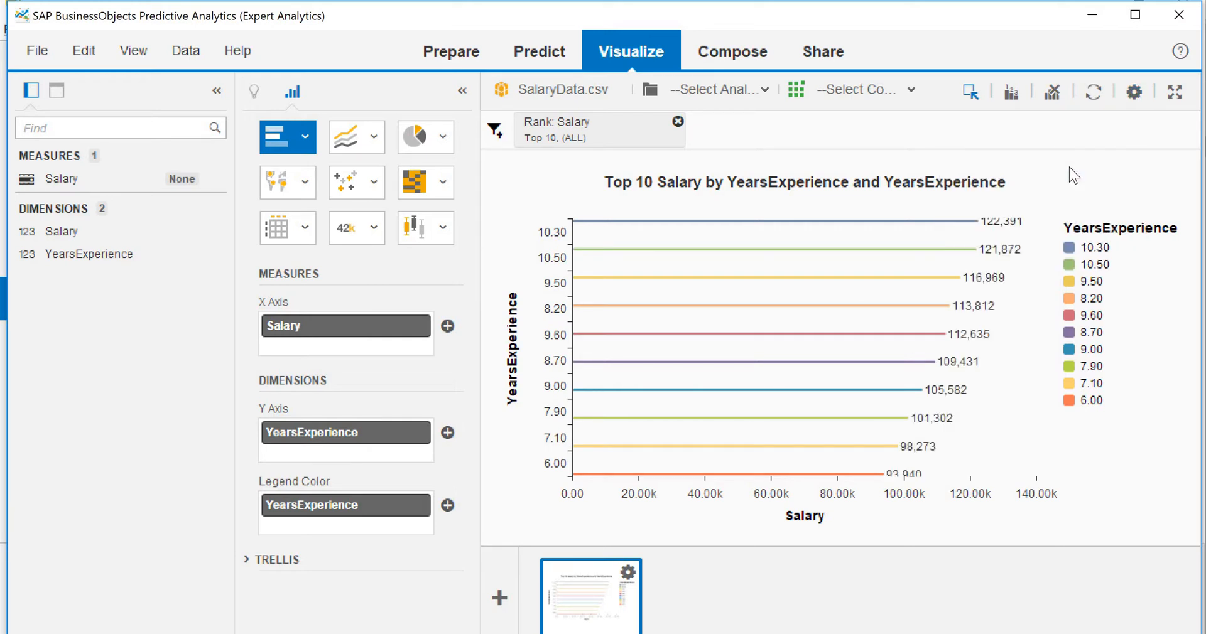
click(344, 326)
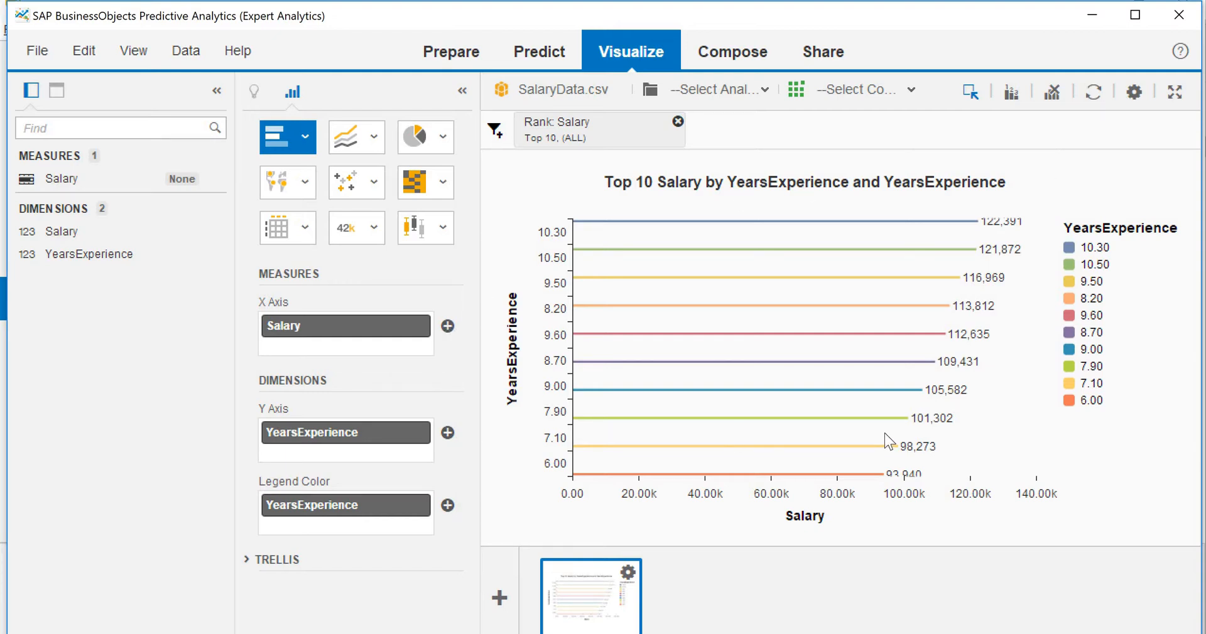
click(451, 51)
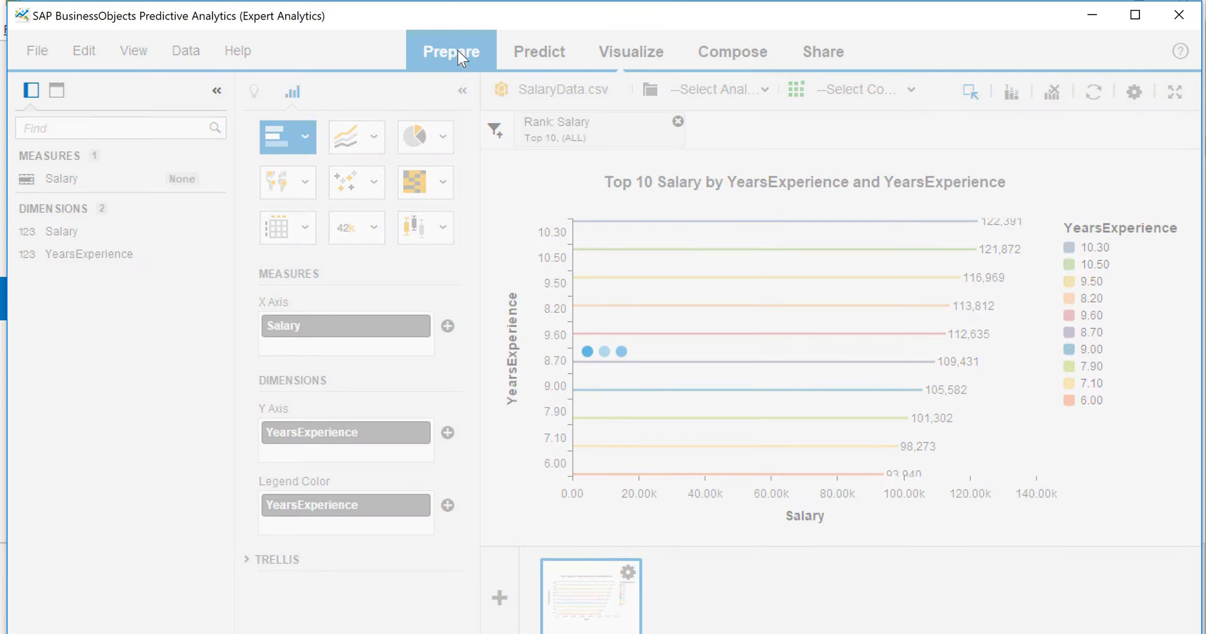
Step: Browse the raw SalaryData rows in the Prepare grid, then return to Visualize
click(451, 51)
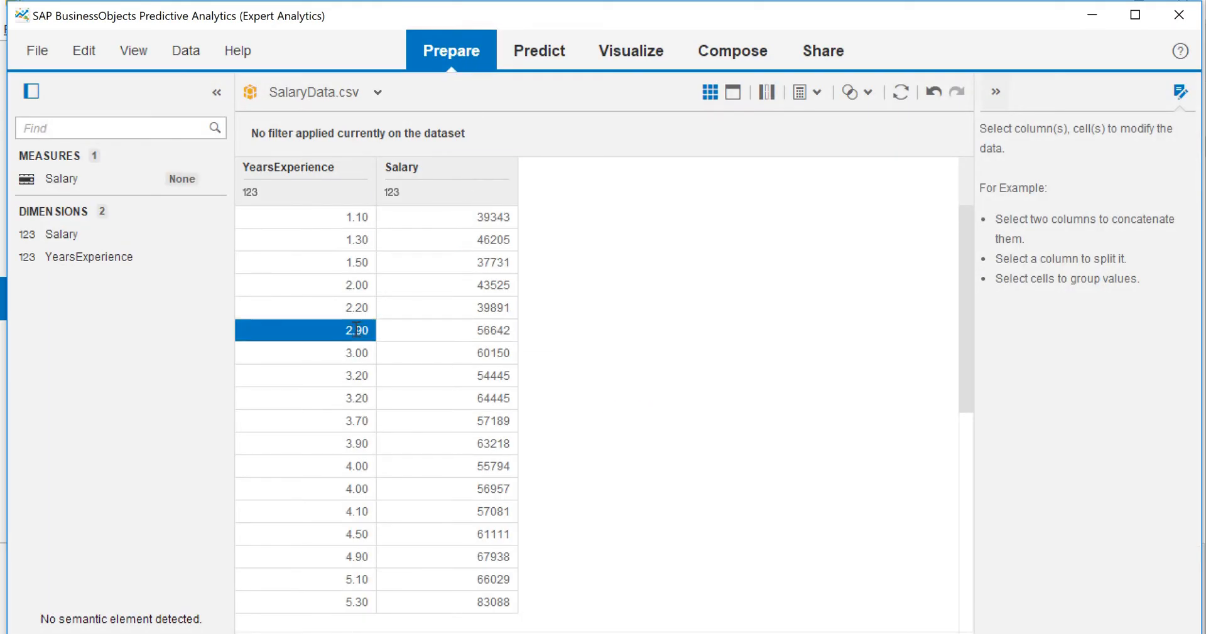
scroll(down, 3)
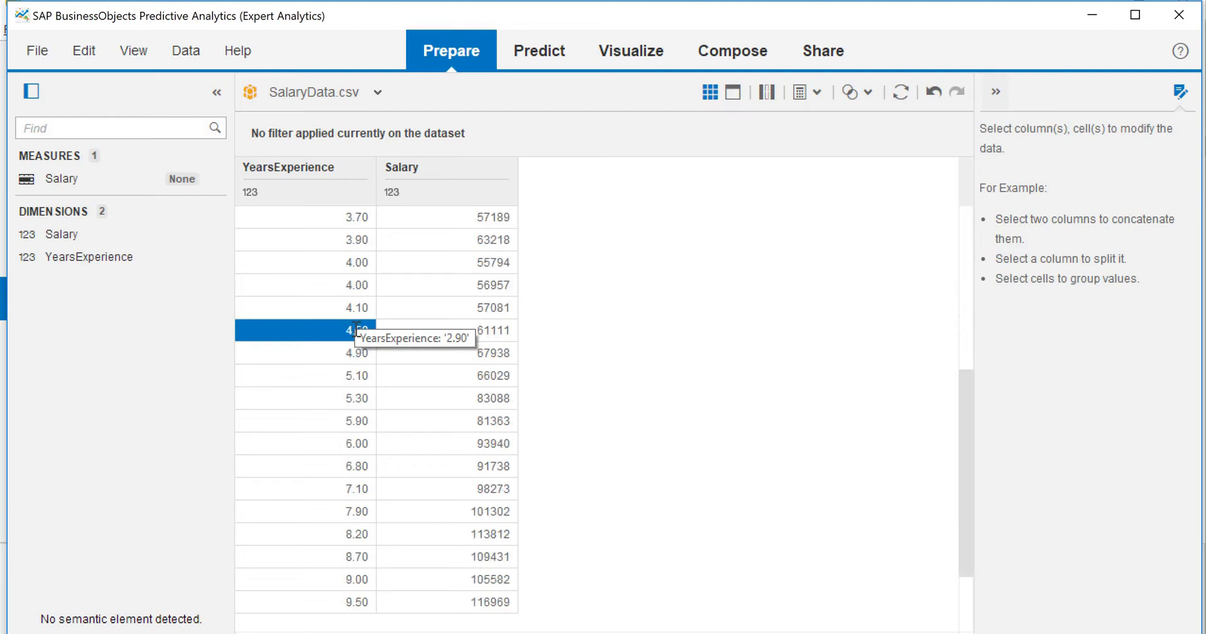
scroll(down, 3)
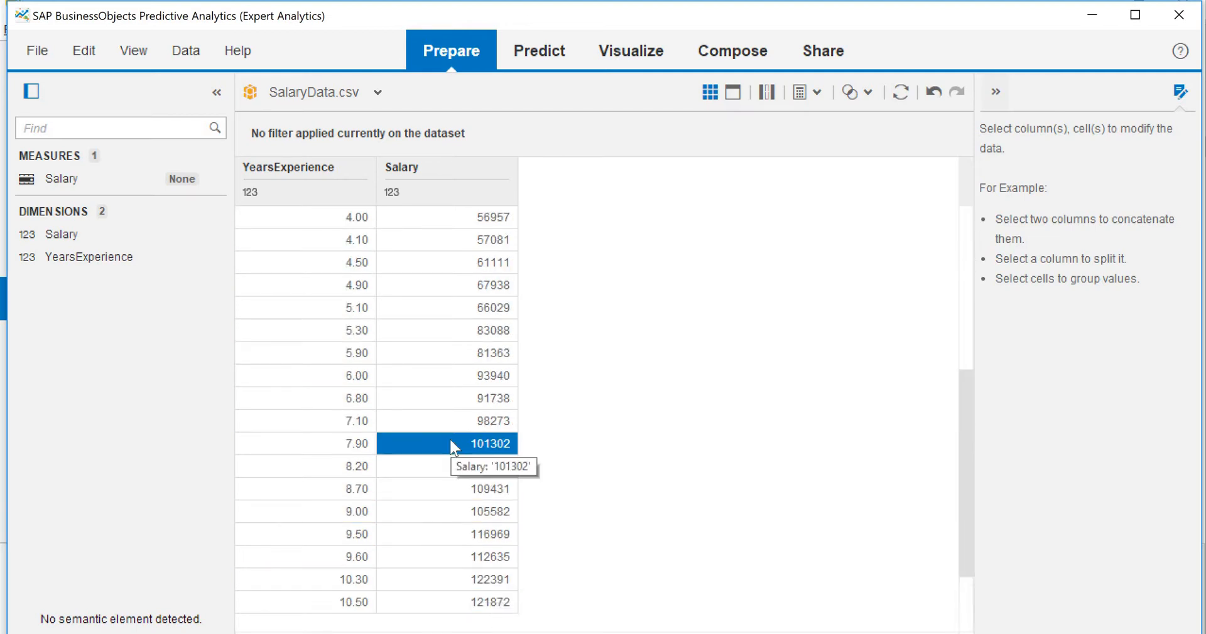
click(631, 50)
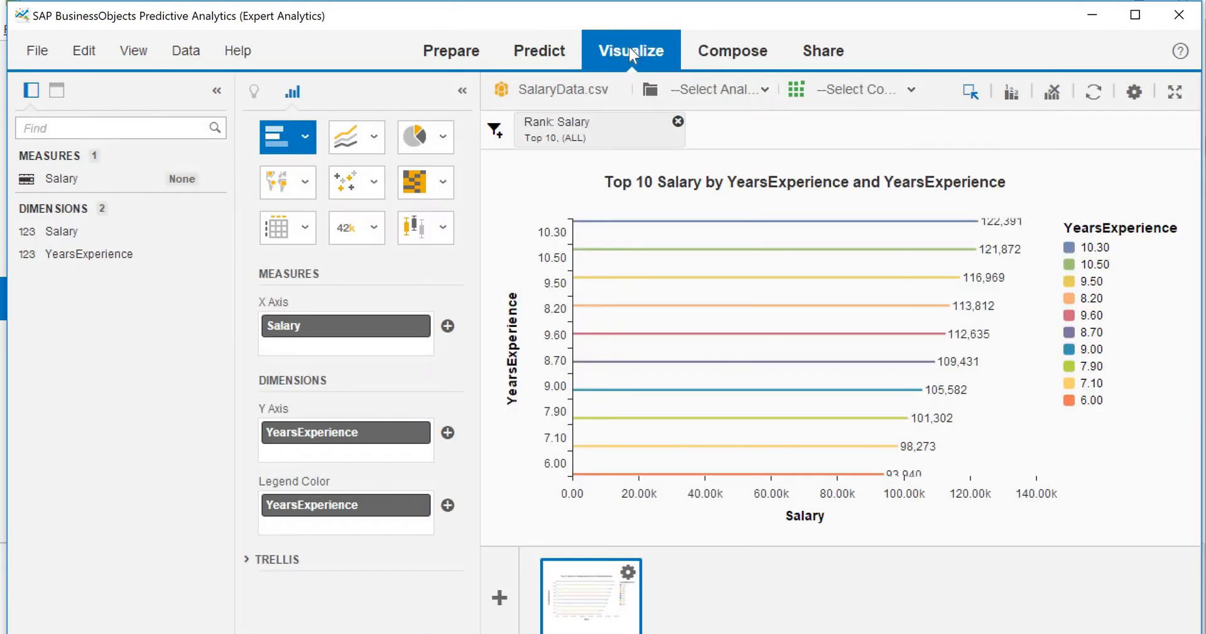
Step: Switch the Top 10 chart to a Line Chart, check the 8.20-years point, and move to Predict
click(374, 137)
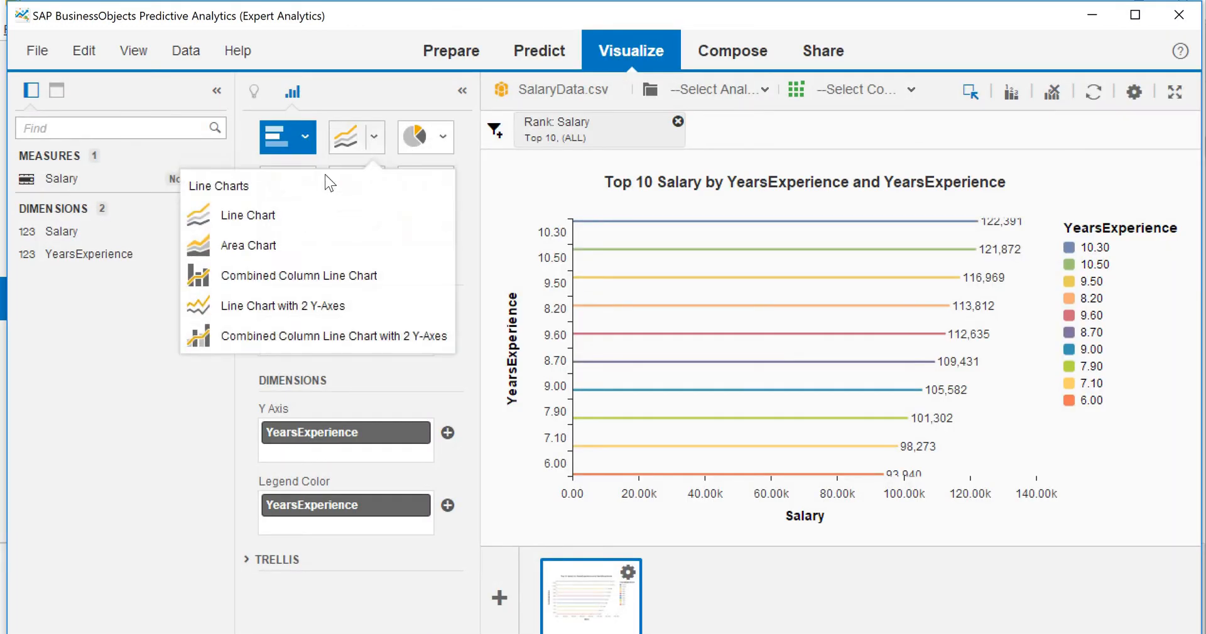
click(247, 215)
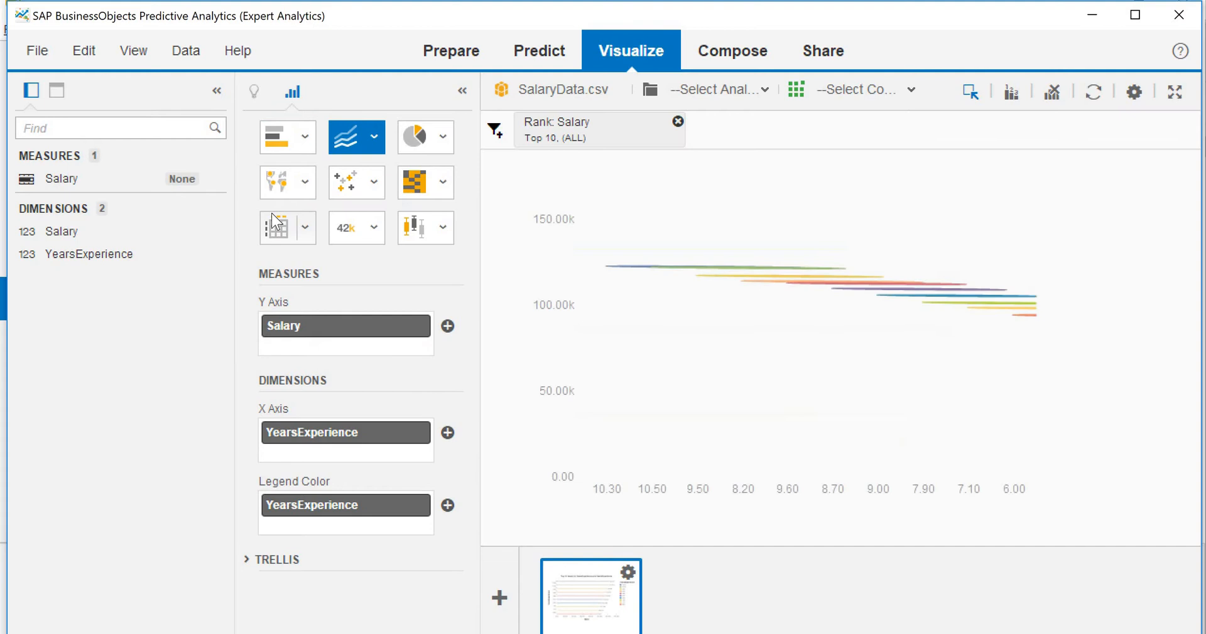
click(276, 227)
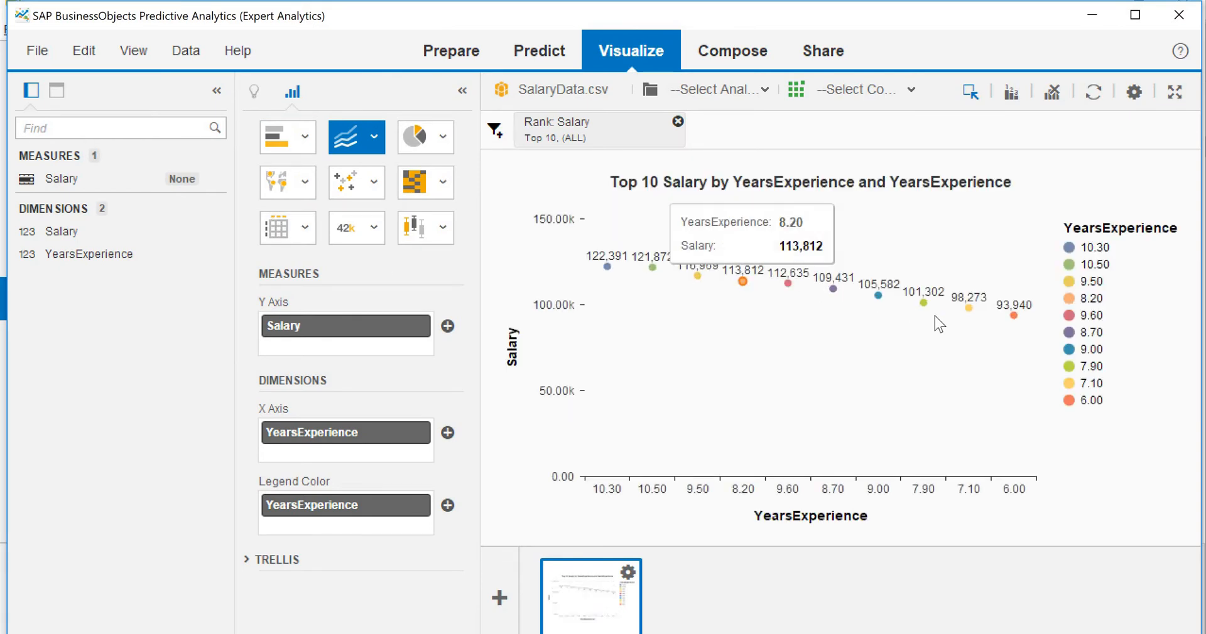
mouse_move(965, 348)
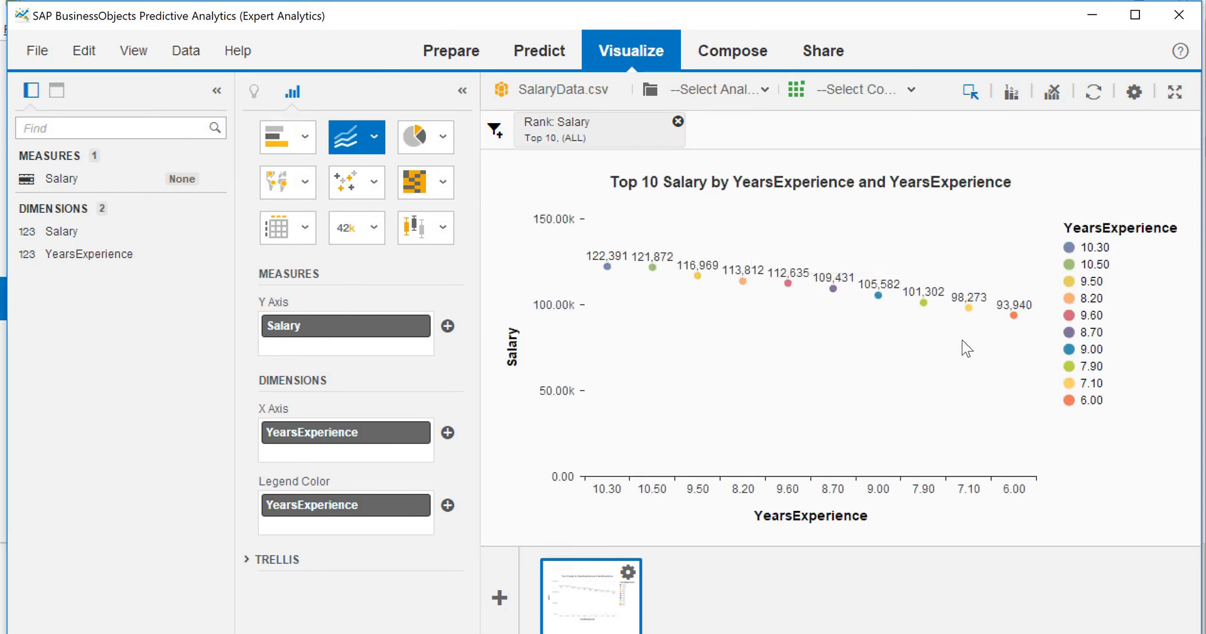
mouse_move(547, 175)
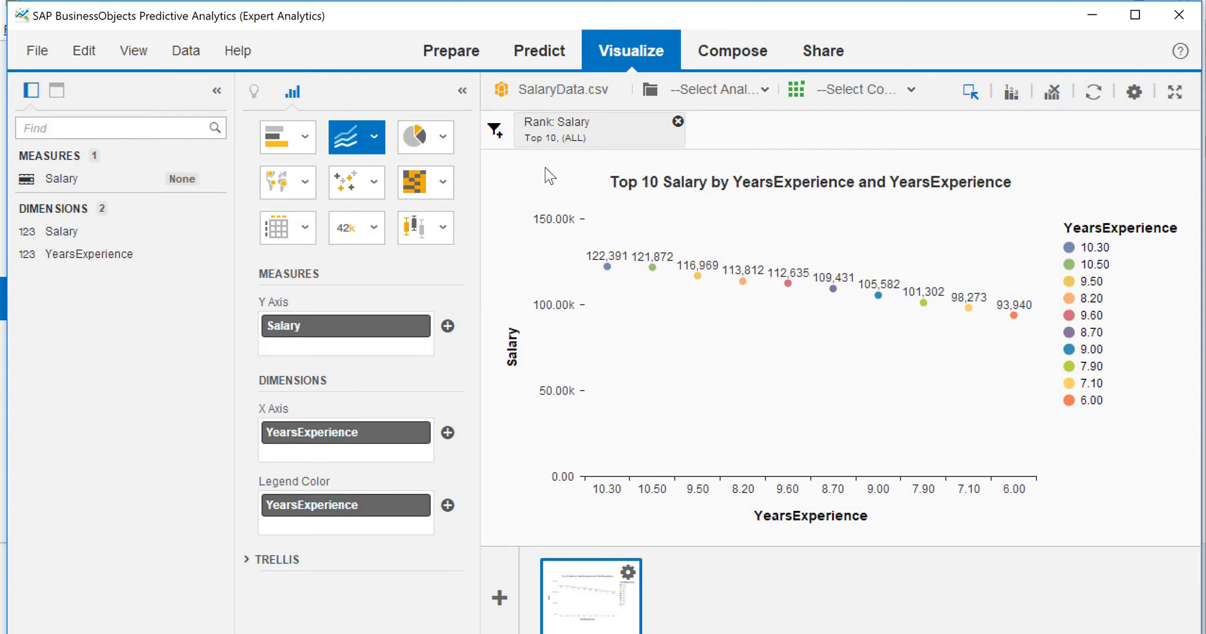
mouse_move(532, 50)
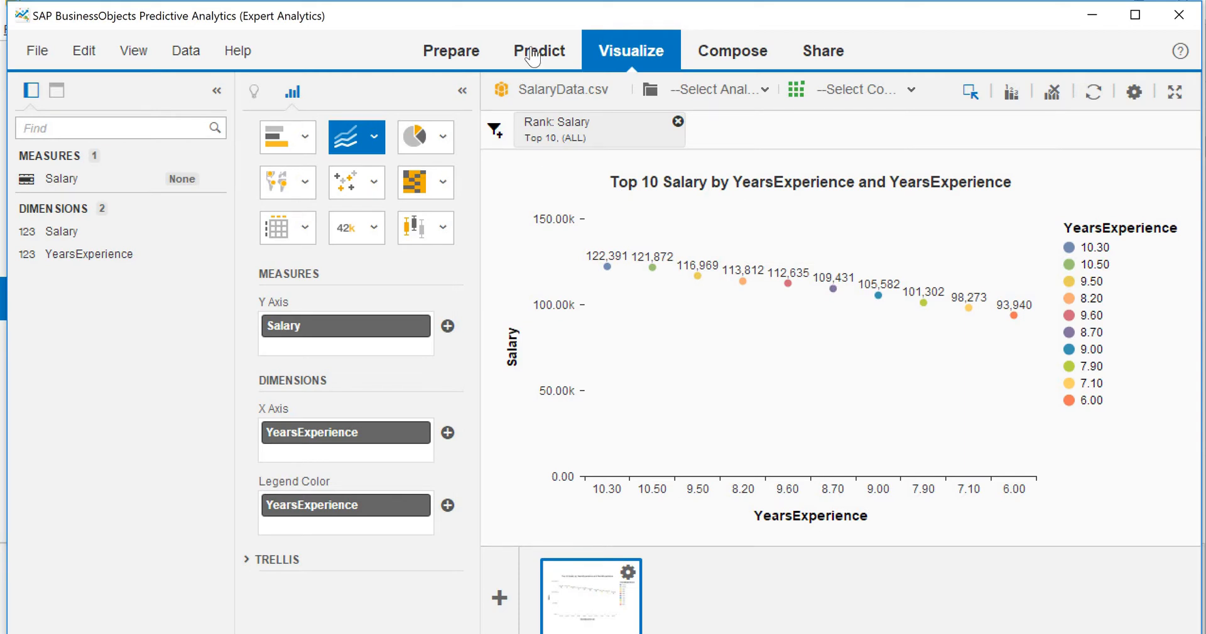
click(539, 50)
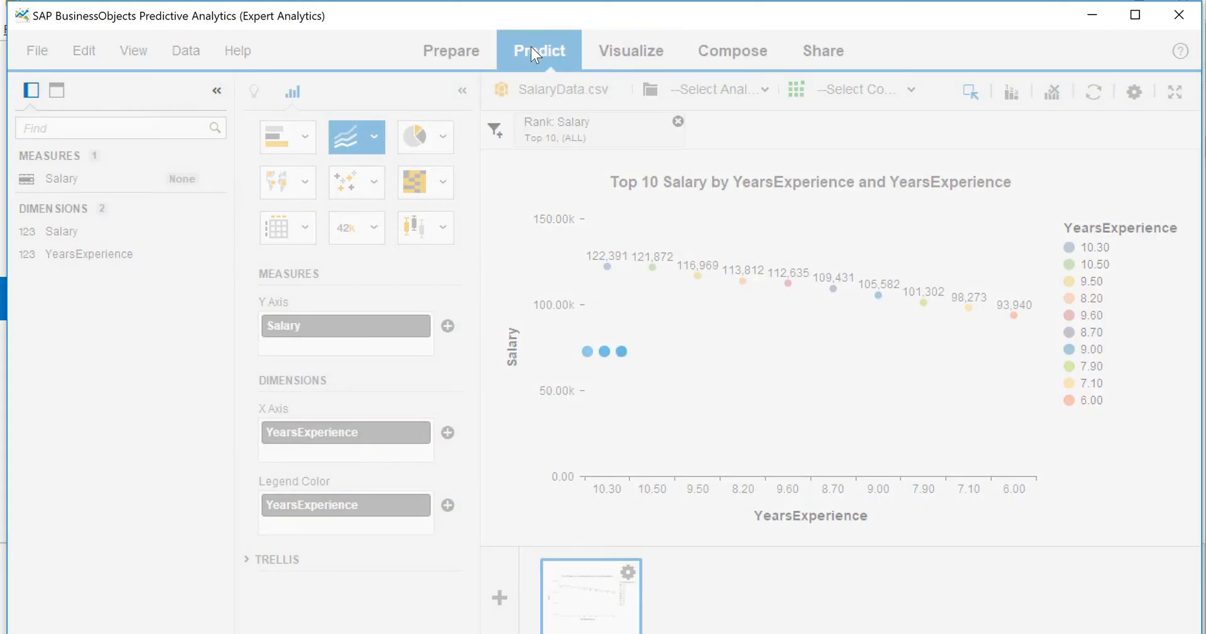
Step: Expand the Algorithms list in Predict and scroll to the Regression group
click(538, 50)
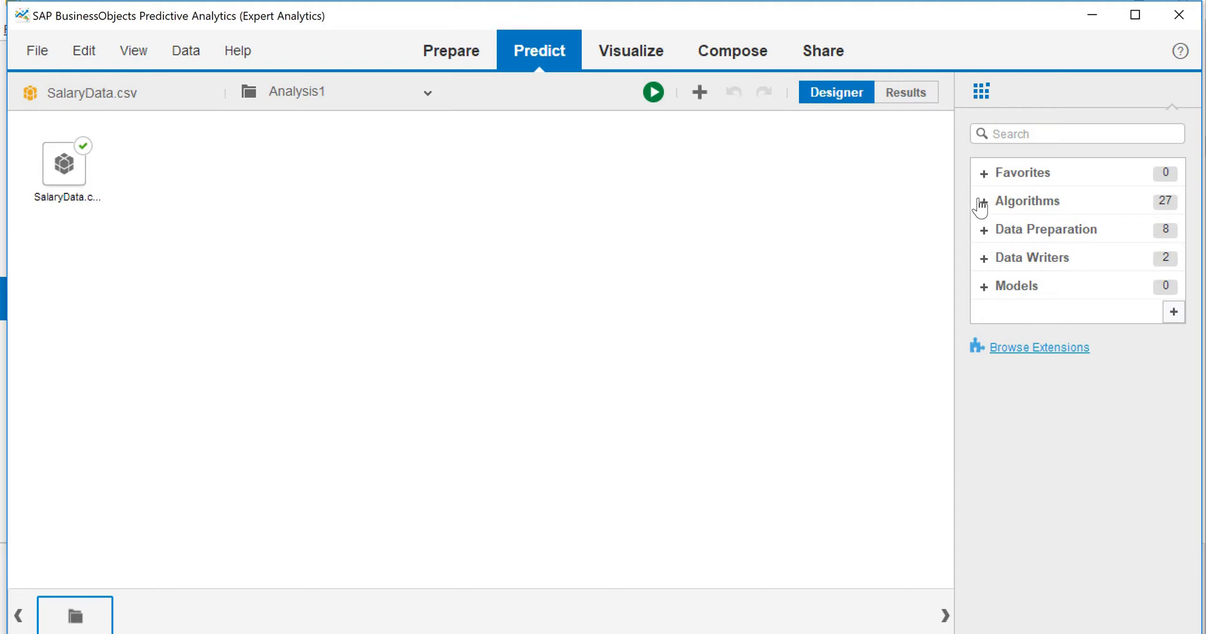
click(1028, 201)
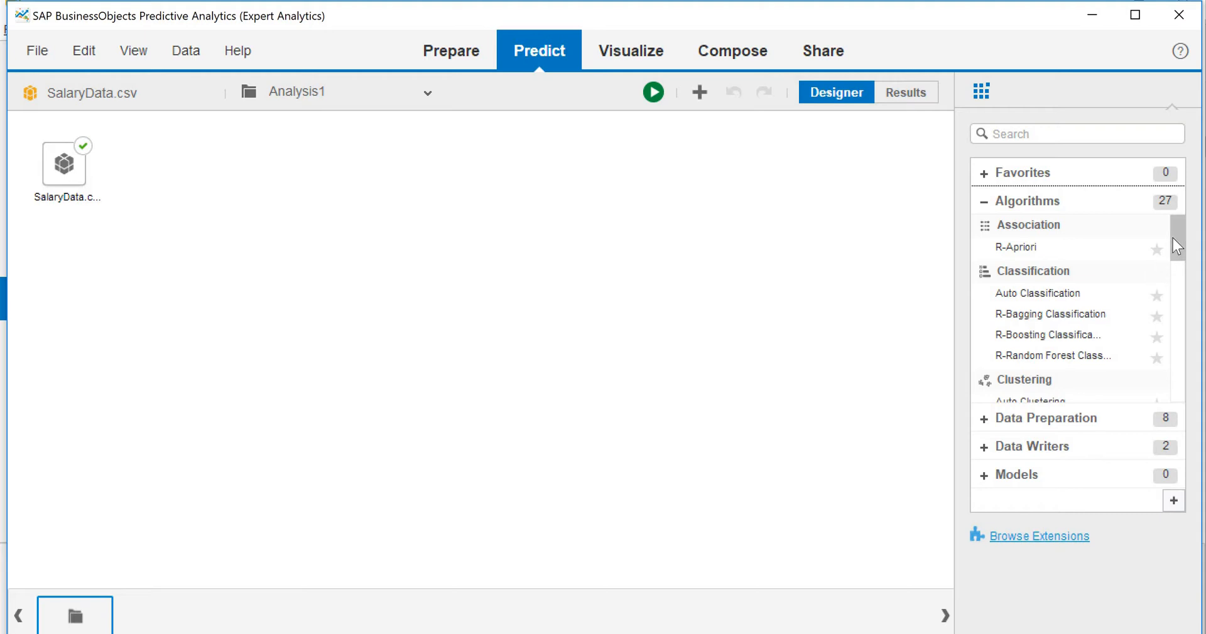
scroll(down, 3)
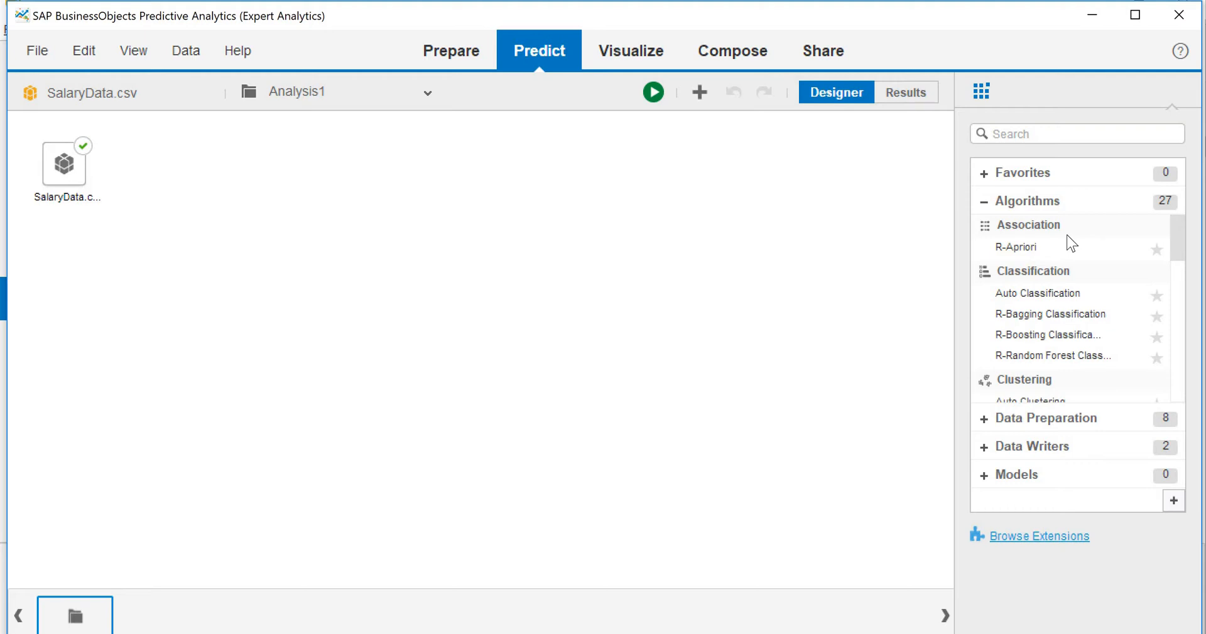
mouse_move(1165, 267)
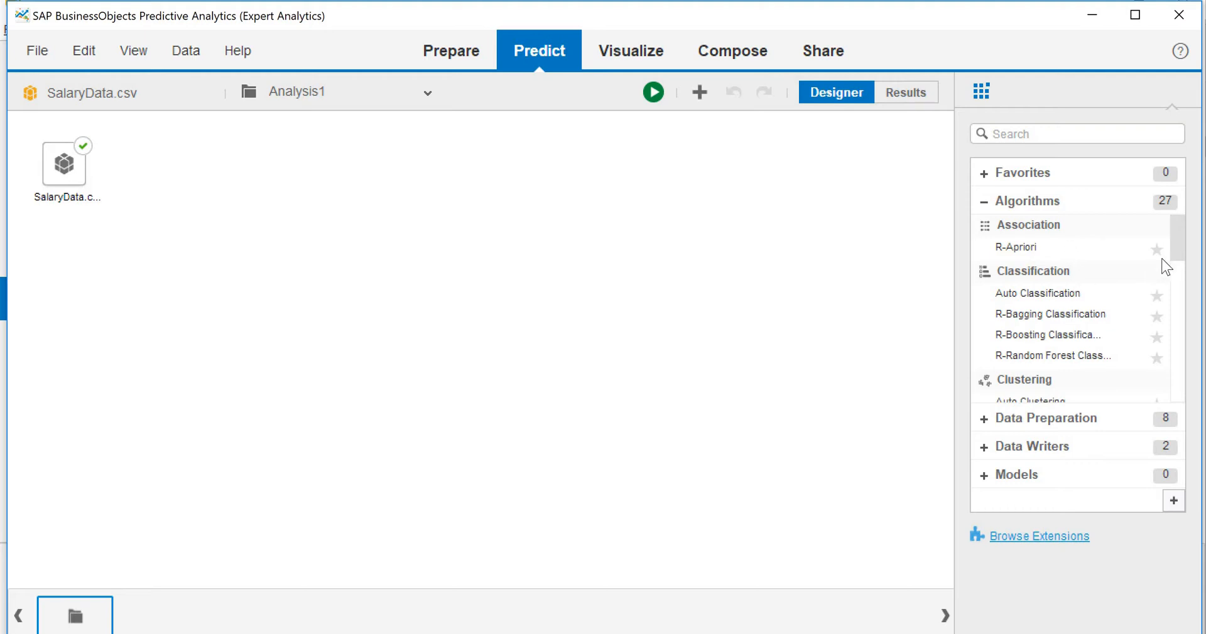
scroll(down, 3)
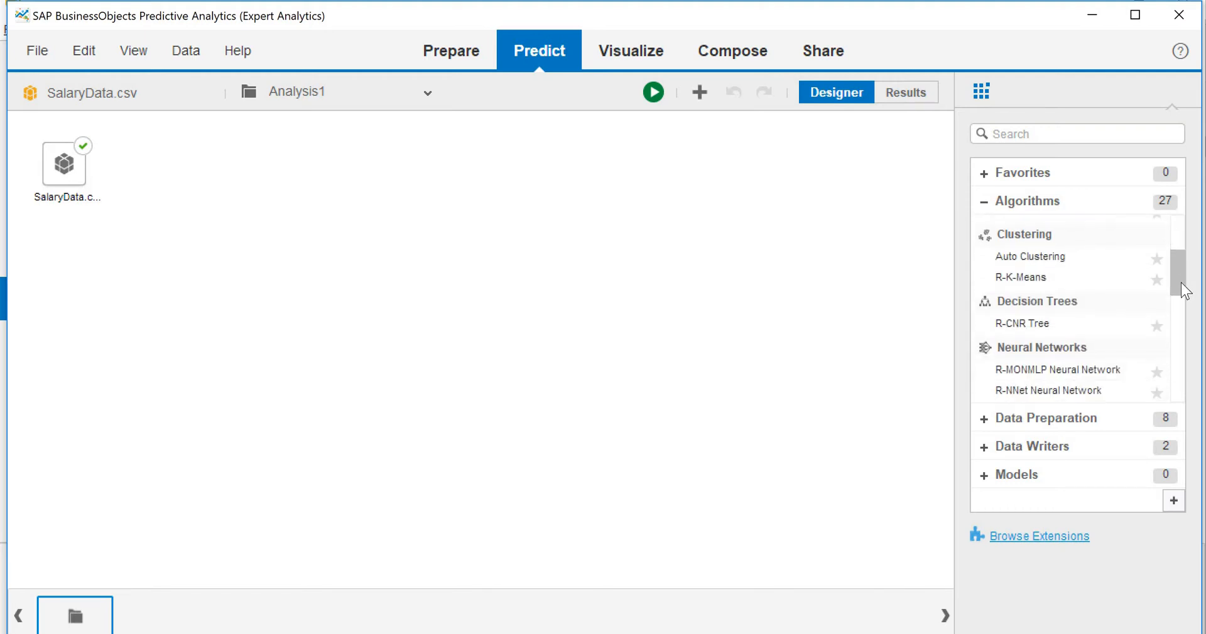
scroll(down, 3)
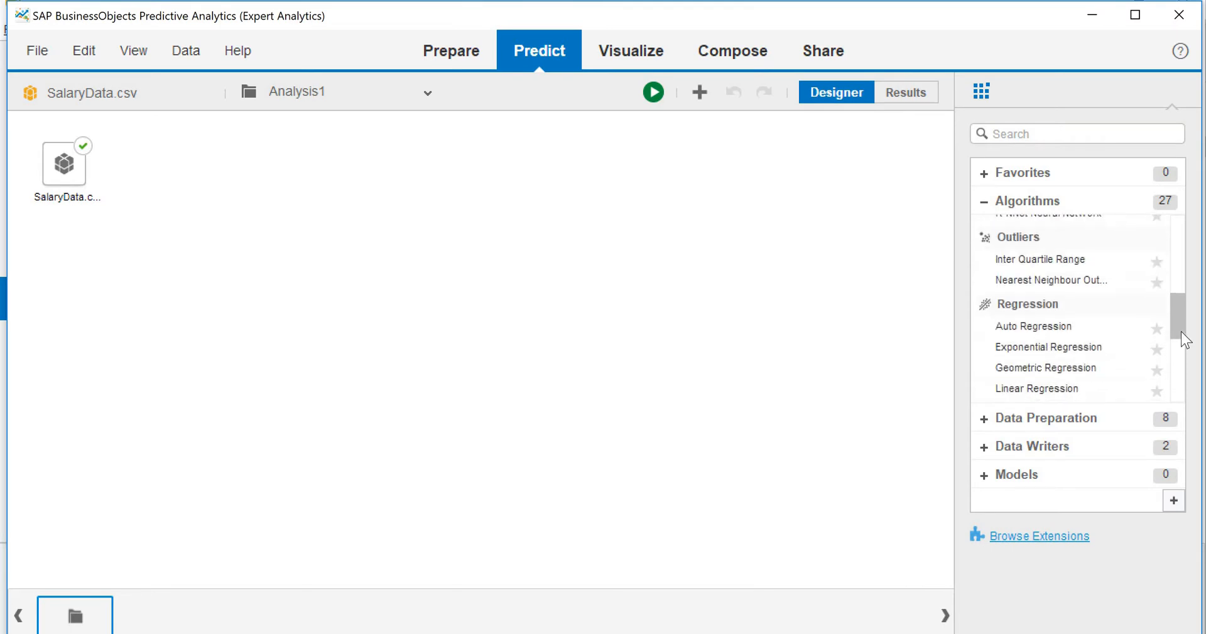
scroll(down, 3)
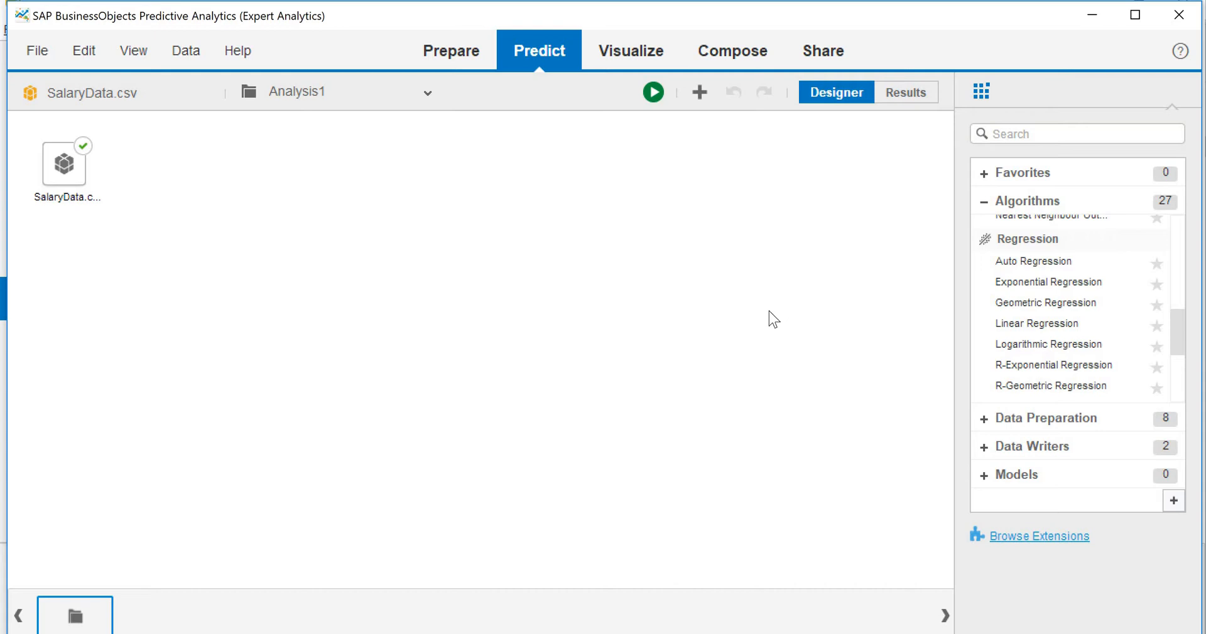
mouse_move(1036, 323)
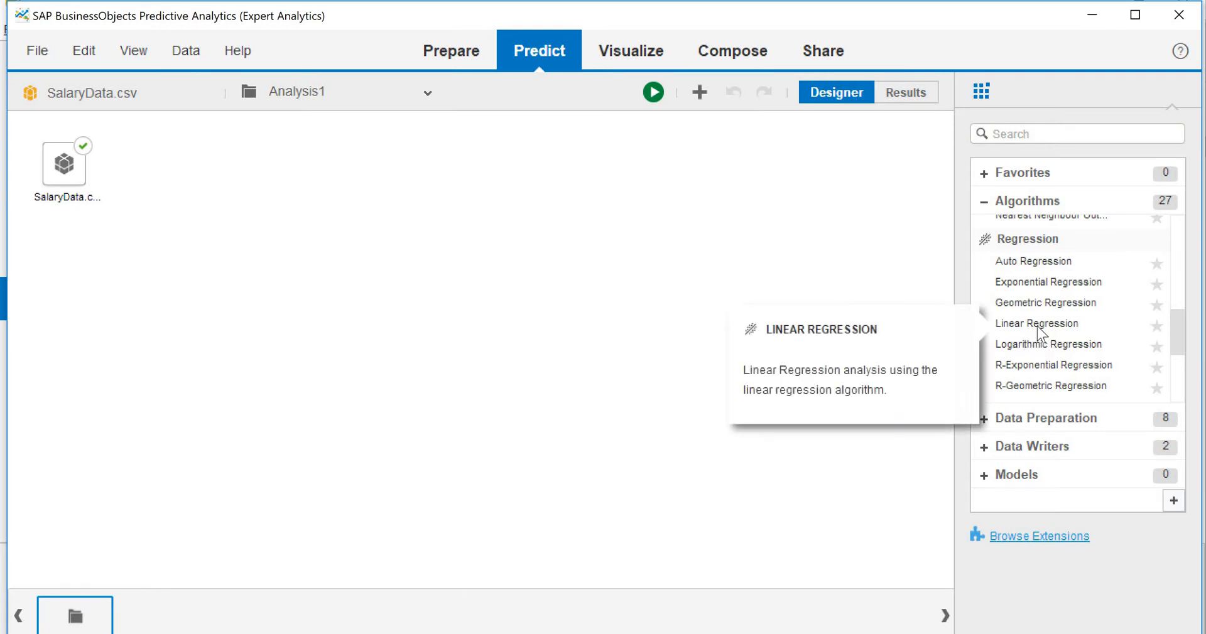
Step: Add Linear Regression after SalaryData.csv with YearsExperience as independent and Salary as dependent column
drag(1036, 323, 229, 163)
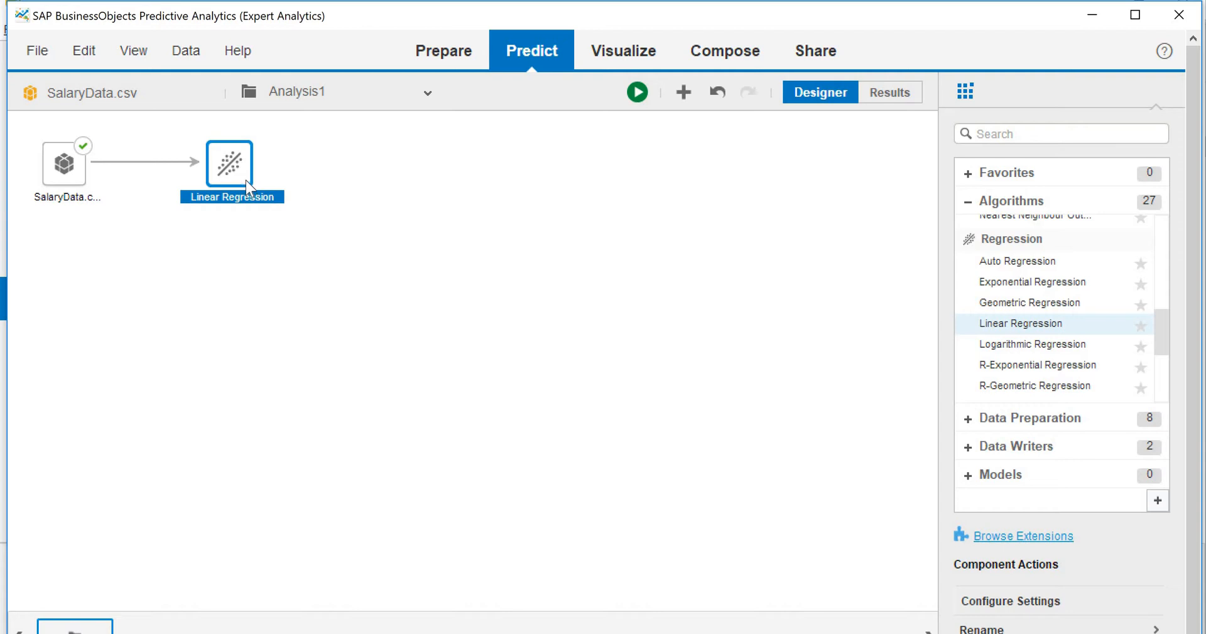
right_click(228, 162)
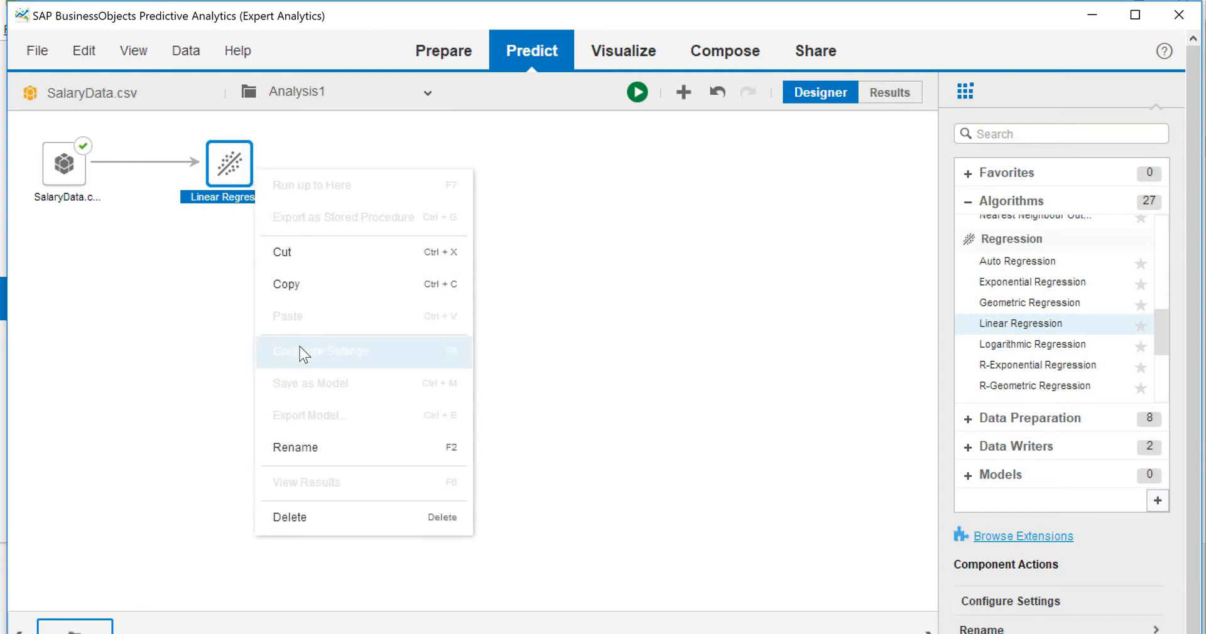
click(321, 352)
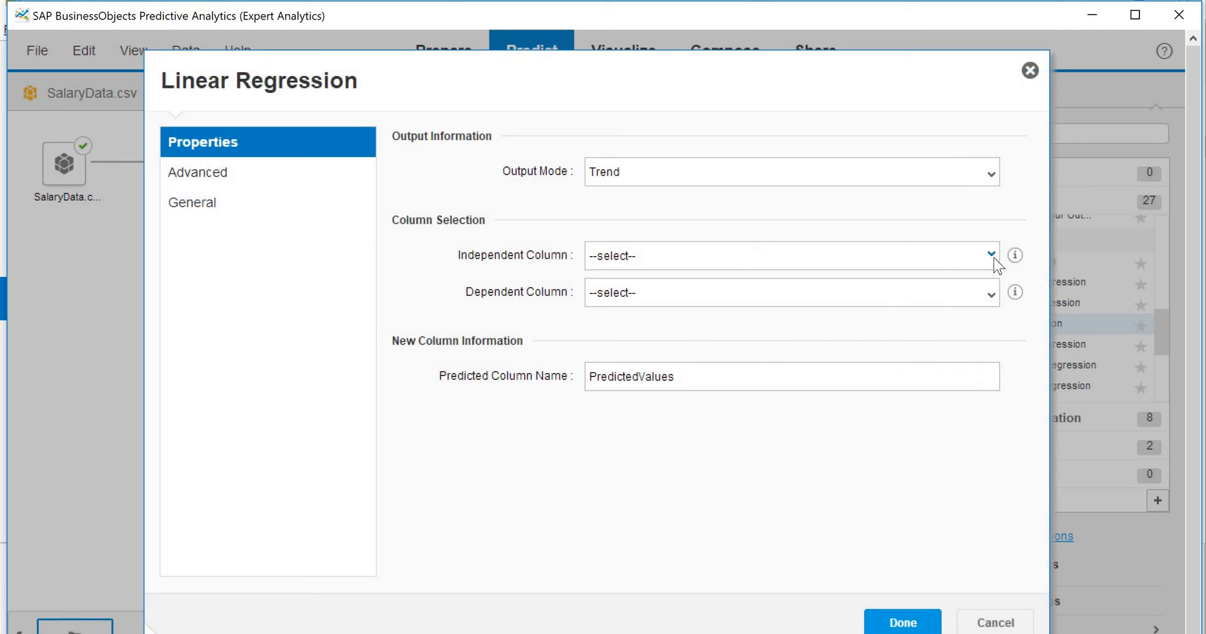
click(991, 255)
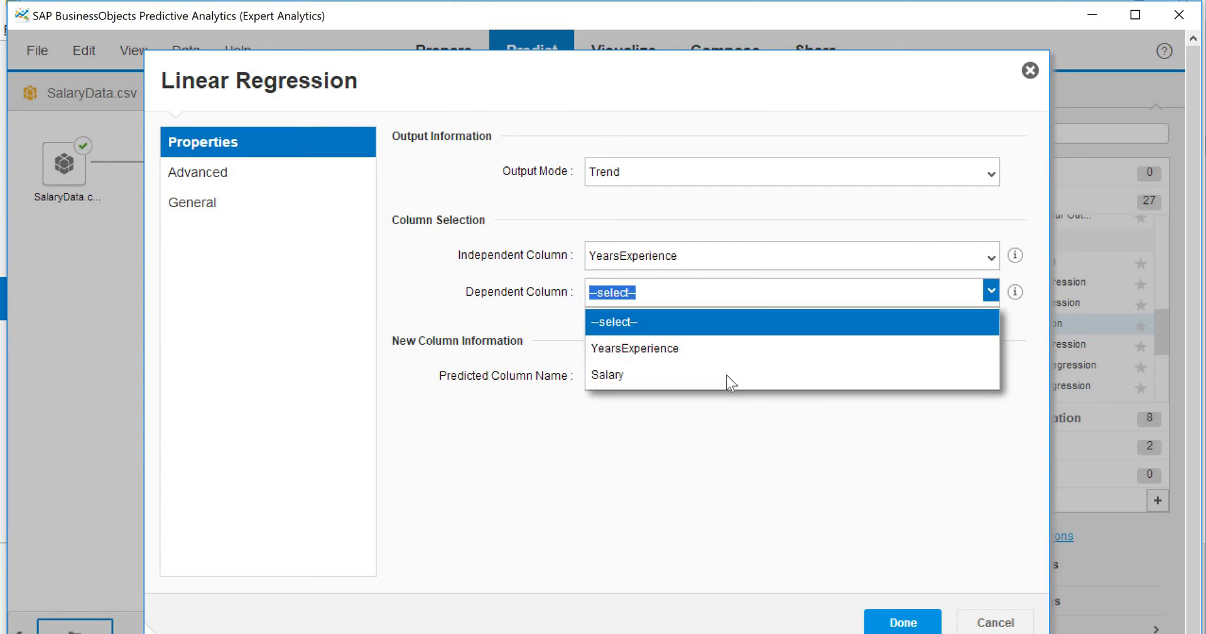
click(608, 375)
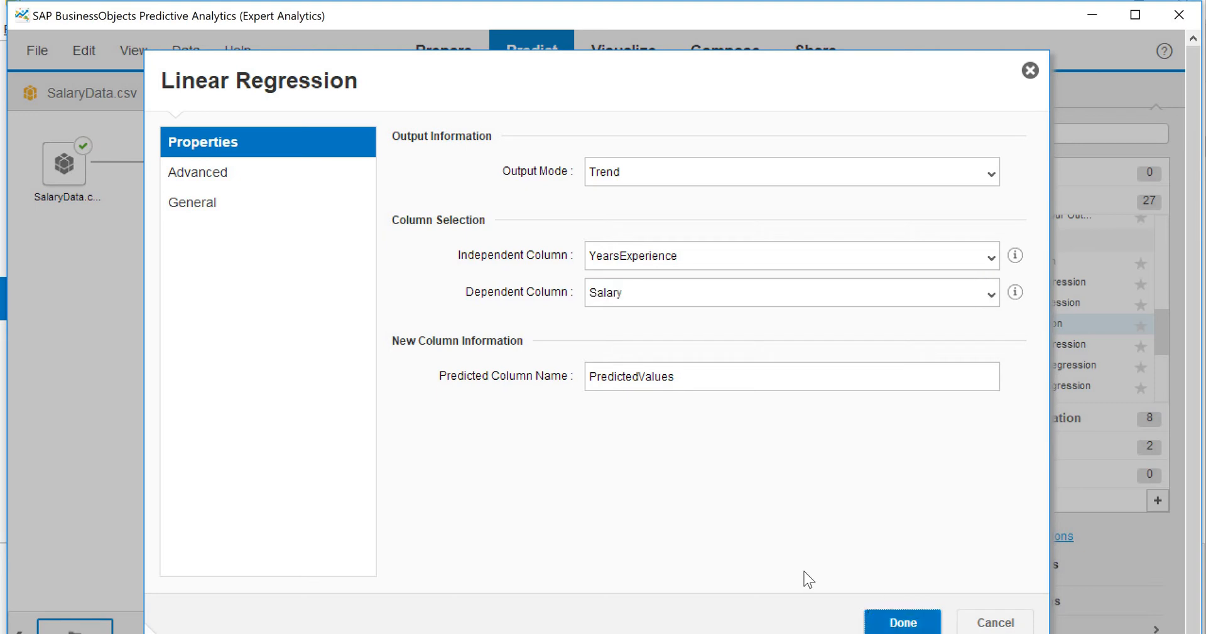
click(901, 622)
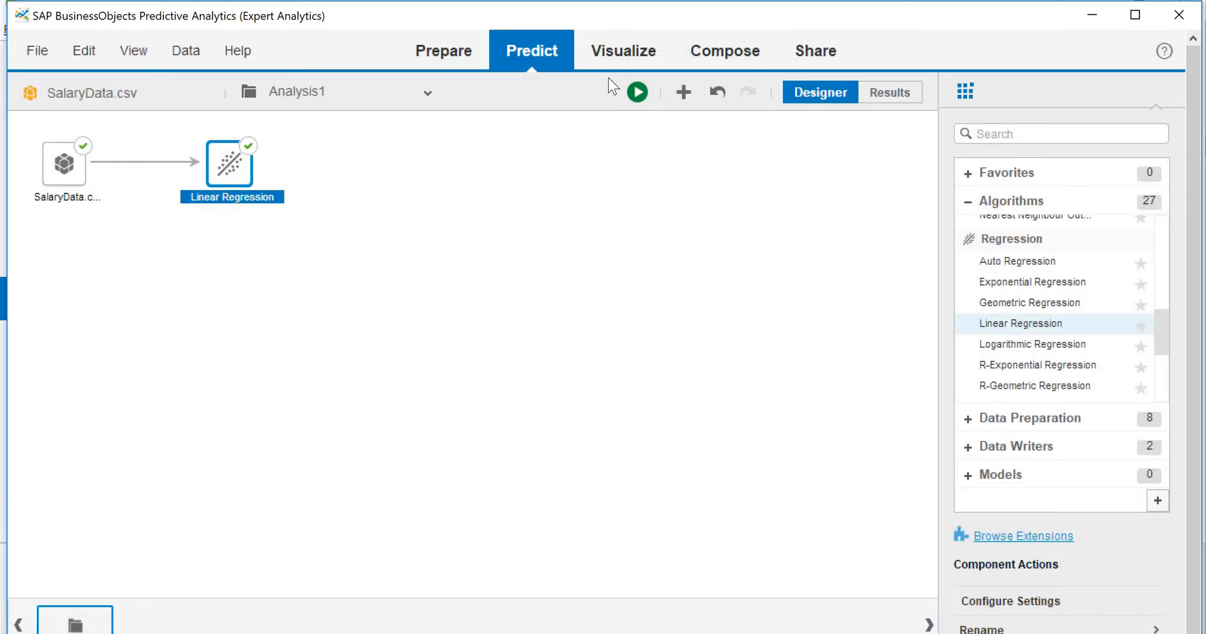
Step: Run the analysis and review the grid of YearsExperience, Salary and Predicted values down to 10.50 years
click(636, 91)
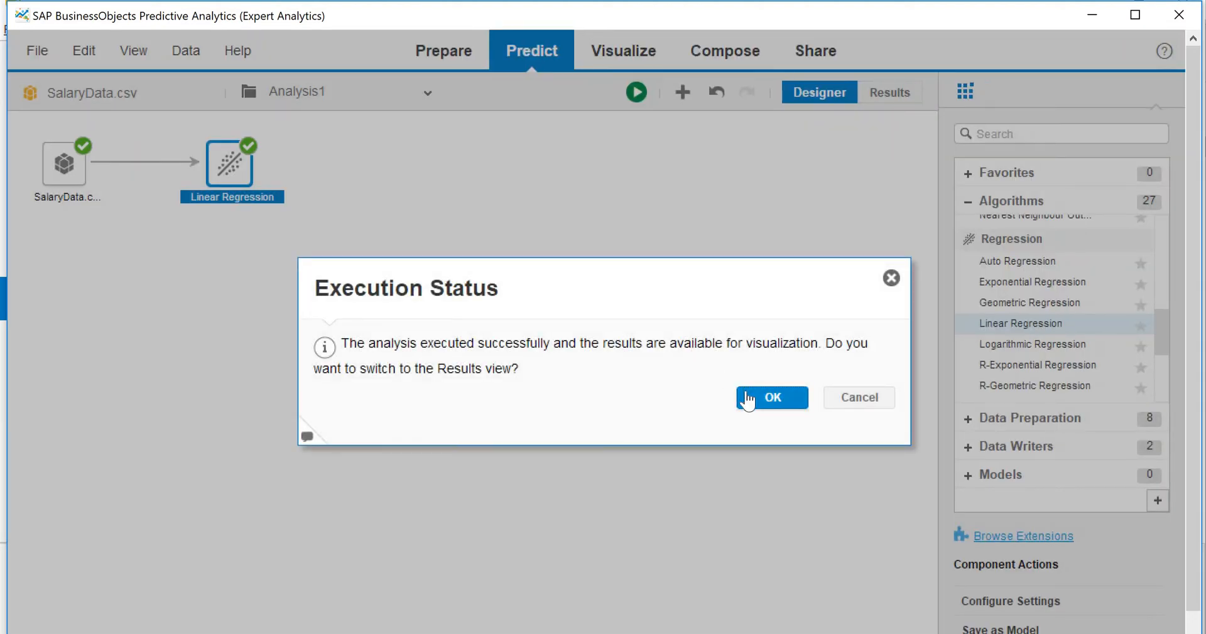
click(771, 397)
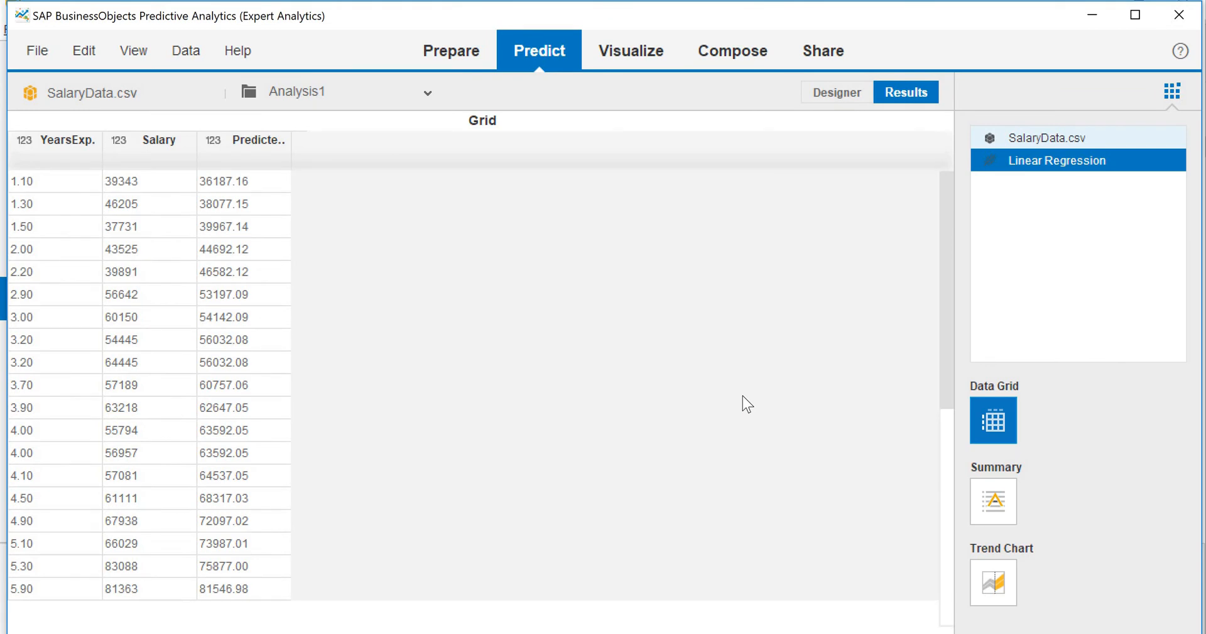
scroll(down, 3)
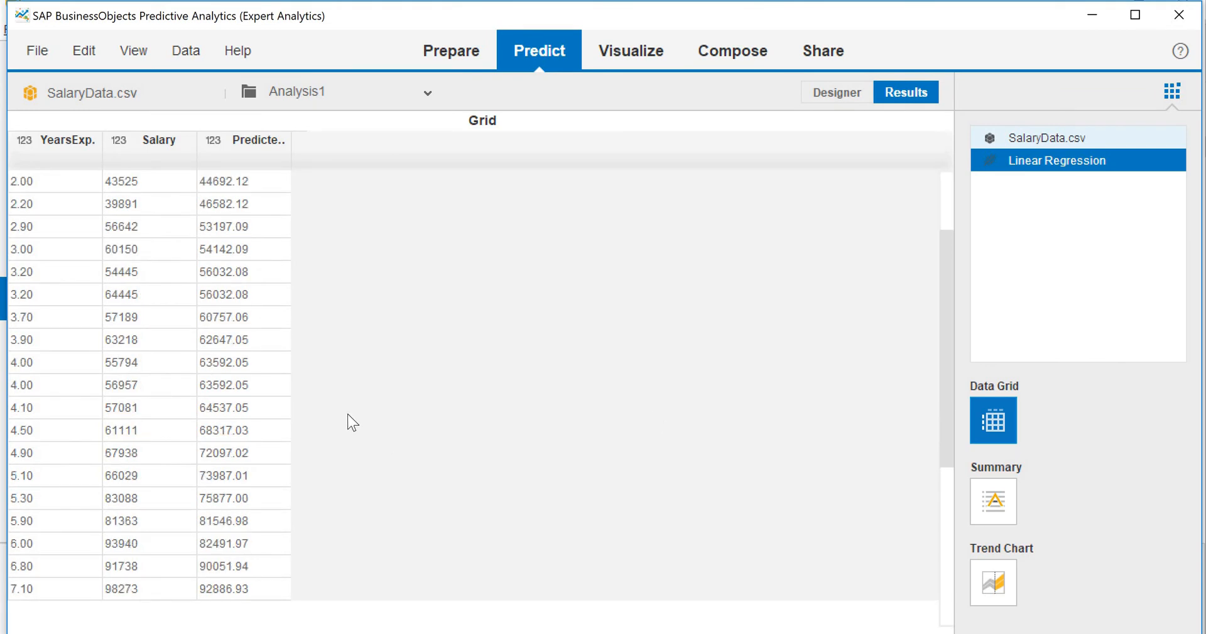
scroll(down, 3)
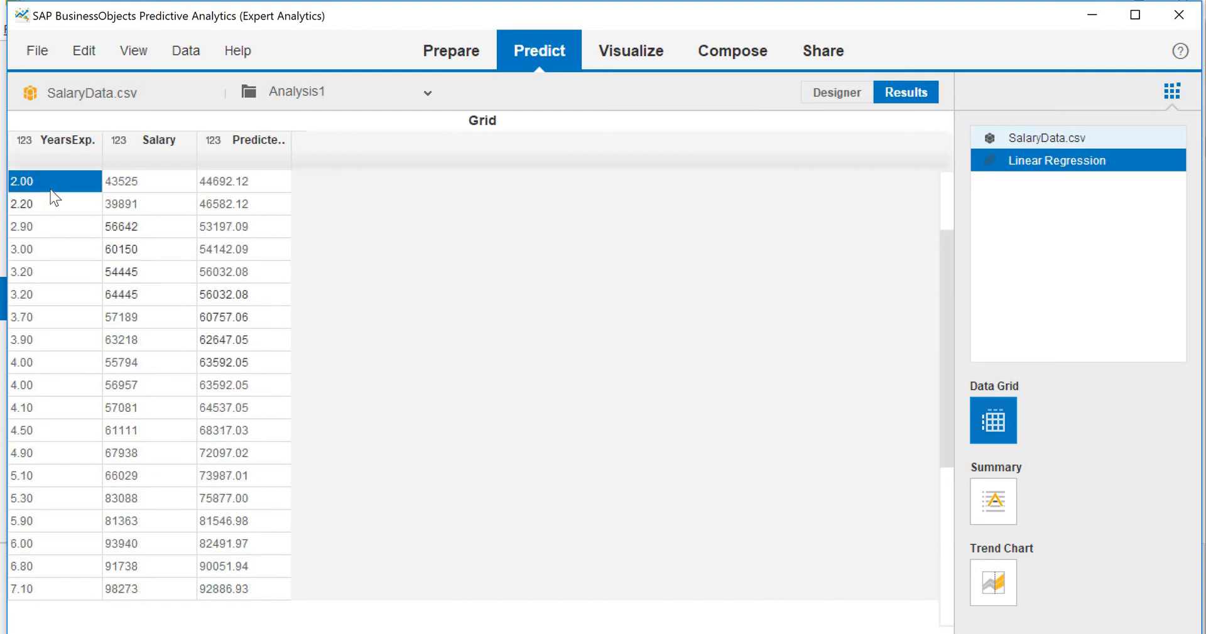
click(150, 181)
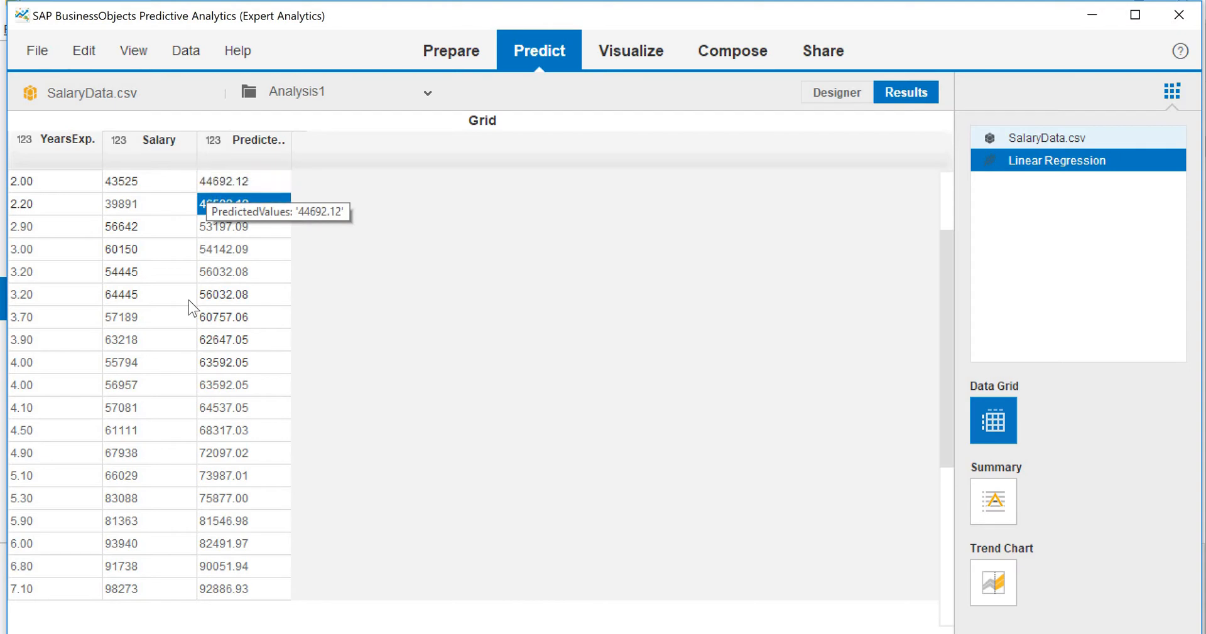
scroll(down, 3)
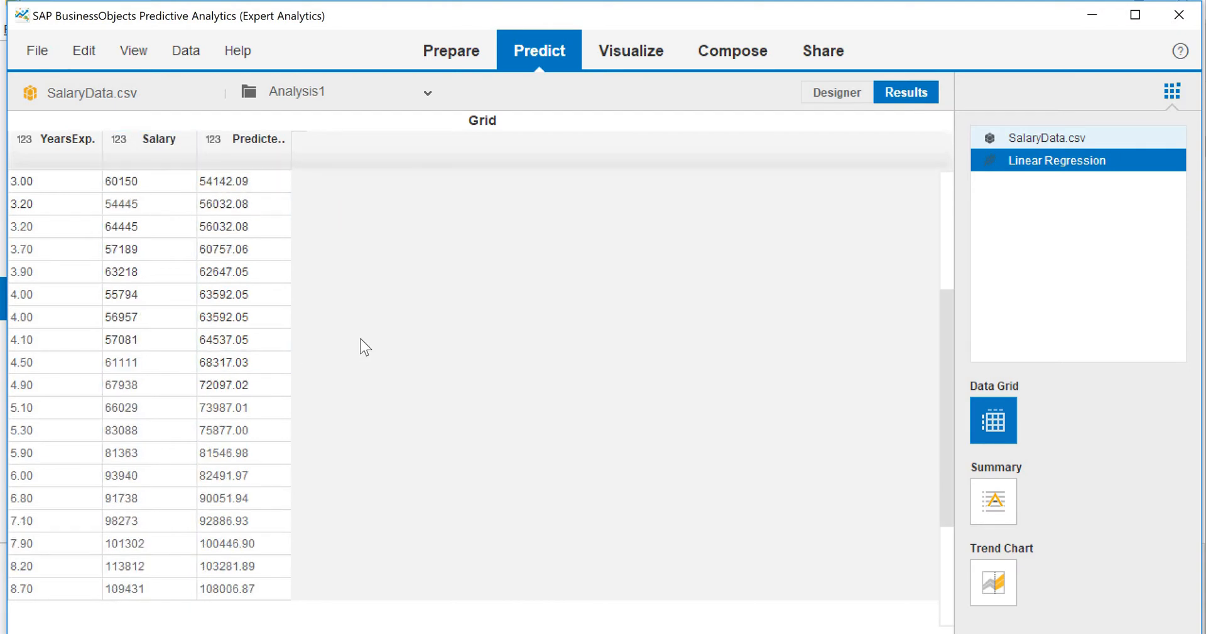
scroll(down, 3)
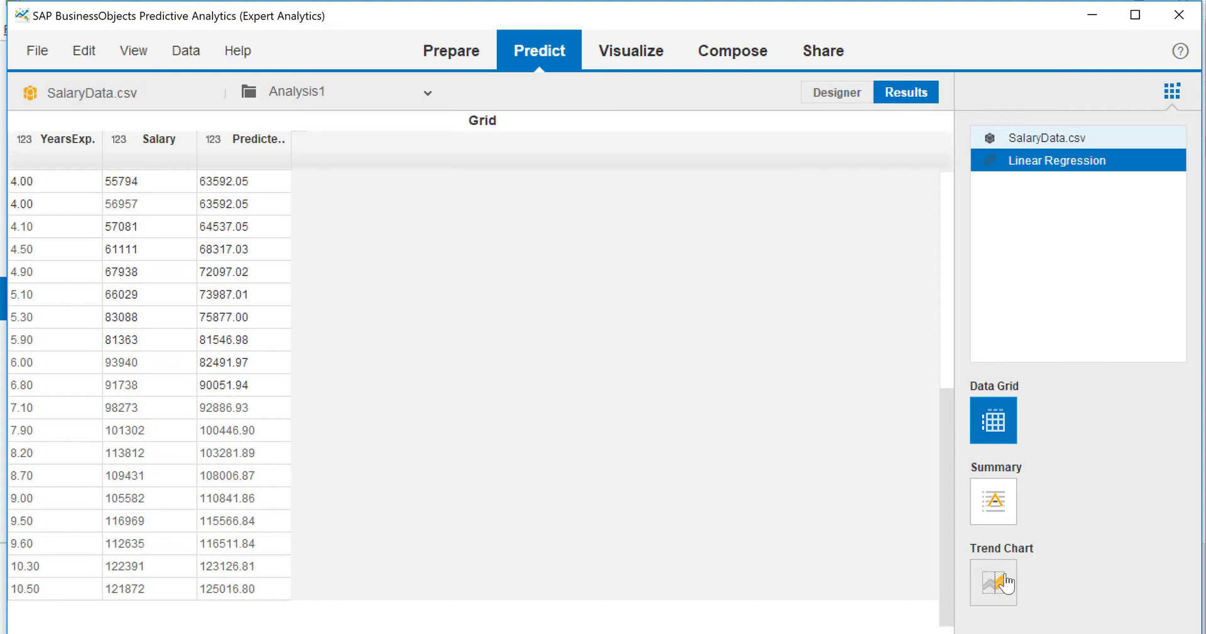
Step: View the Actual vs Predicted salary trend chart, then the regression's statistical summary
click(993, 581)
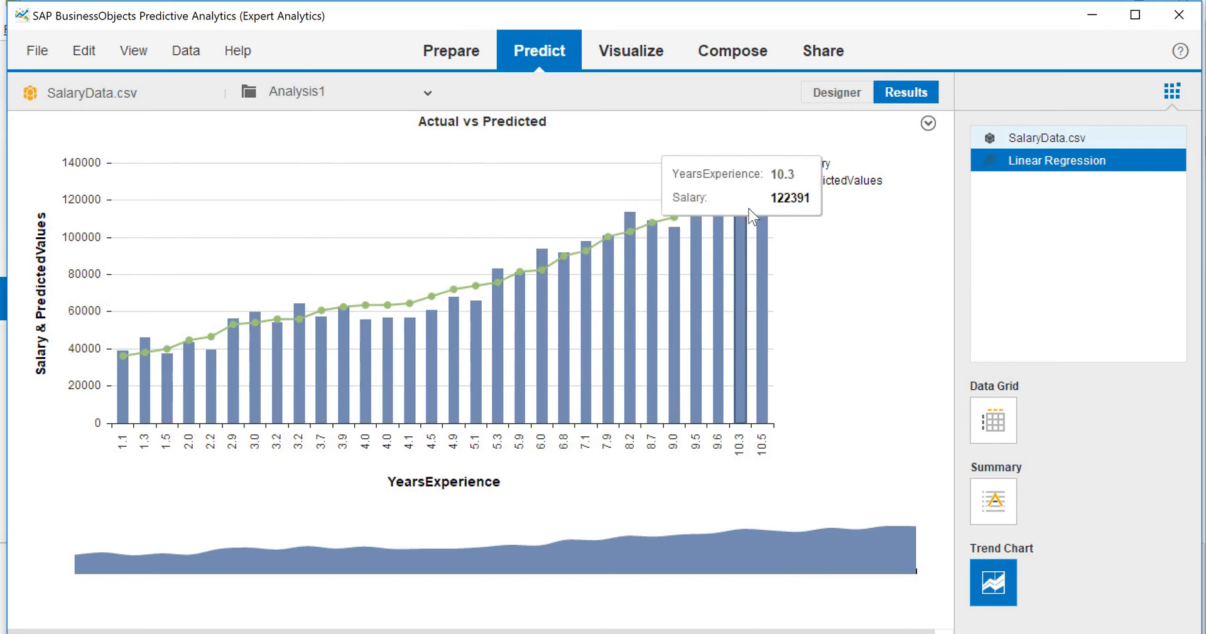
mouse_move(636, 221)
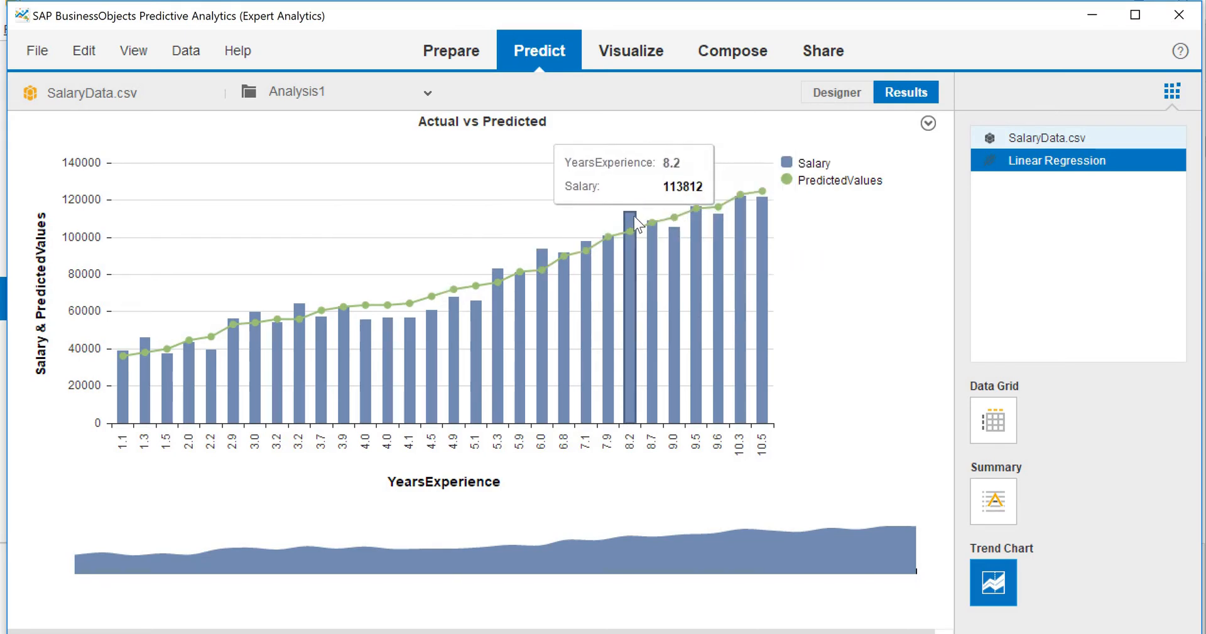
mouse_move(440, 275)
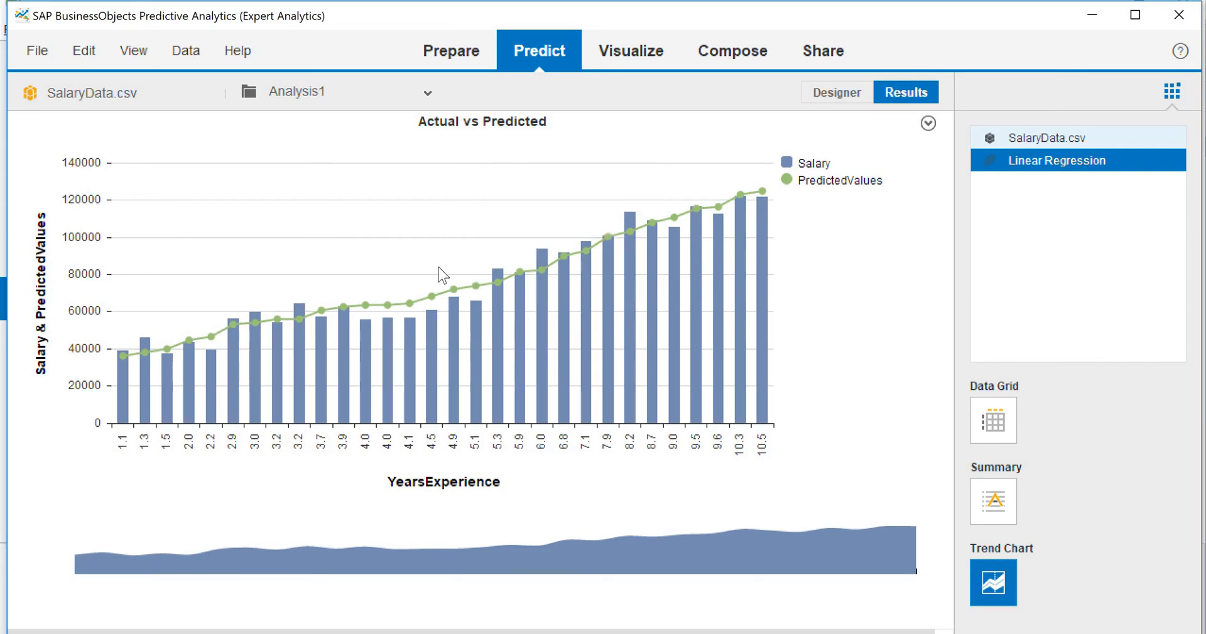
mouse_move(535, 384)
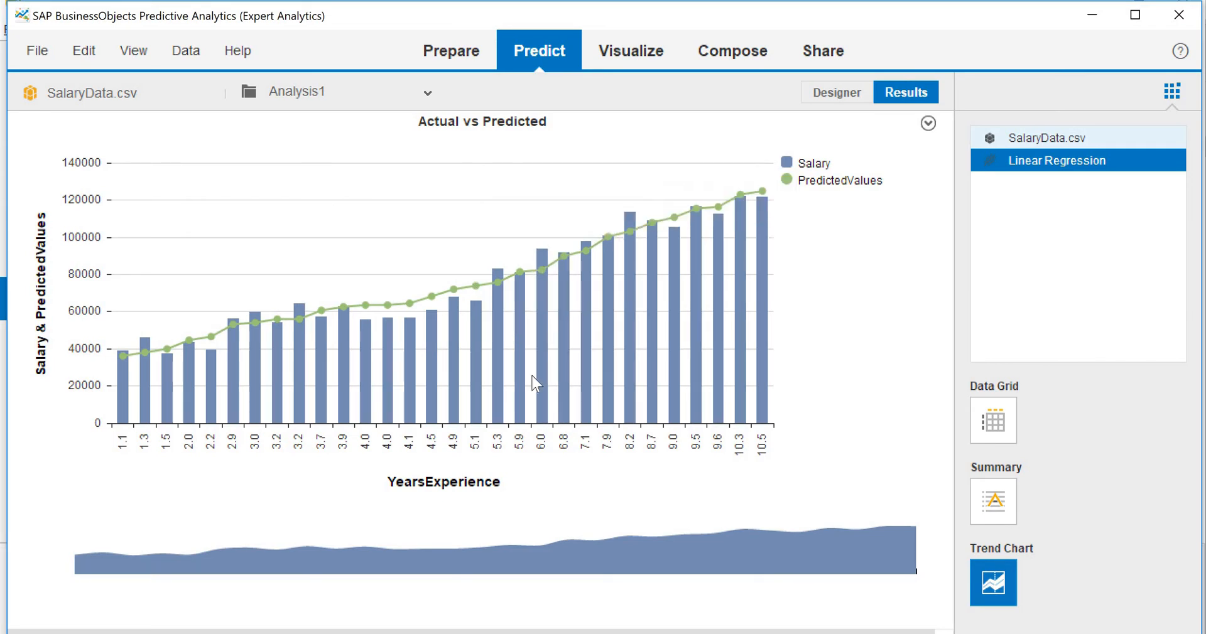
click(992, 501)
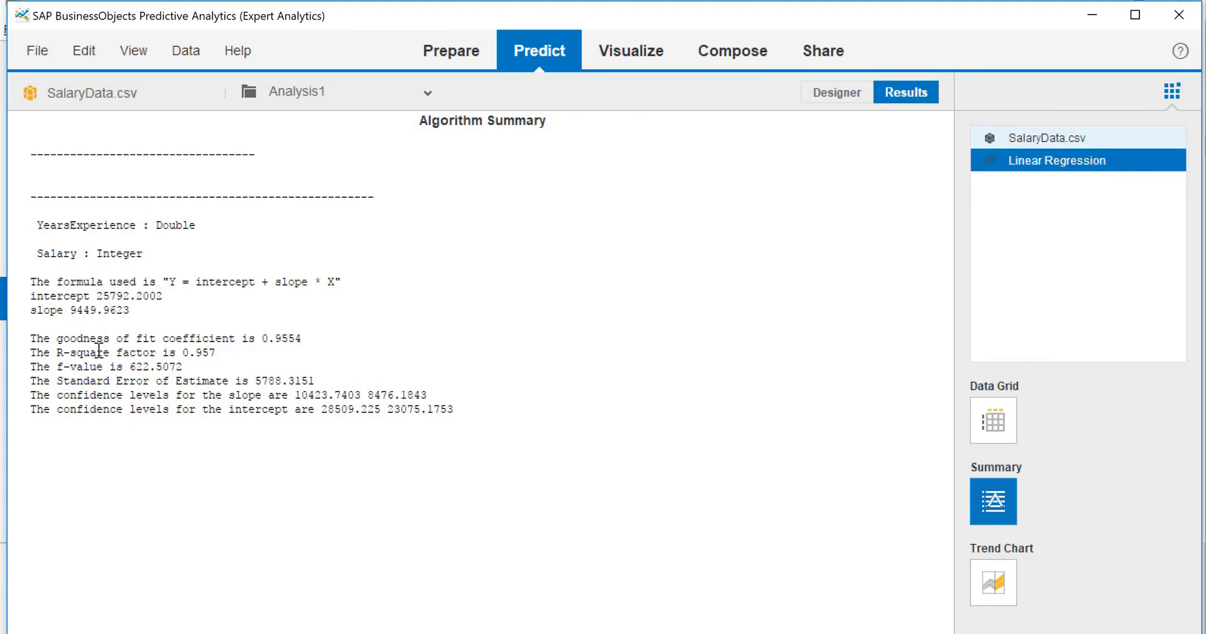
mouse_move(471, 453)
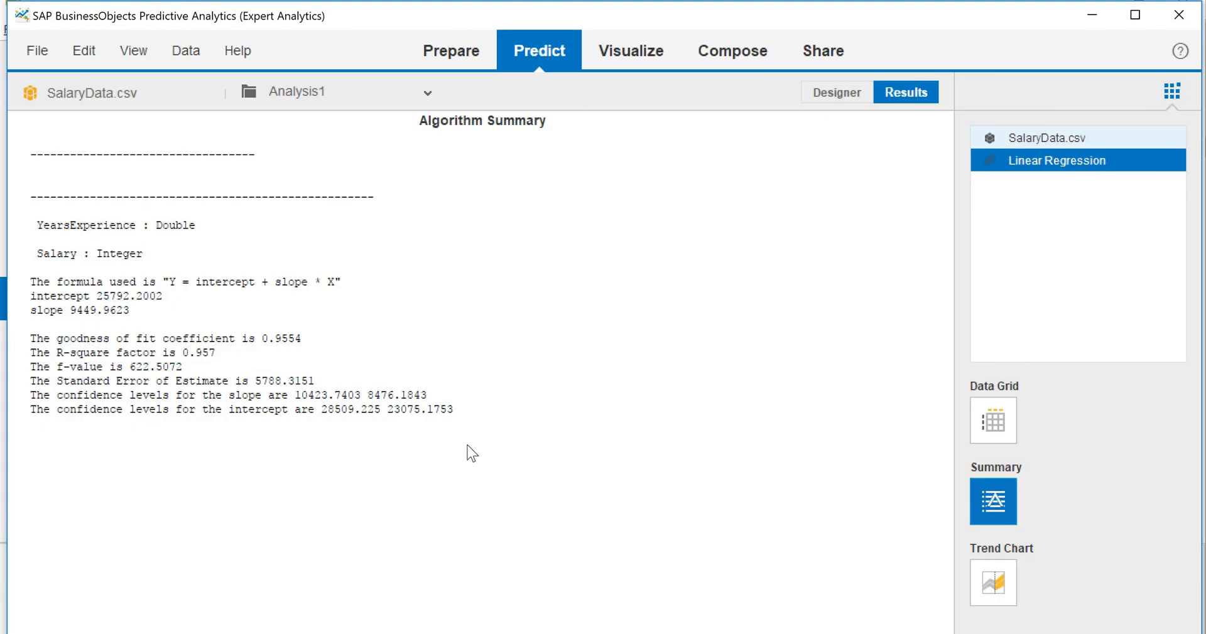
mouse_move(217, 388)
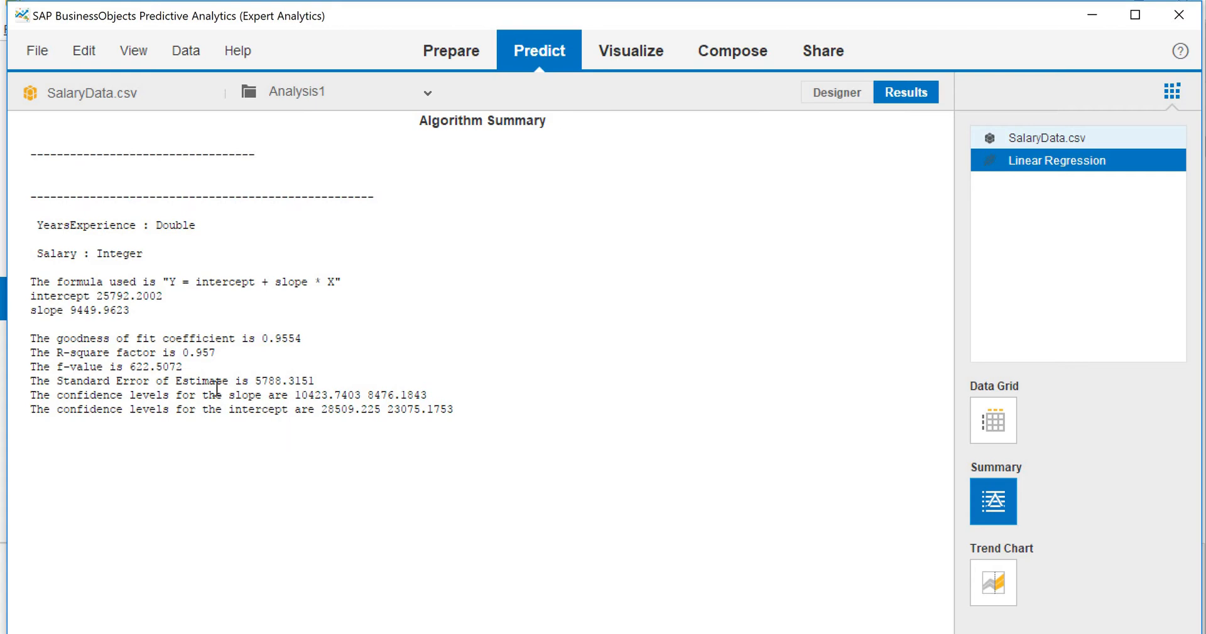
mouse_move(42, 352)
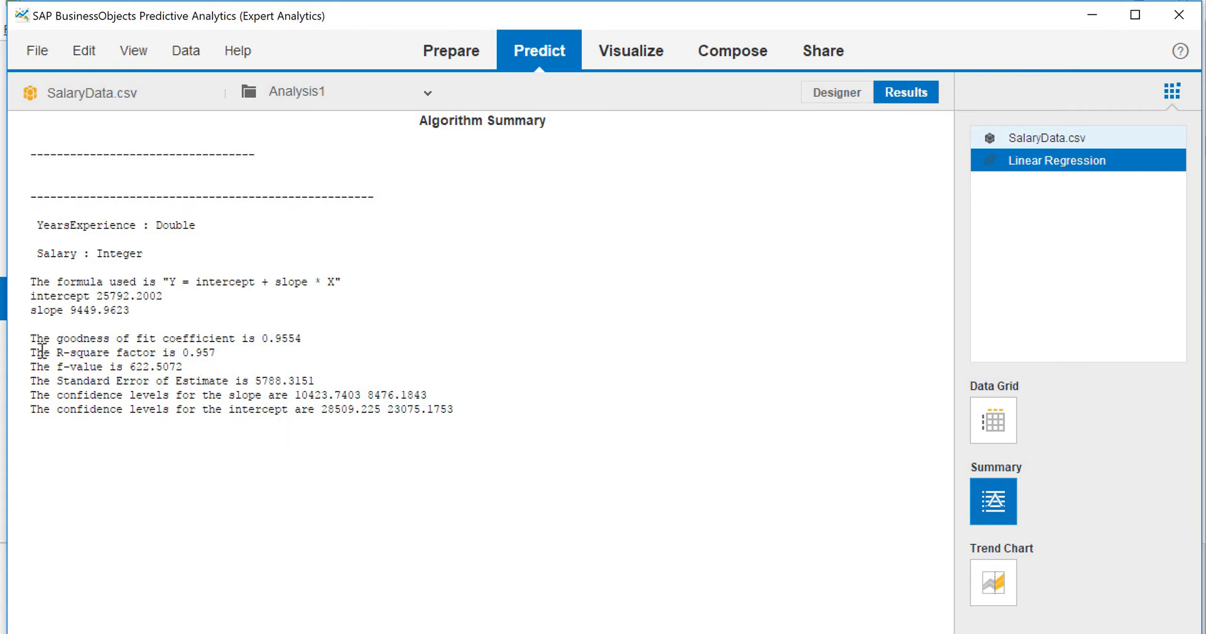
Step: Highlight the R-square factor 0.957 line in the Algorithm Summary
drag(52, 352, 218, 351)
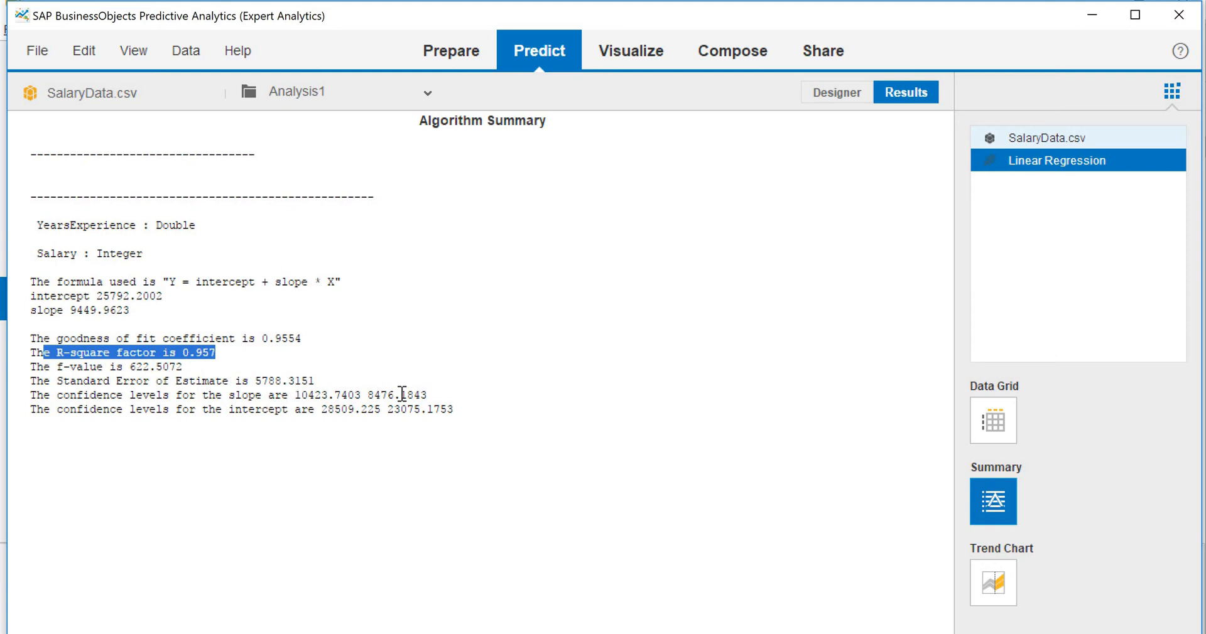
mouse_move(255, 364)
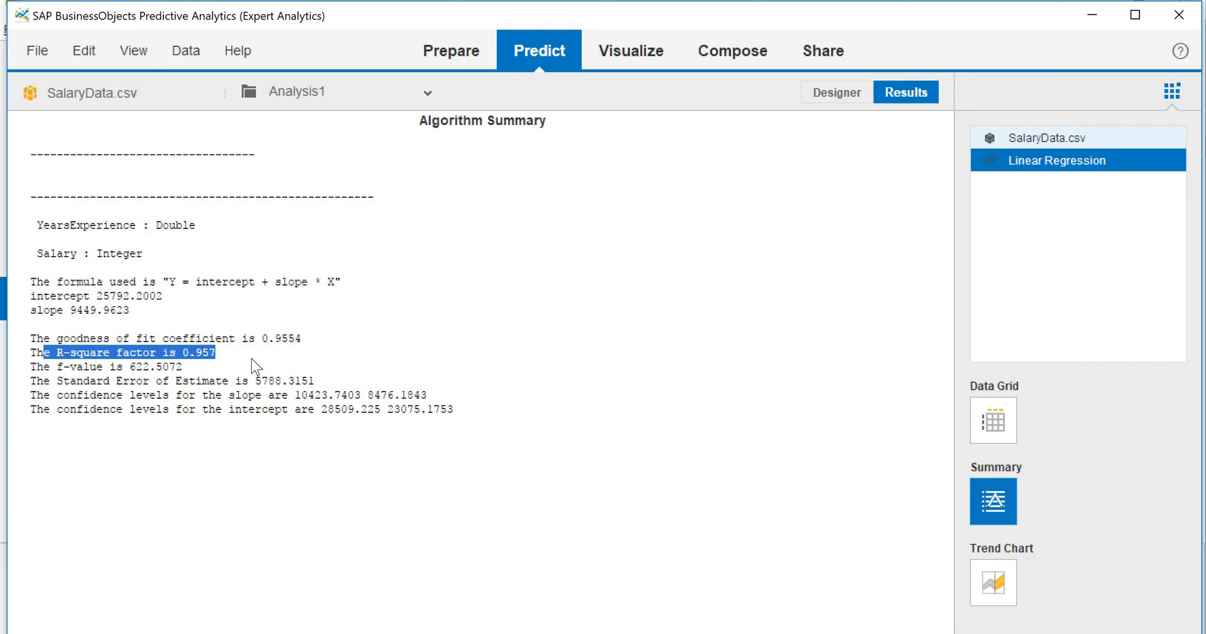
mouse_move(330, 342)
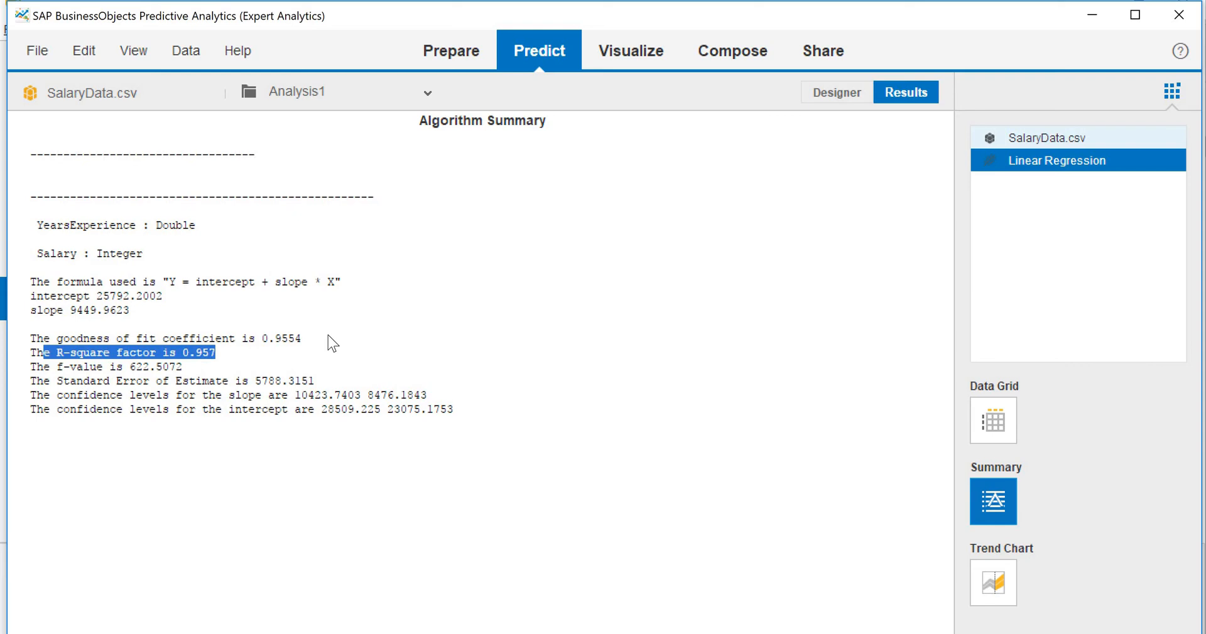
mouse_move(486, 101)
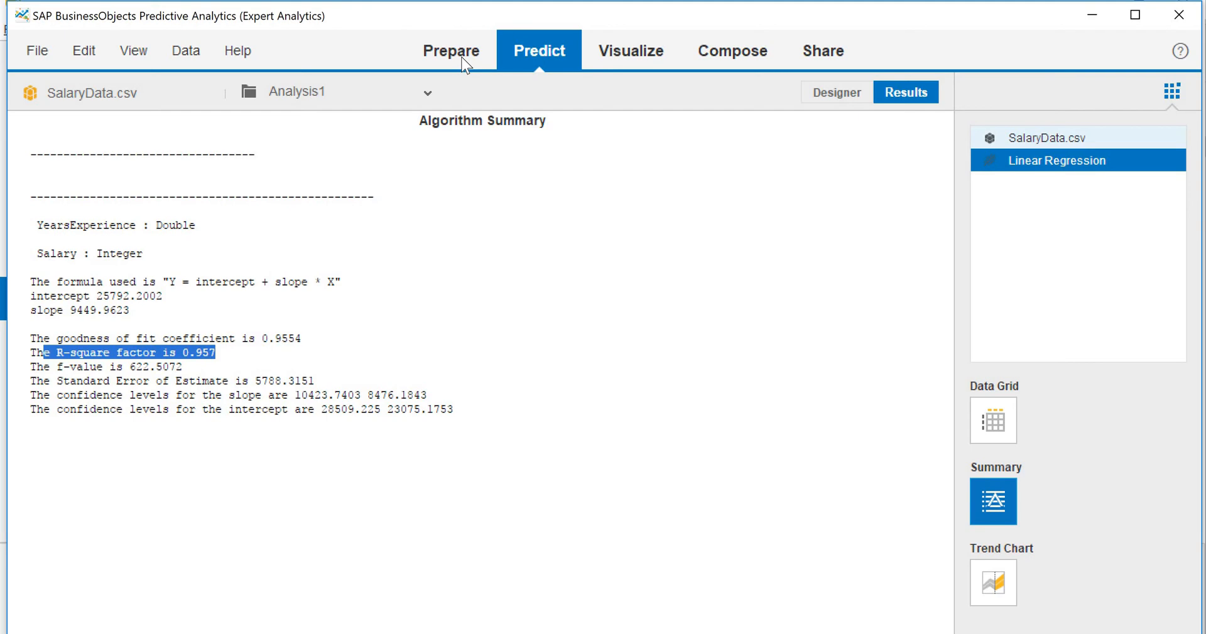
Step: Return to the designer and start saving the Linear Regression component as a model
click(451, 50)
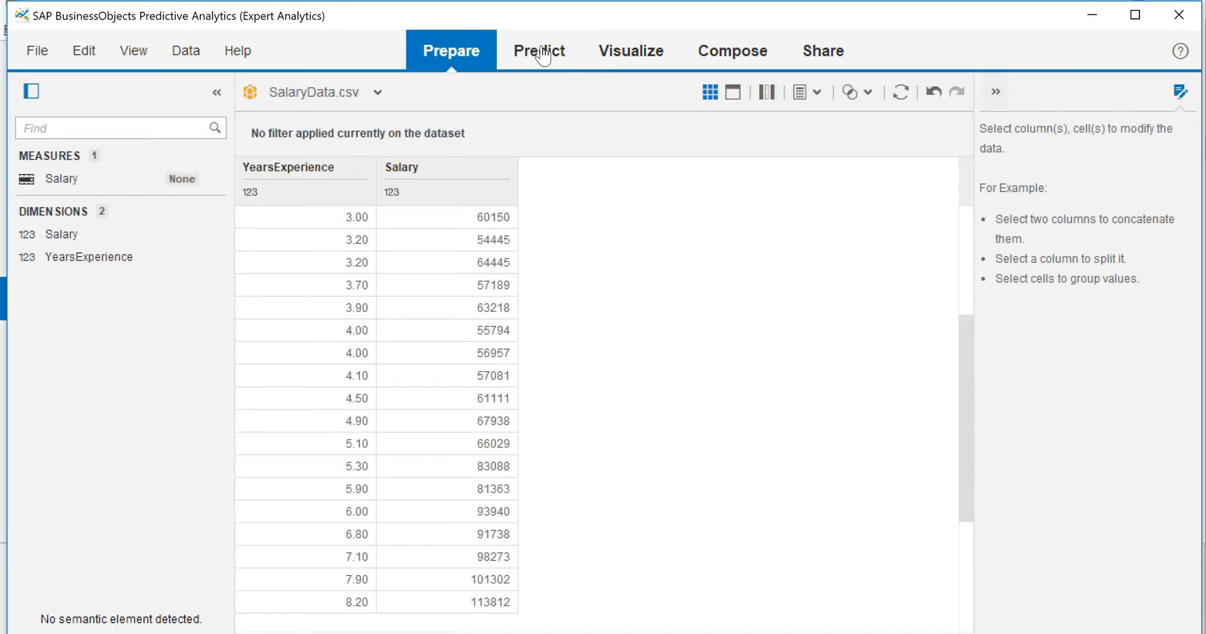
click(539, 50)
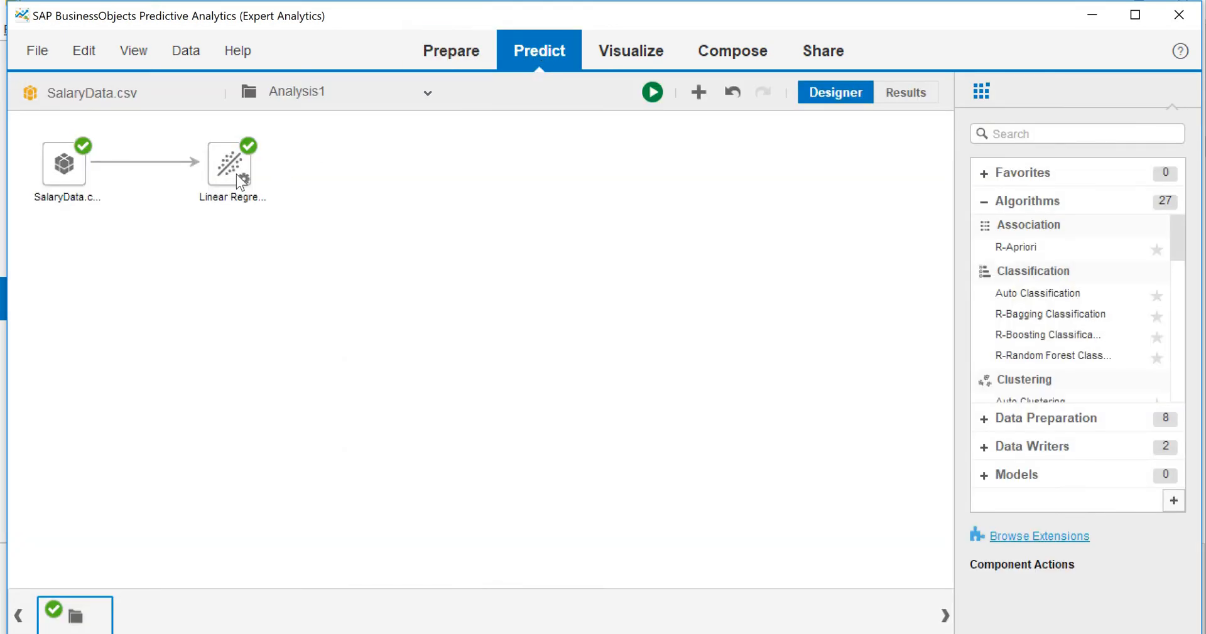
click(231, 157)
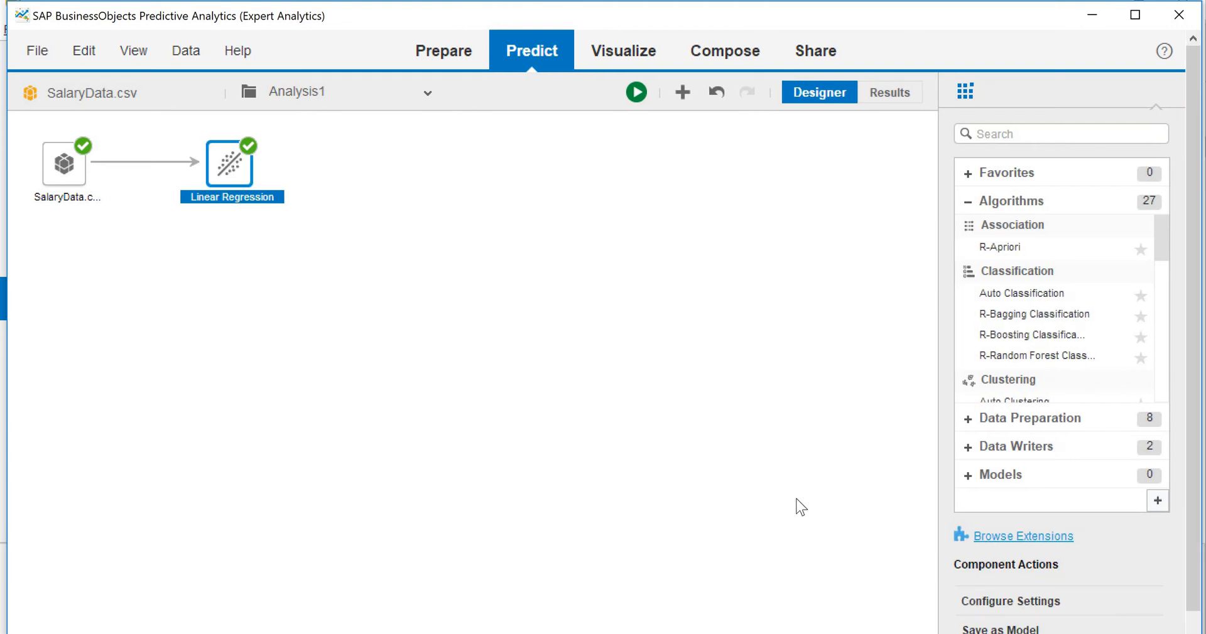
mouse_move(903, 561)
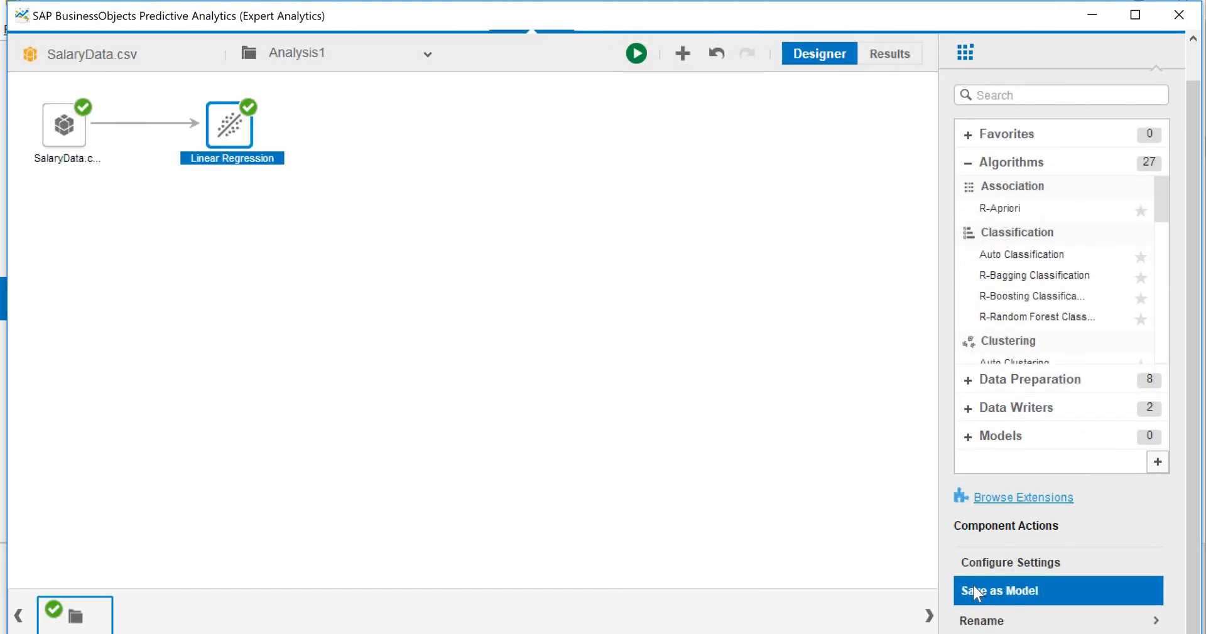
click(999, 590)
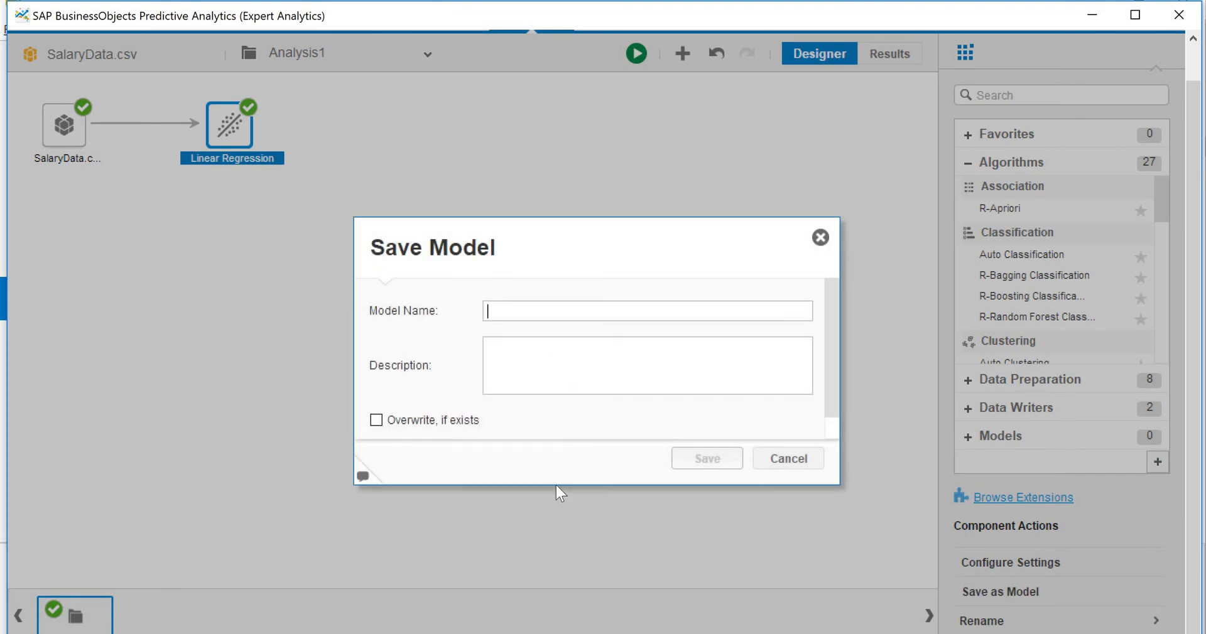
Step: Save the model under the name Test-model and confirm
text(Test)
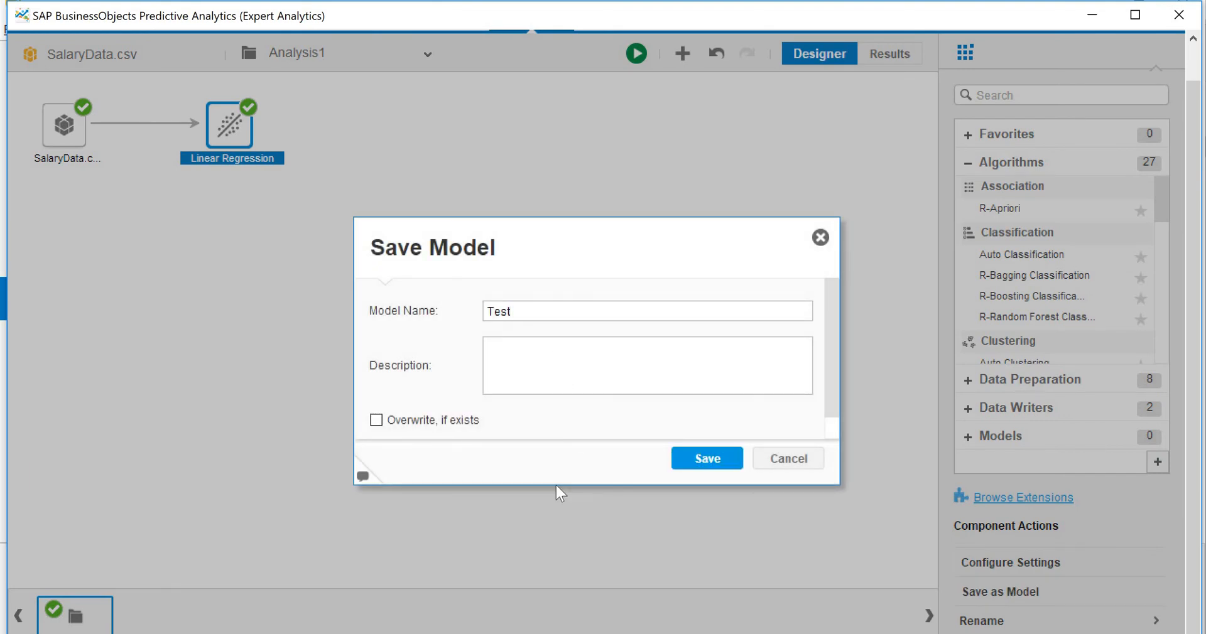
text(-model)
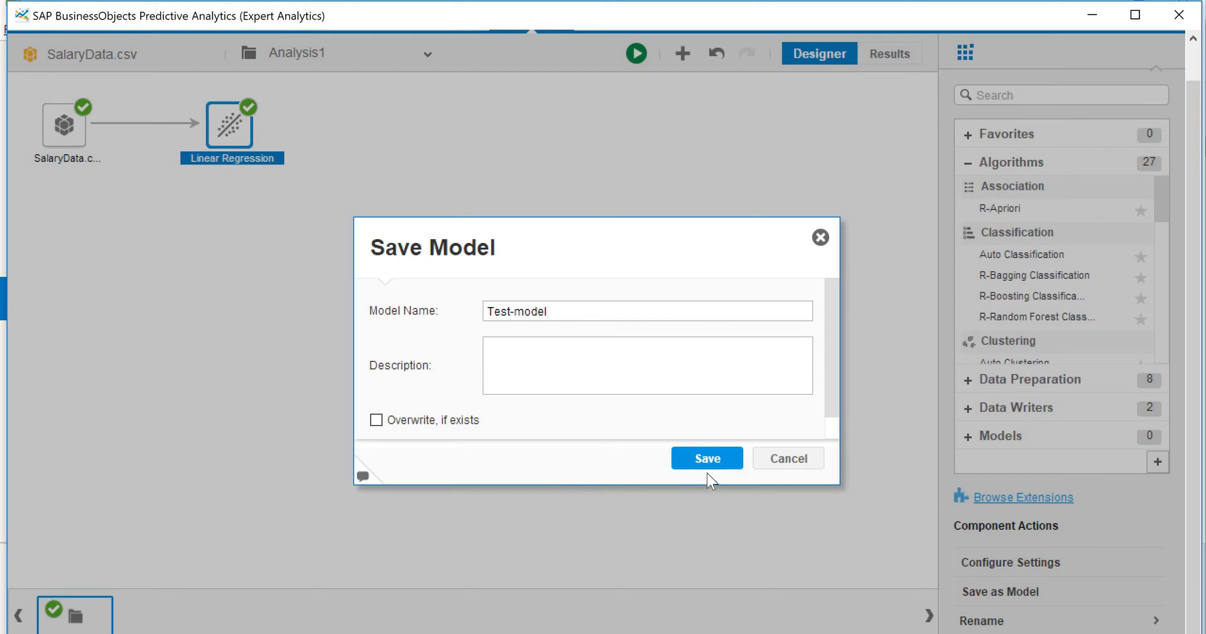
click(705, 459)
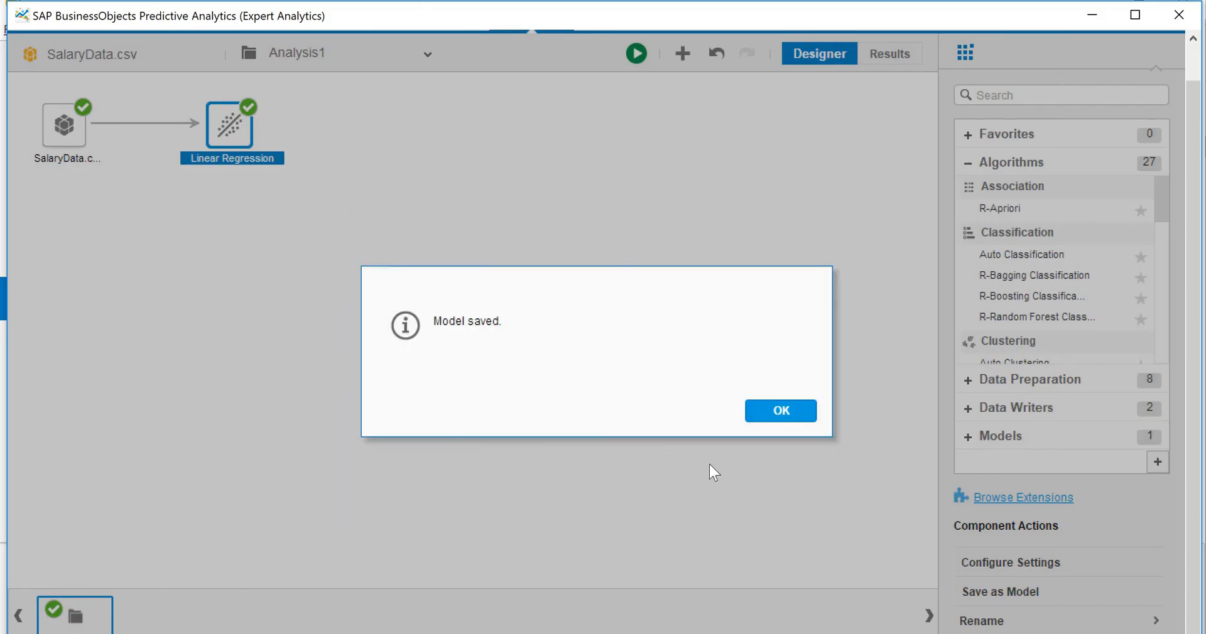
click(778, 411)
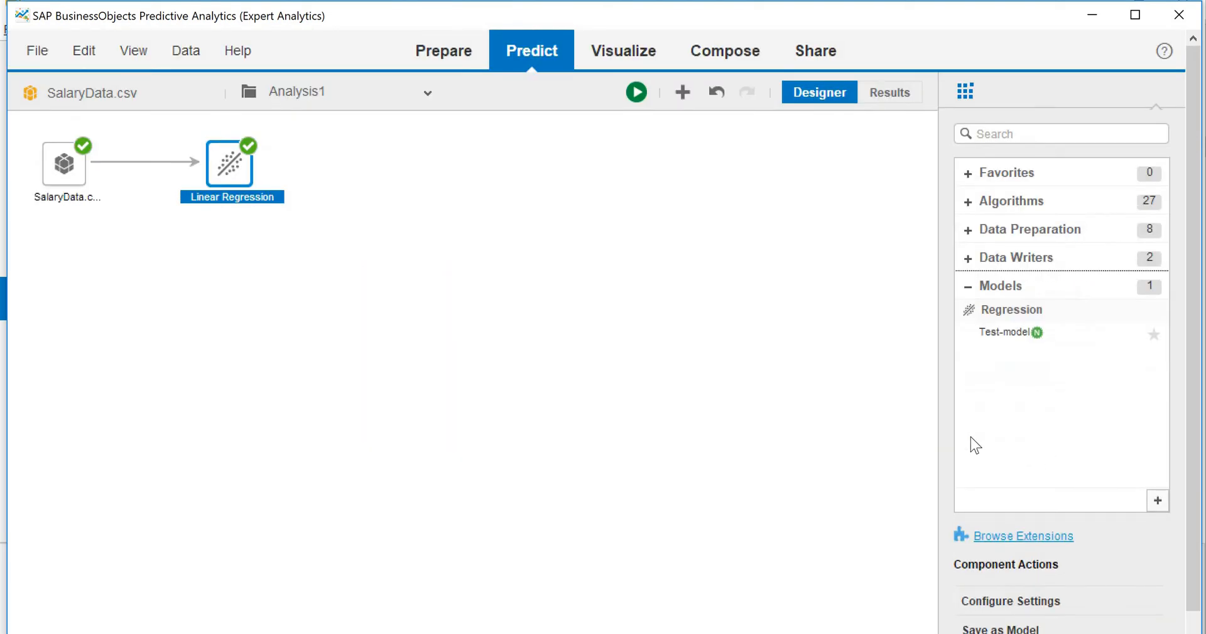
mouse_move(640, 442)
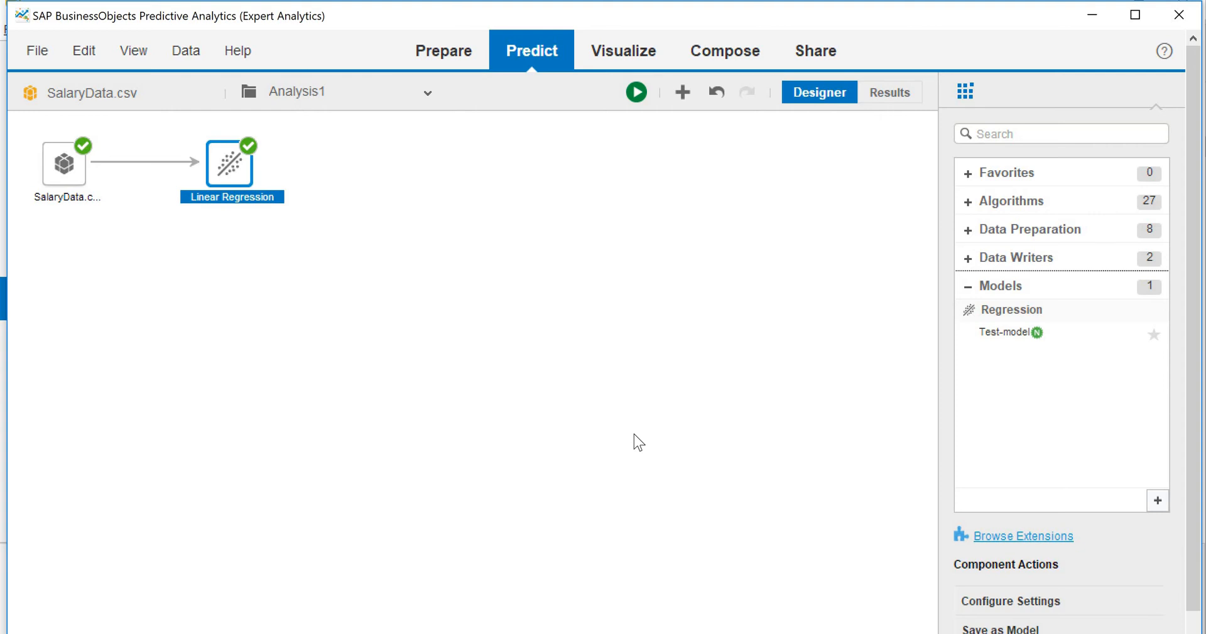
mouse_move(683, 256)
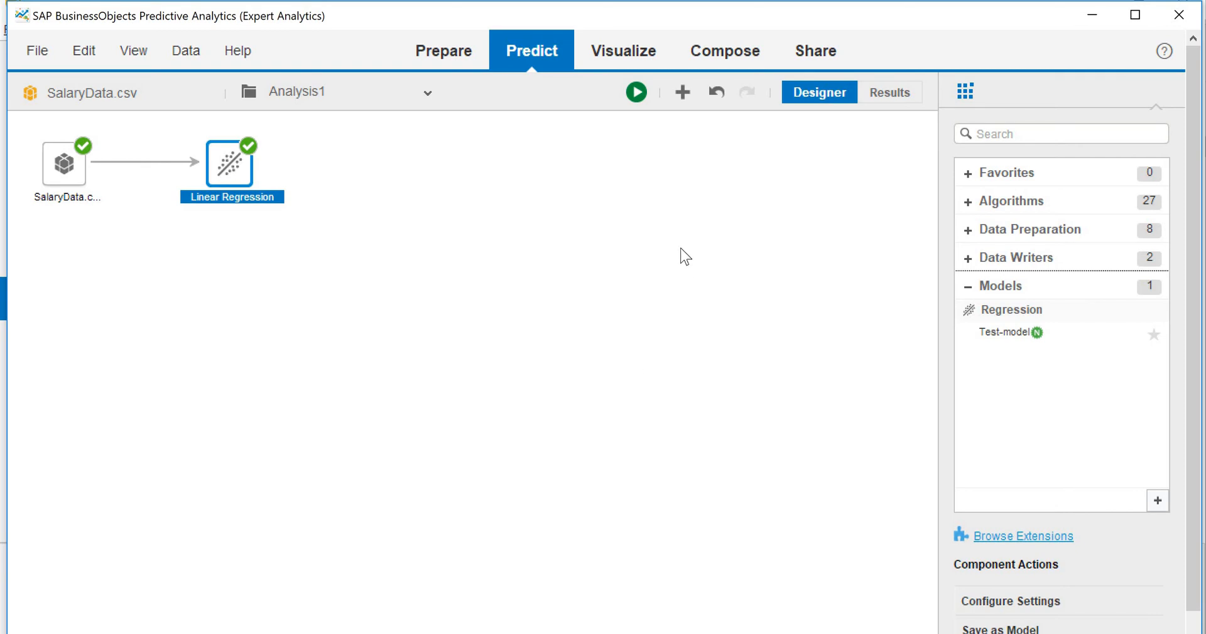
mouse_move(682, 92)
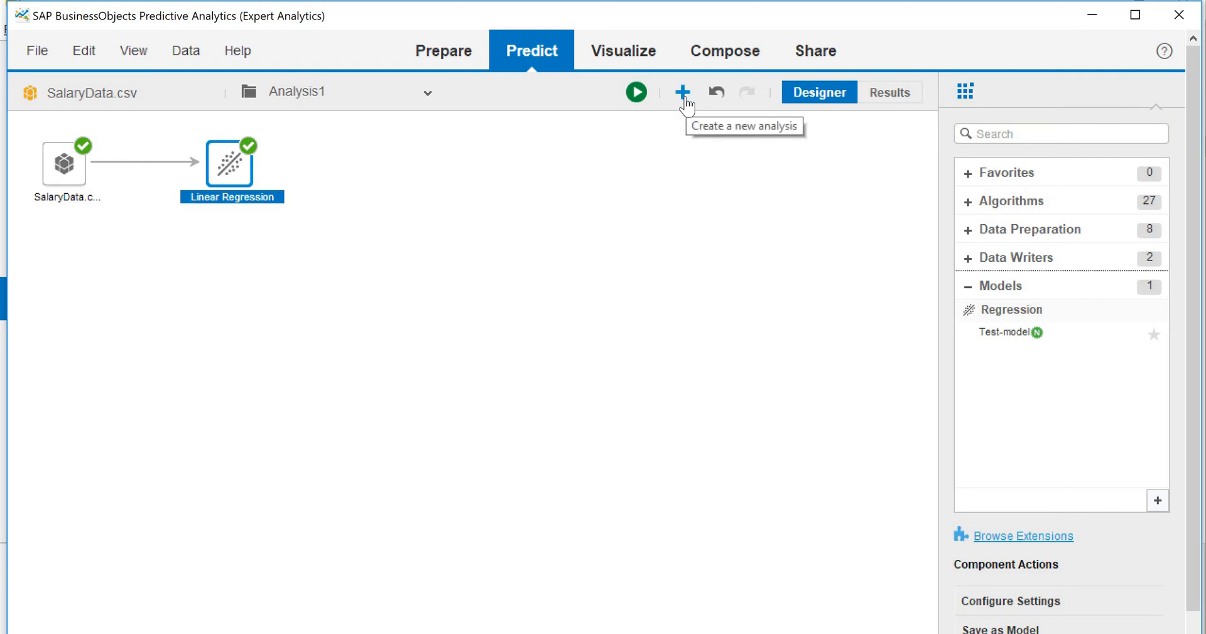
Step: Start a new analysis and create a dataset from the recently used SalaryData1.csv
click(681, 92)
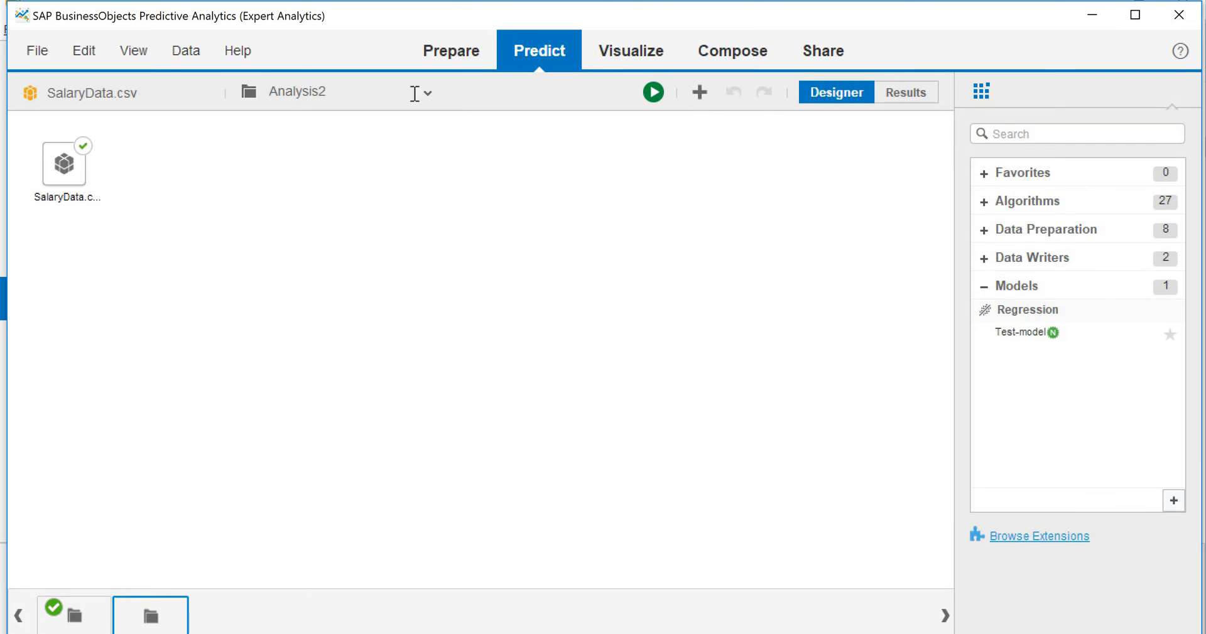
mouse_move(452, 60)
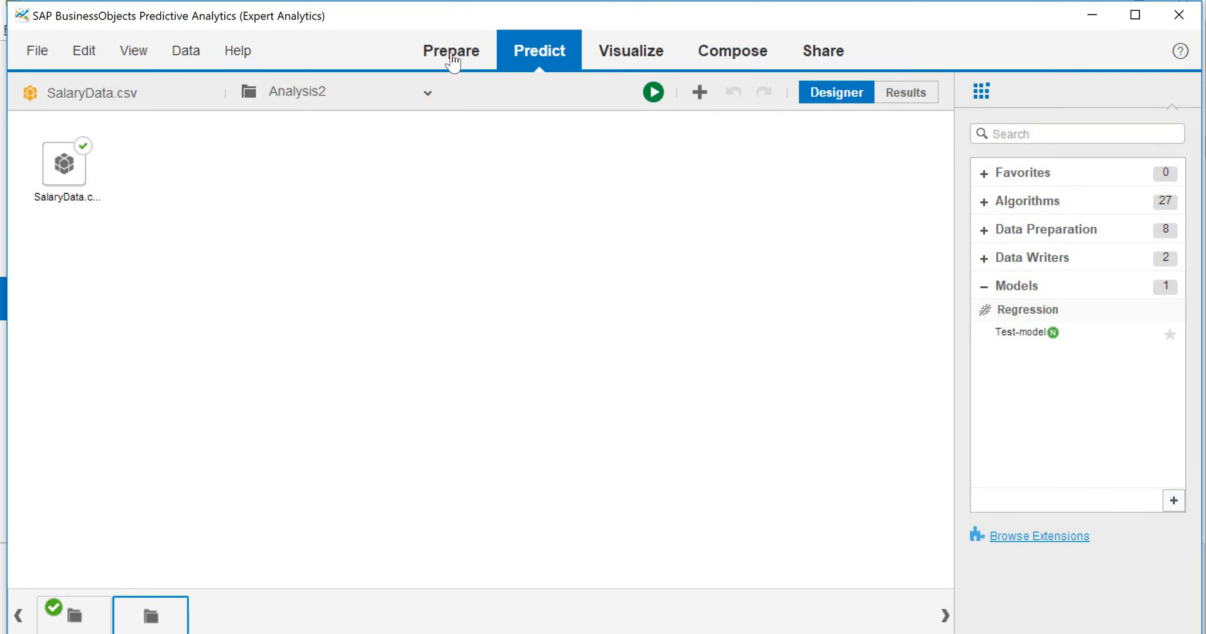
click(451, 50)
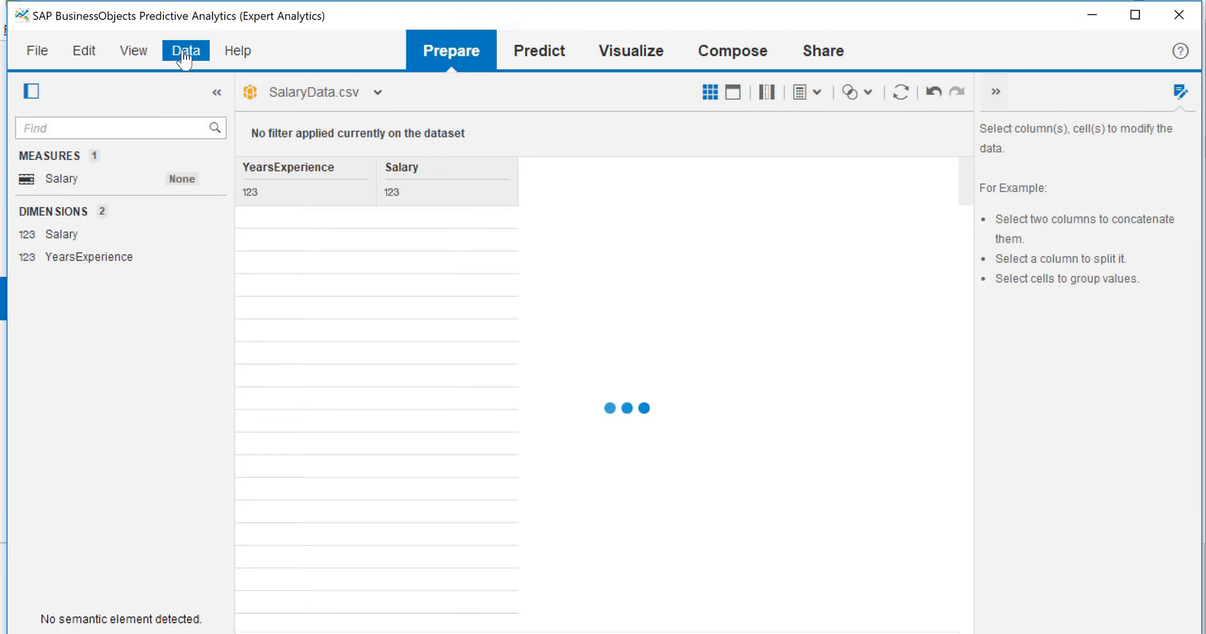
click(186, 50)
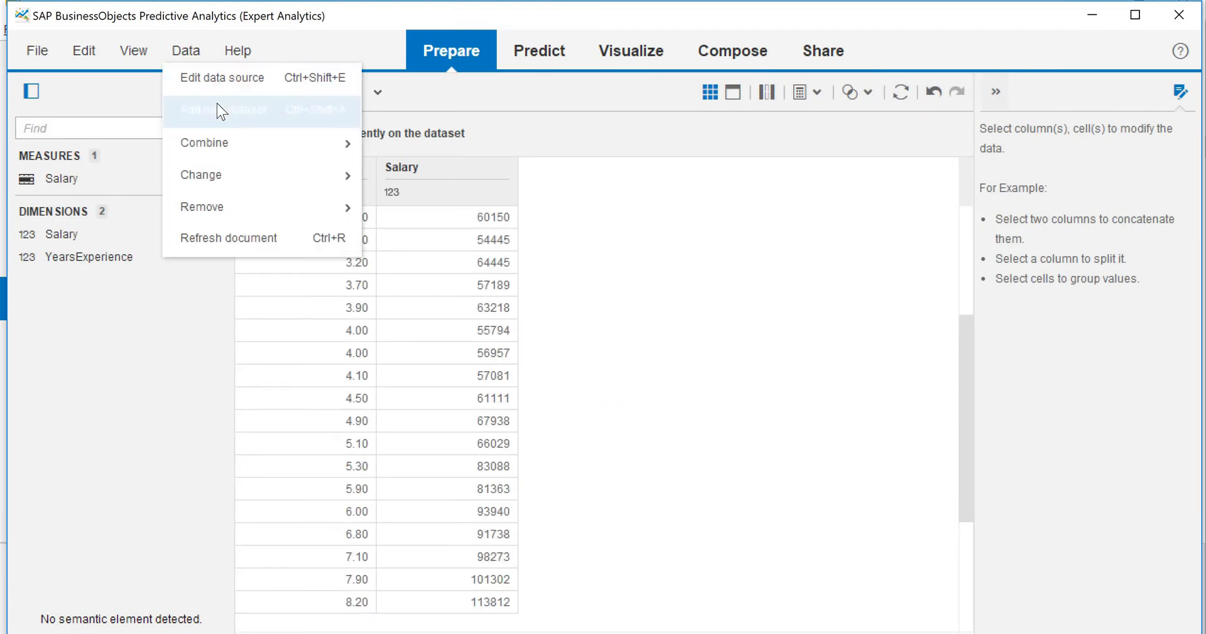
click(223, 110)
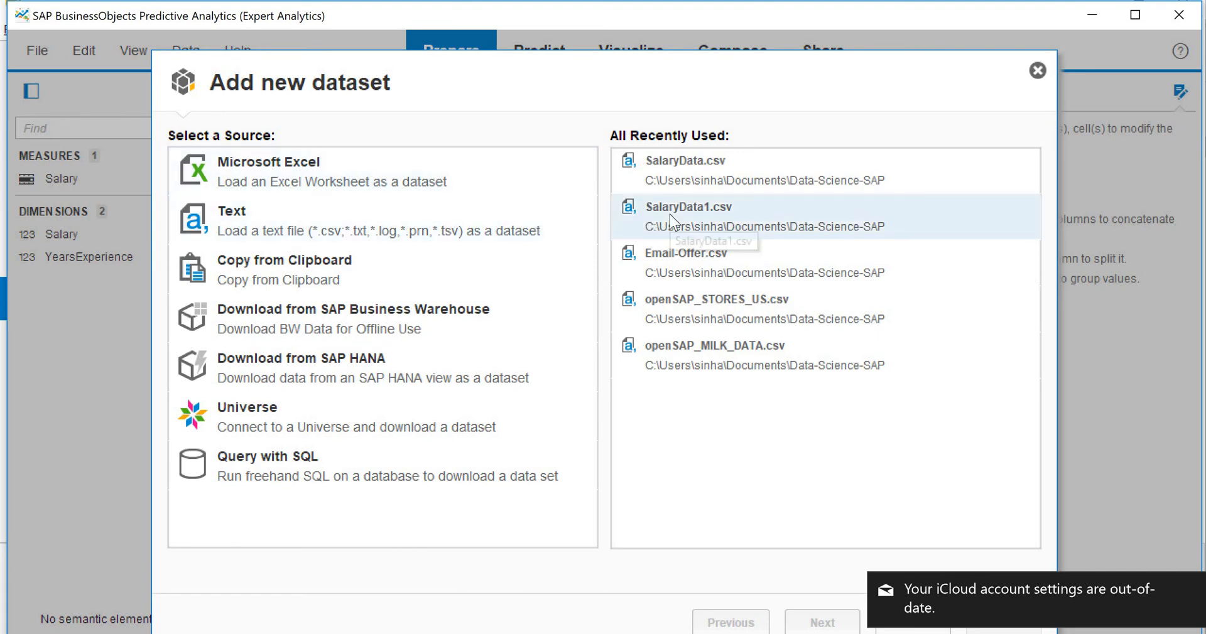
double_click(689, 216)
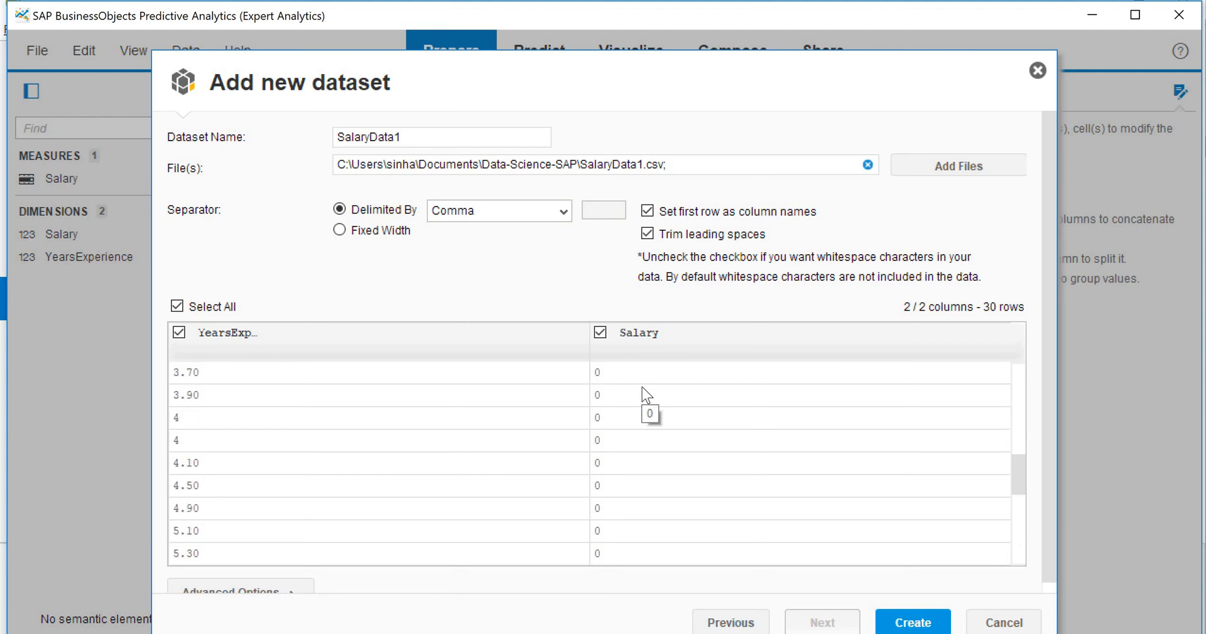
scroll(down, 3)
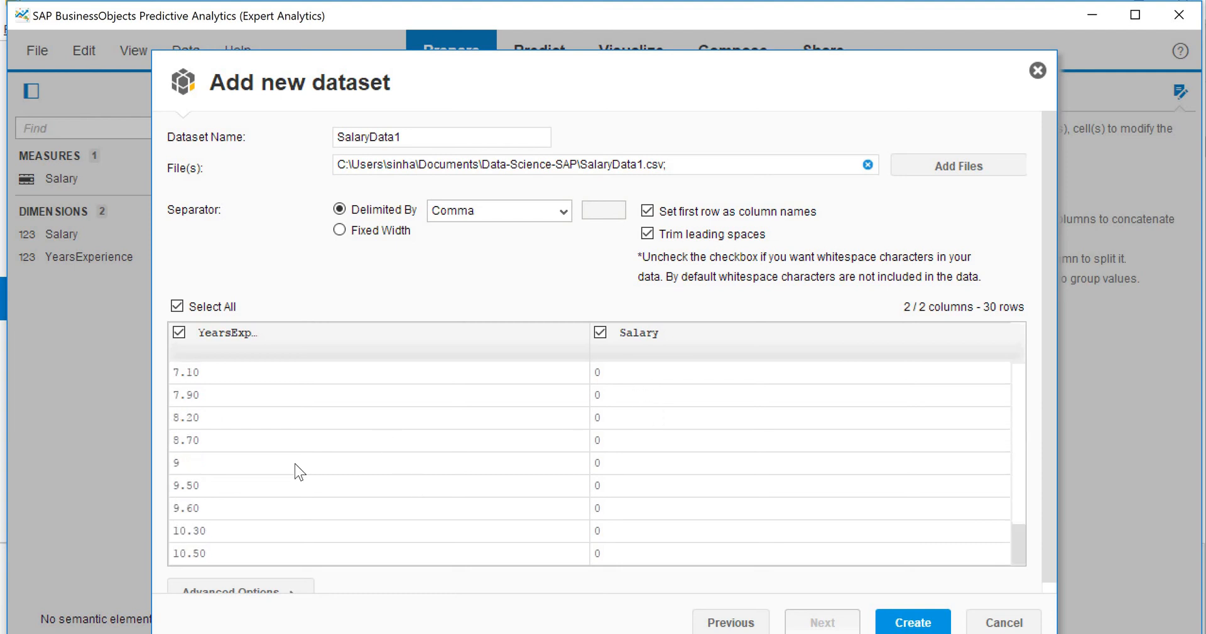
mouse_move(903, 602)
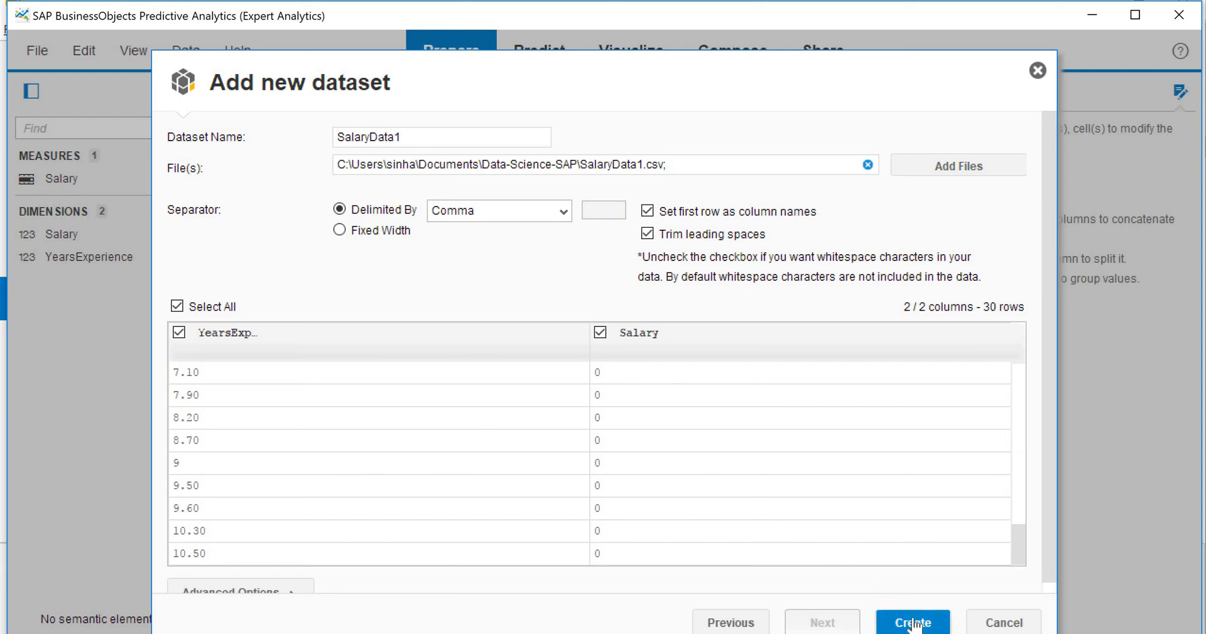
click(913, 621)
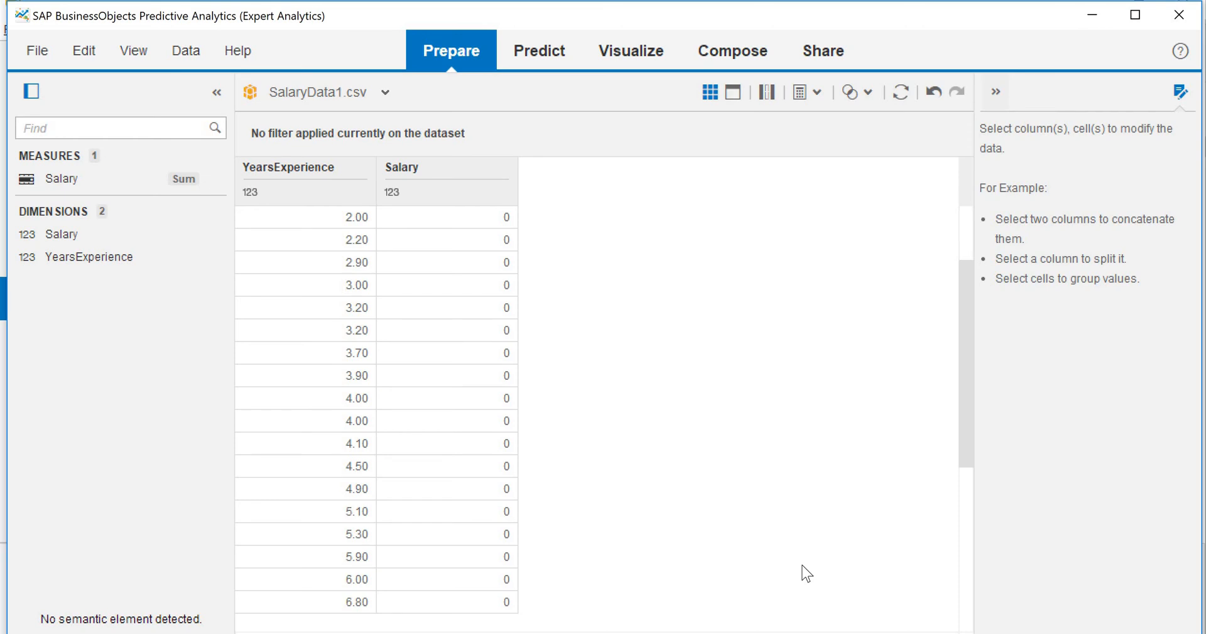
Step: Review the SalaryData1 rows showing YearsExperience with Salary values of 0
scroll(down, 3)
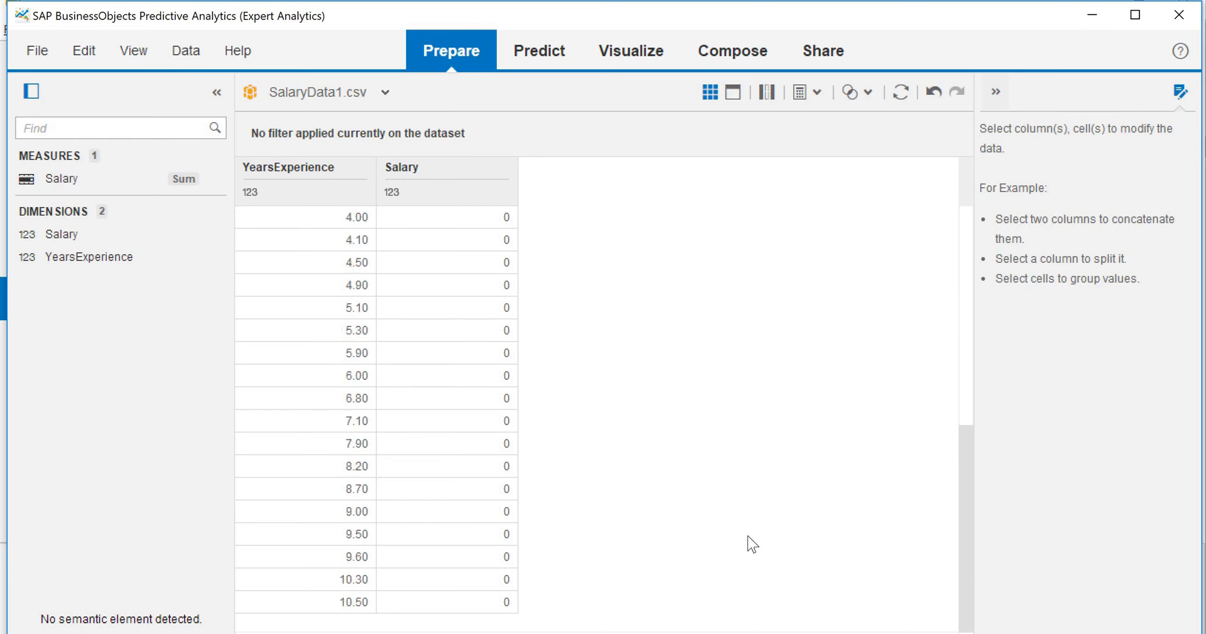
scroll(up, 3)
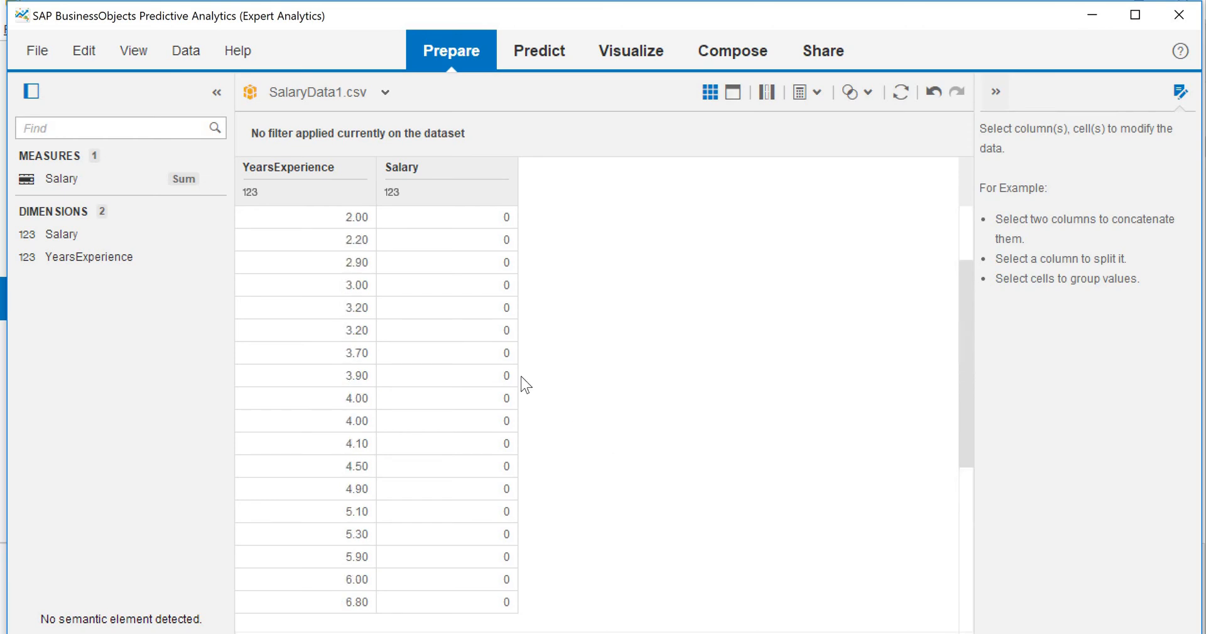
click(445, 466)
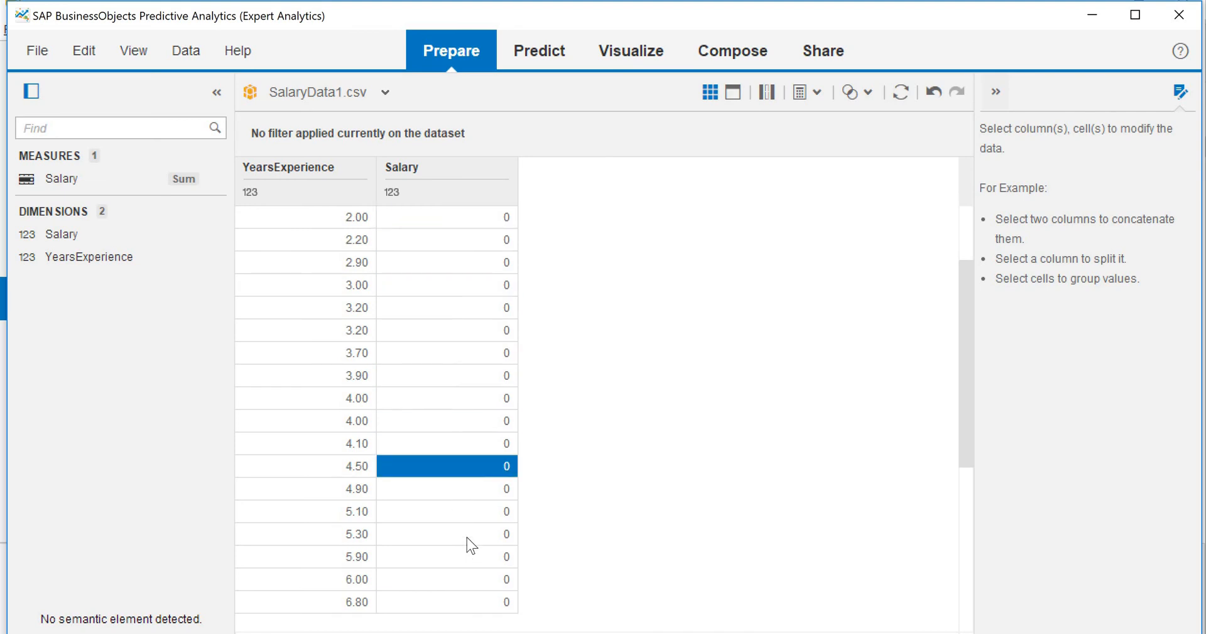
click(446, 308)
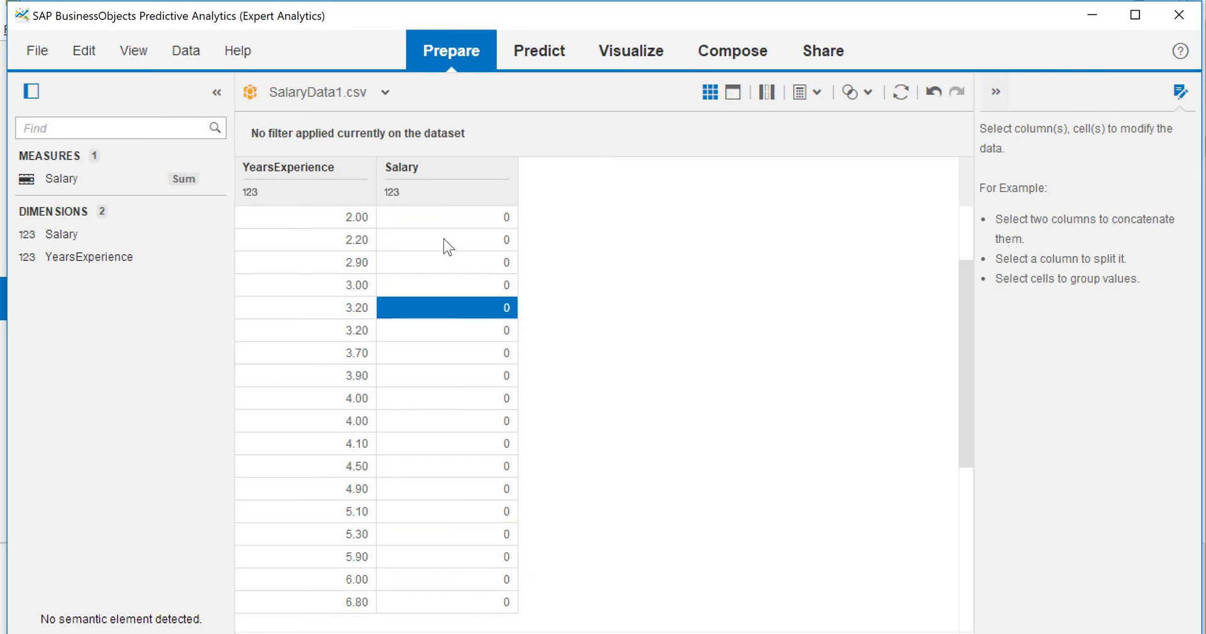
click(304, 308)
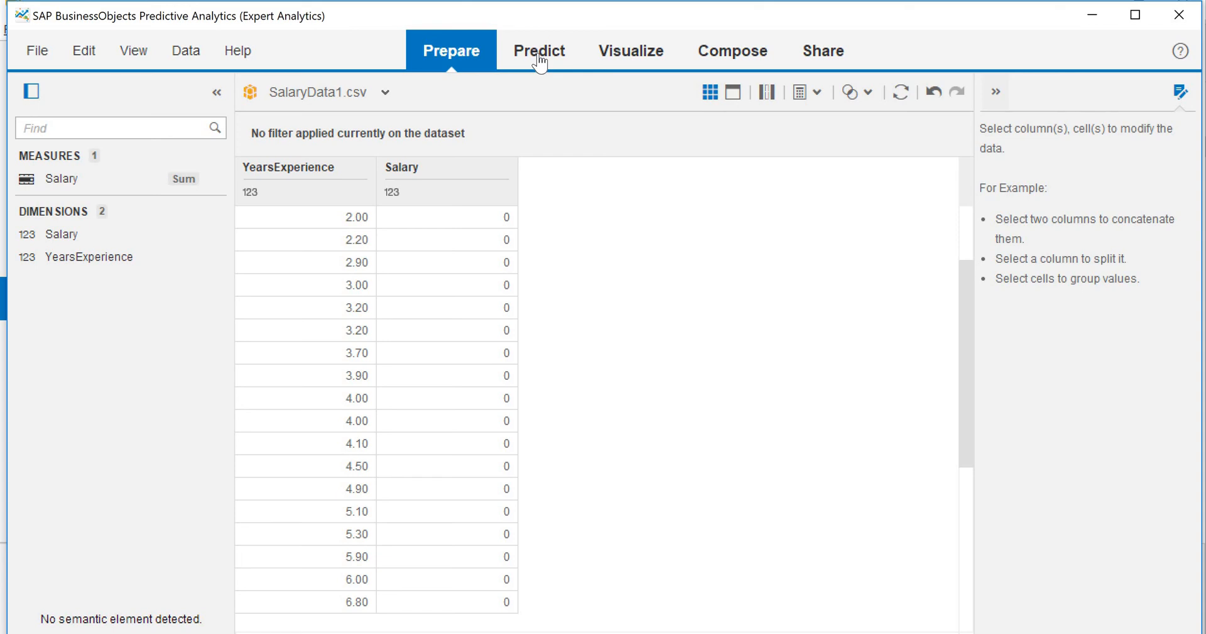
Step: Chain Test-model after SalaryData1.csv in Predict mode, writing YearsExperience predictions to PredictedValues
click(539, 51)
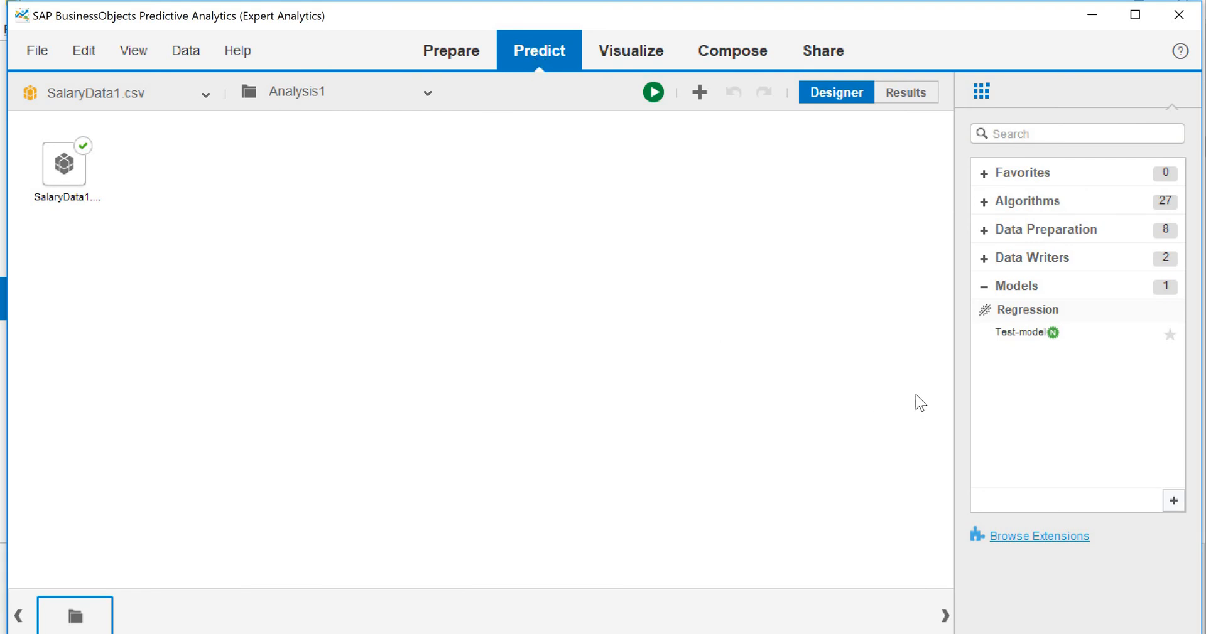
mouse_move(1020, 229)
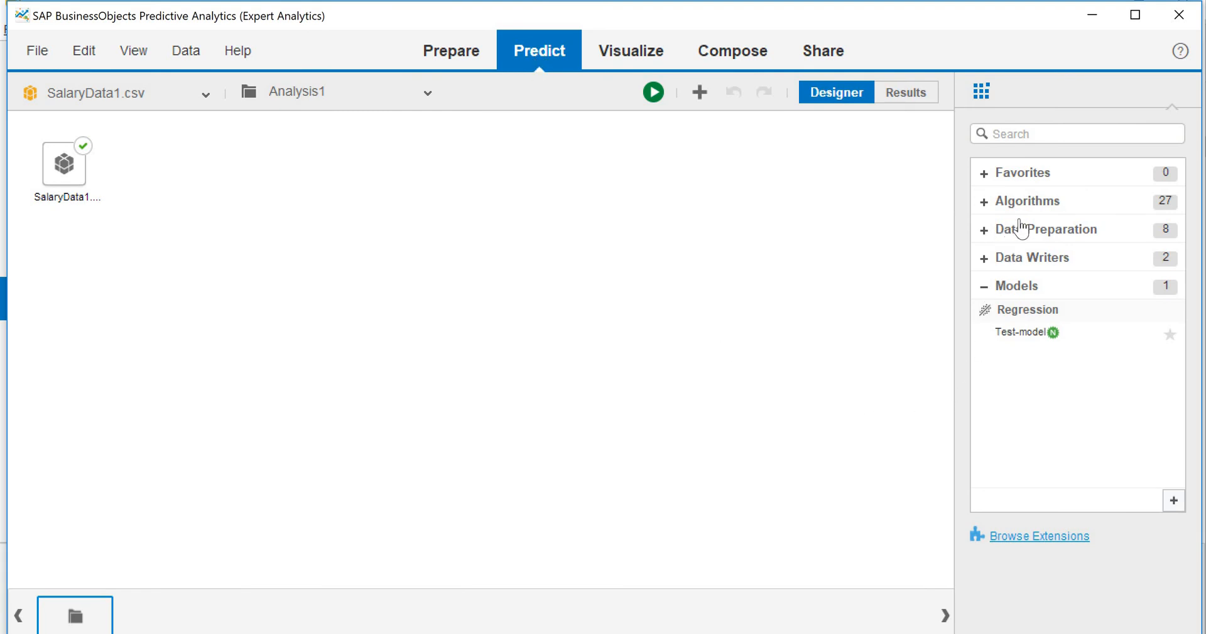
mouse_move(1019, 343)
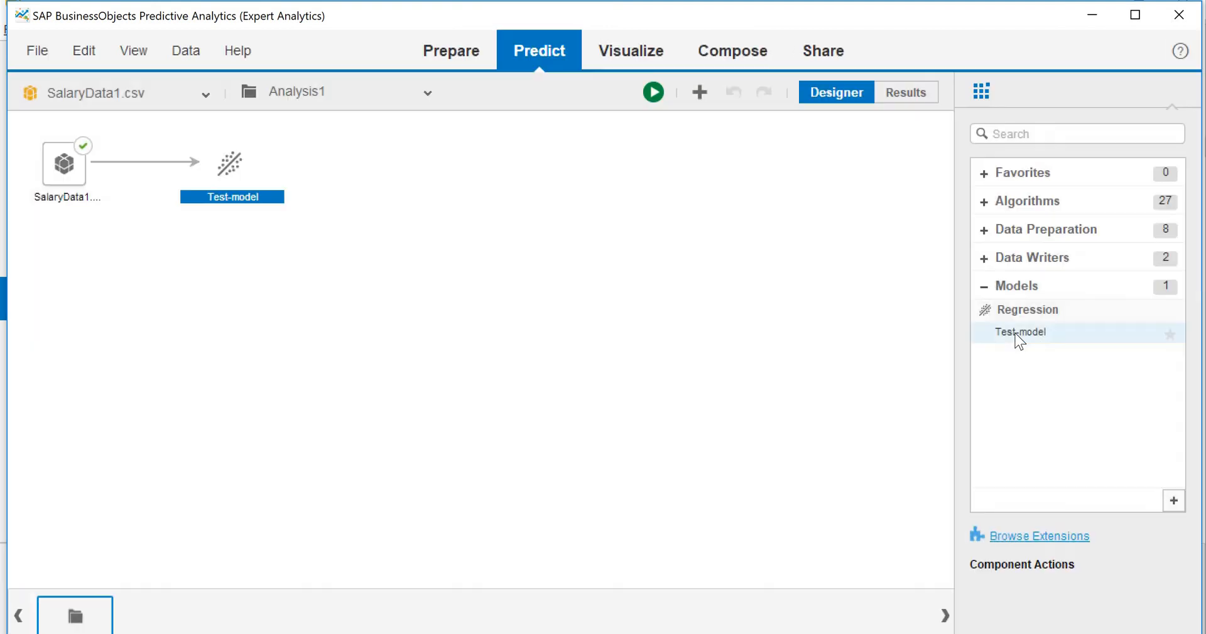
click(229, 162)
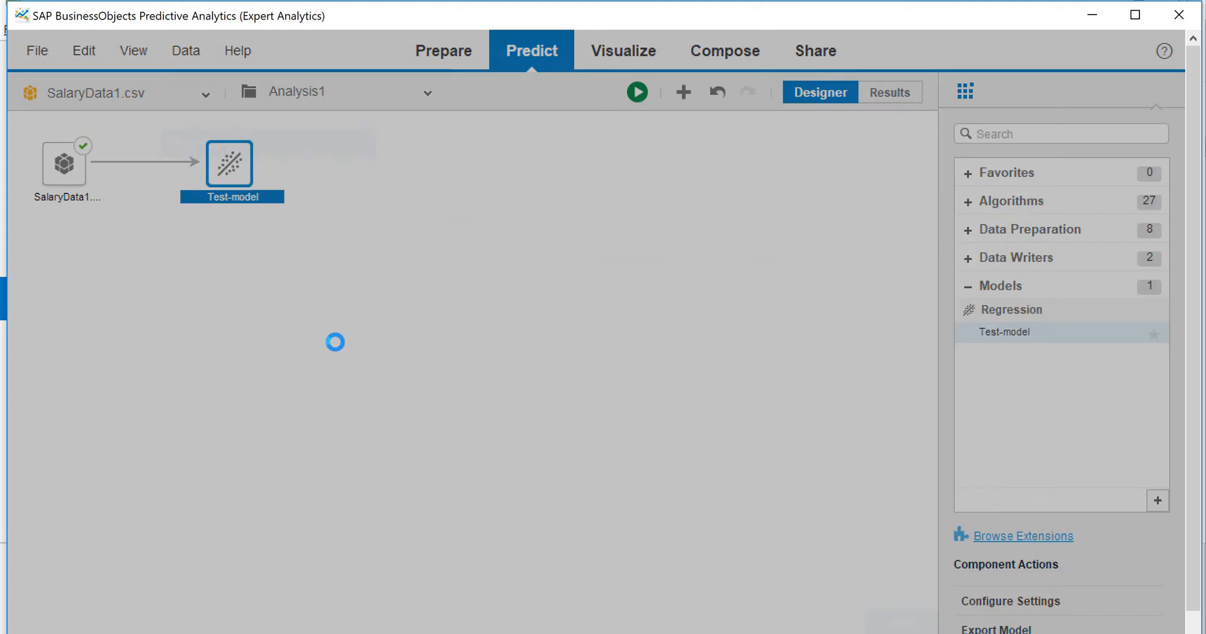
double_click(228, 162)
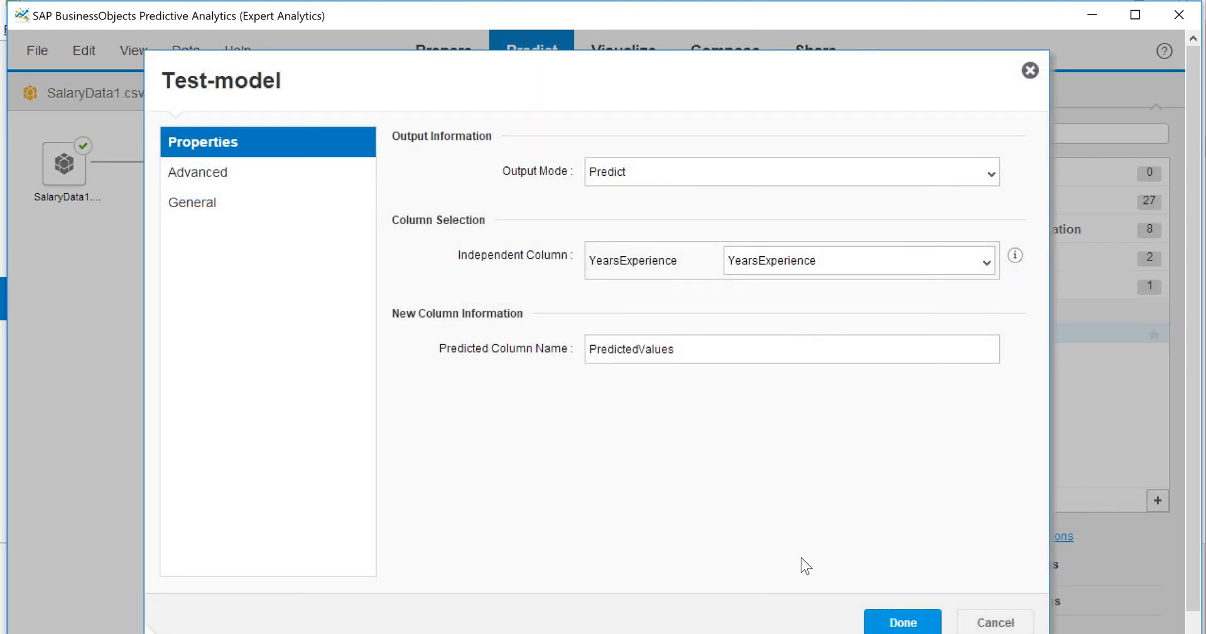
click(902, 622)
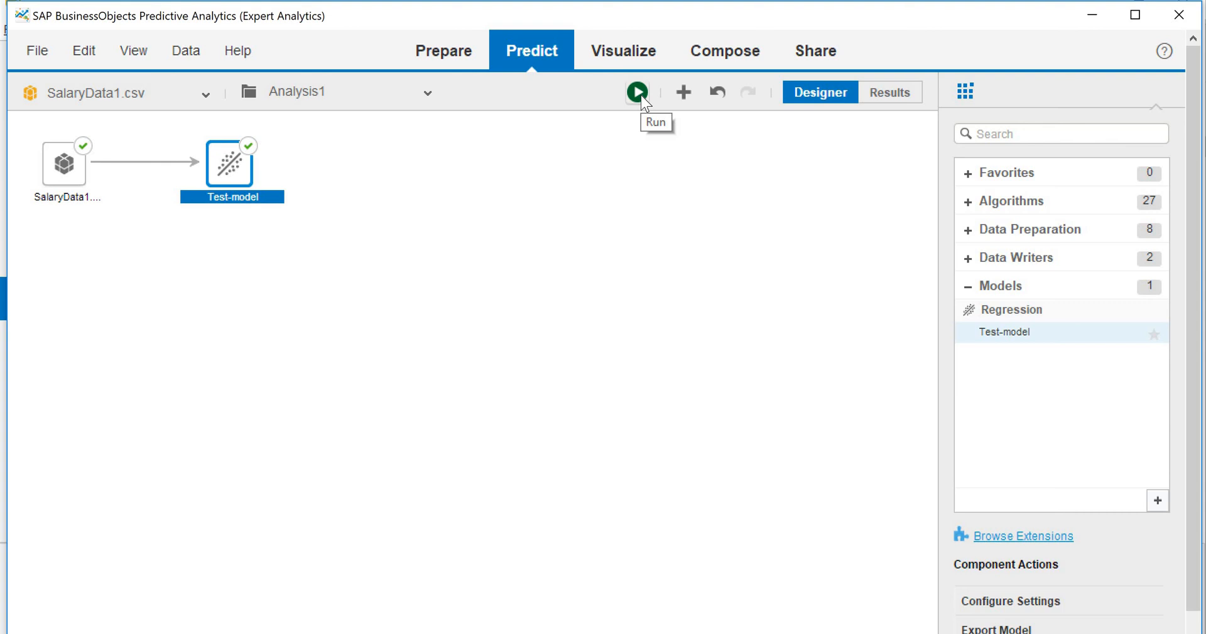
mouse_move(644, 104)
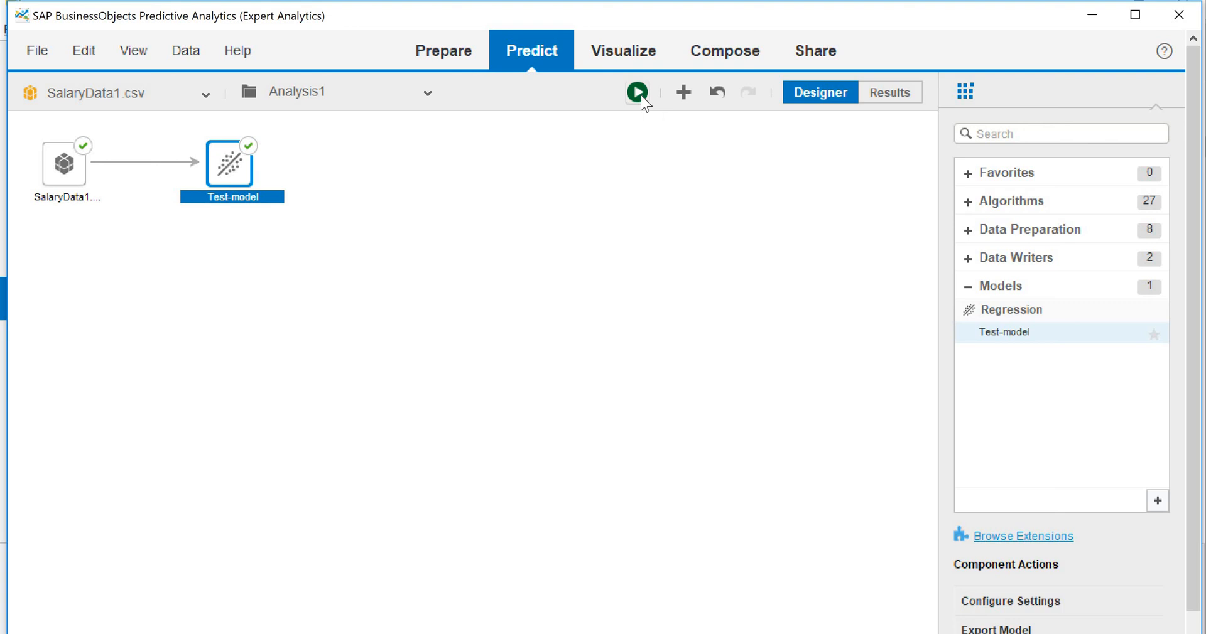
Step: Run the analysis and view the grid of predicted salaries for each experience value
click(636, 92)
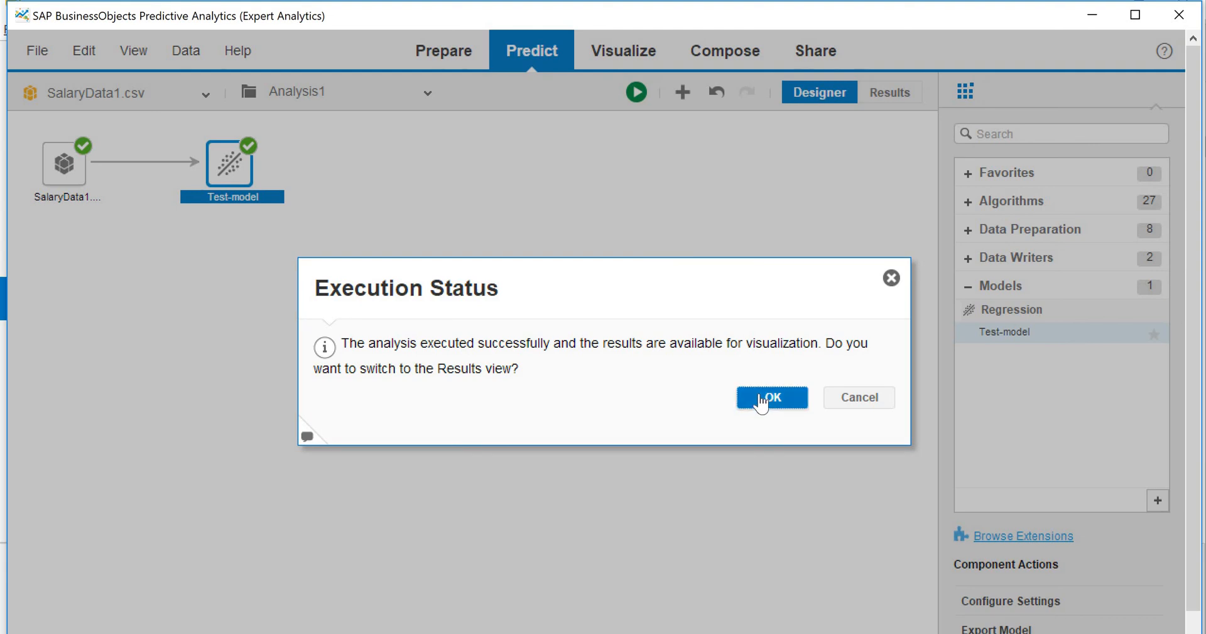
click(770, 397)
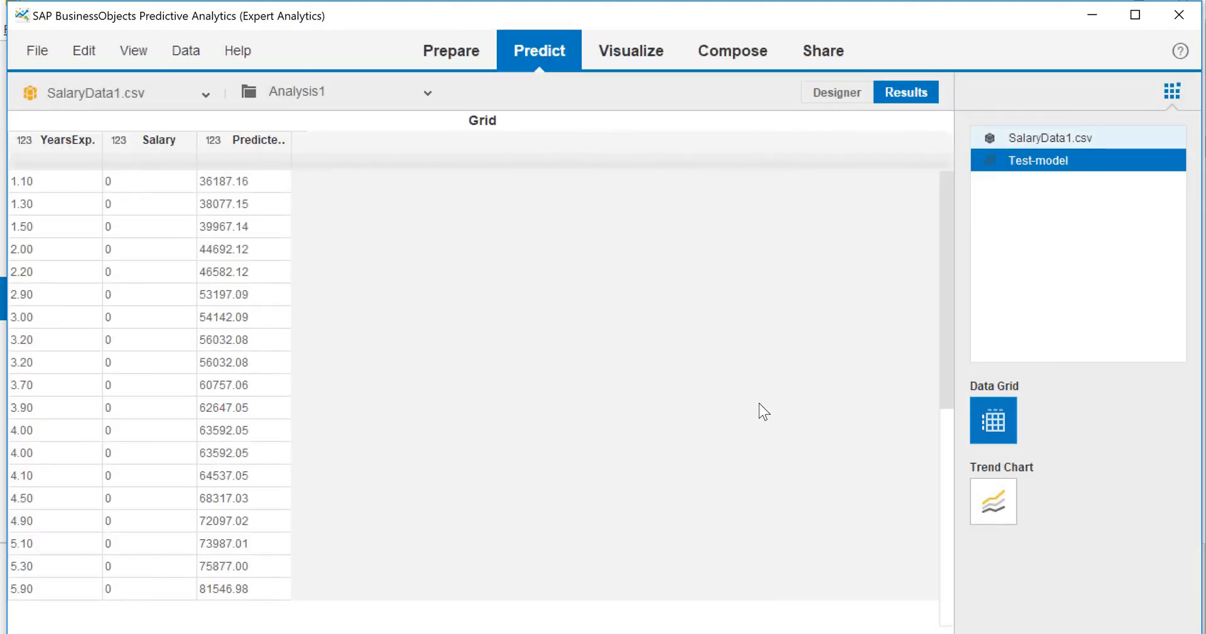
mouse_move(737, 454)
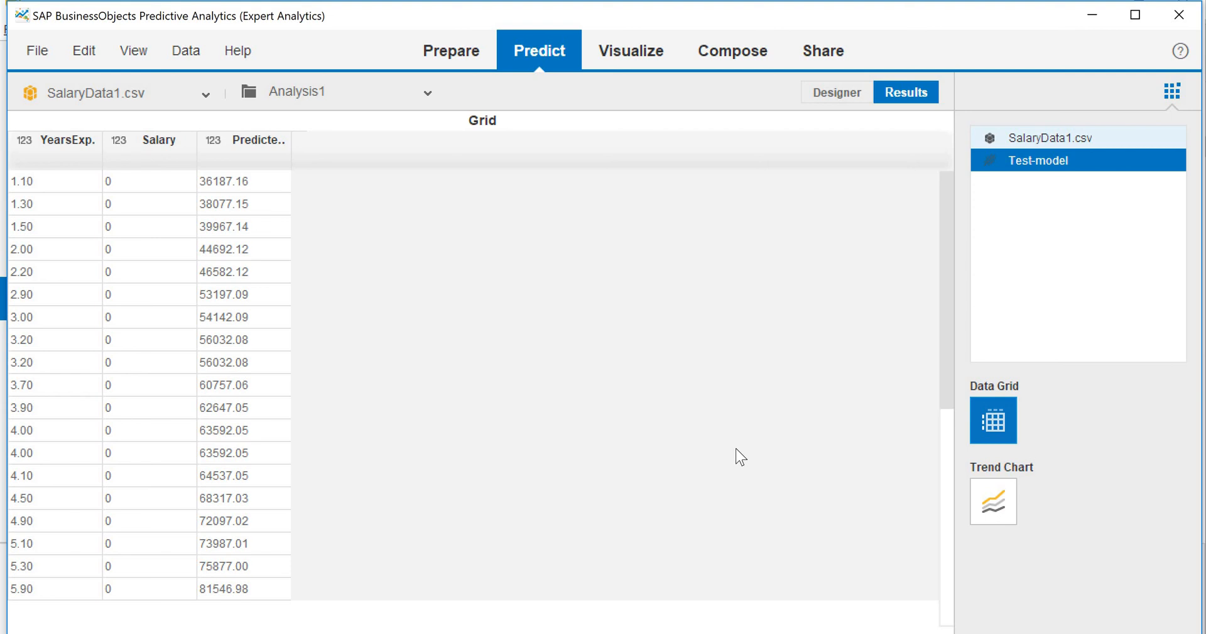
mouse_move(735, 488)
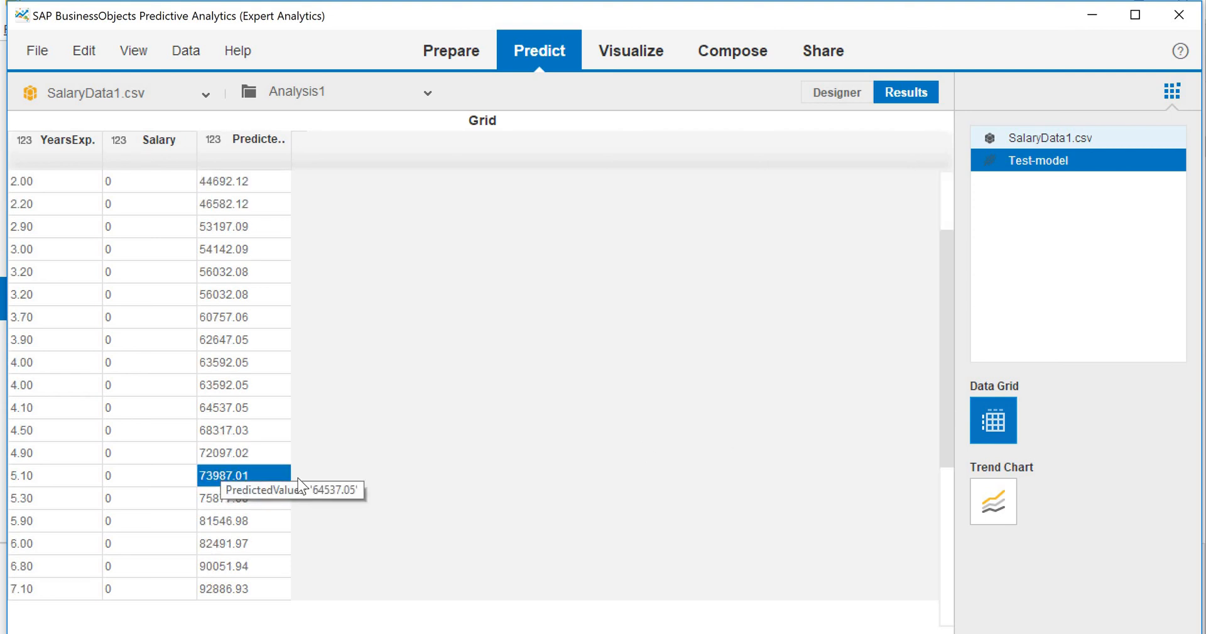
scroll(down, 3)
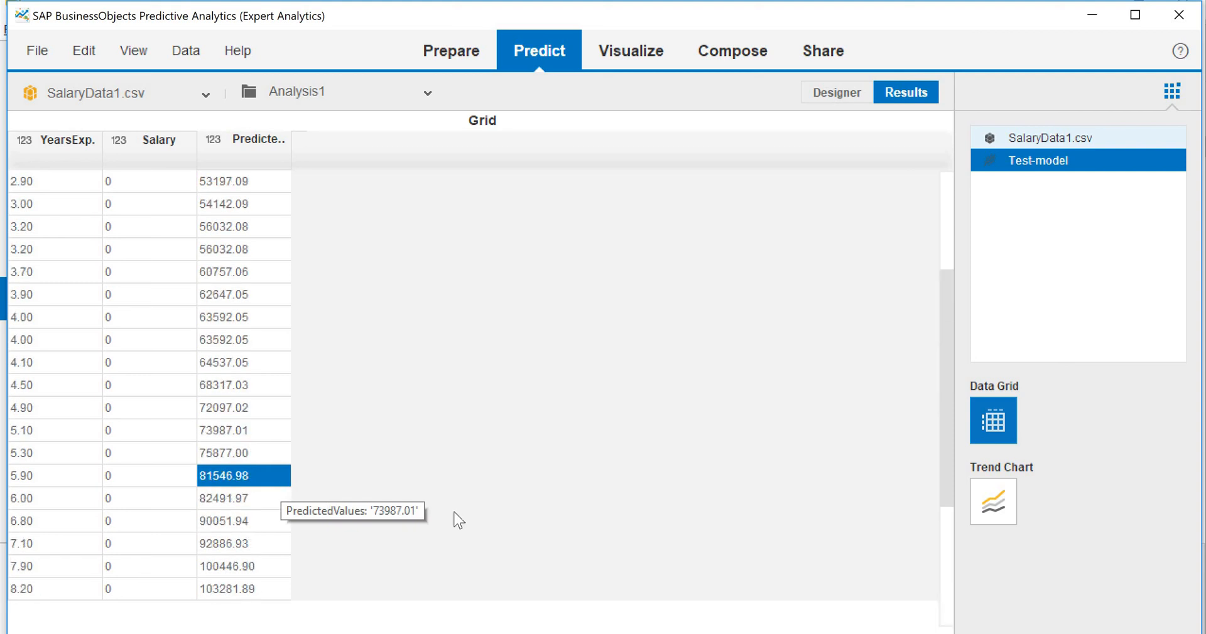
Step: Show PredictedValues against YearsExperience as a trend line chart
click(992, 501)
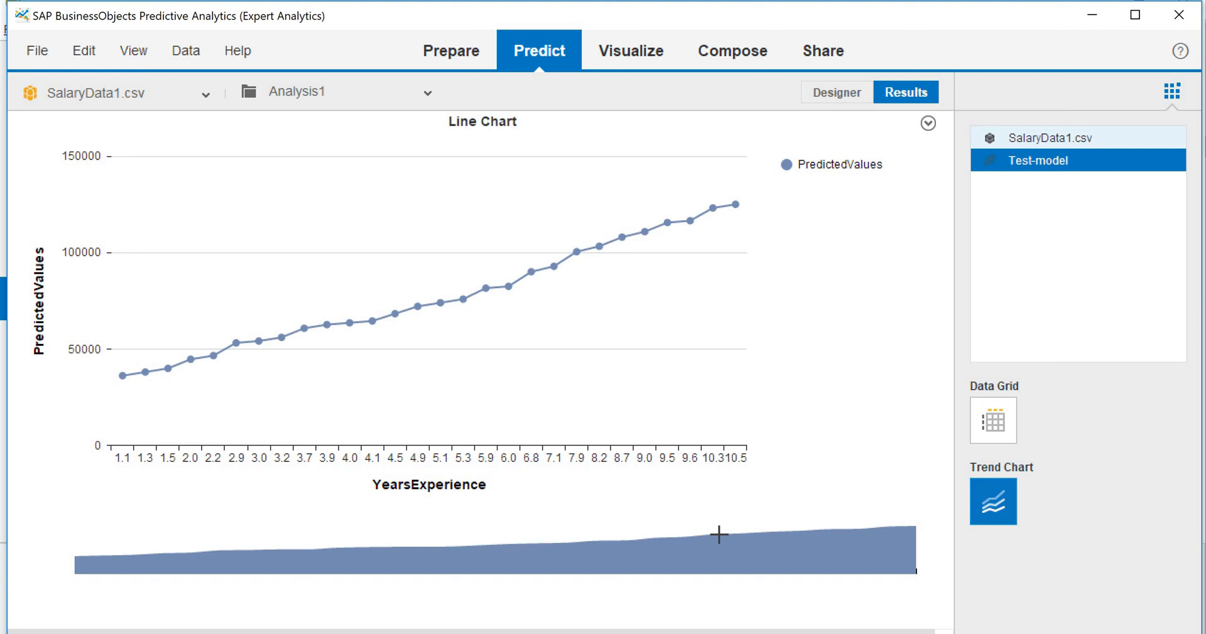
mouse_move(763, 258)
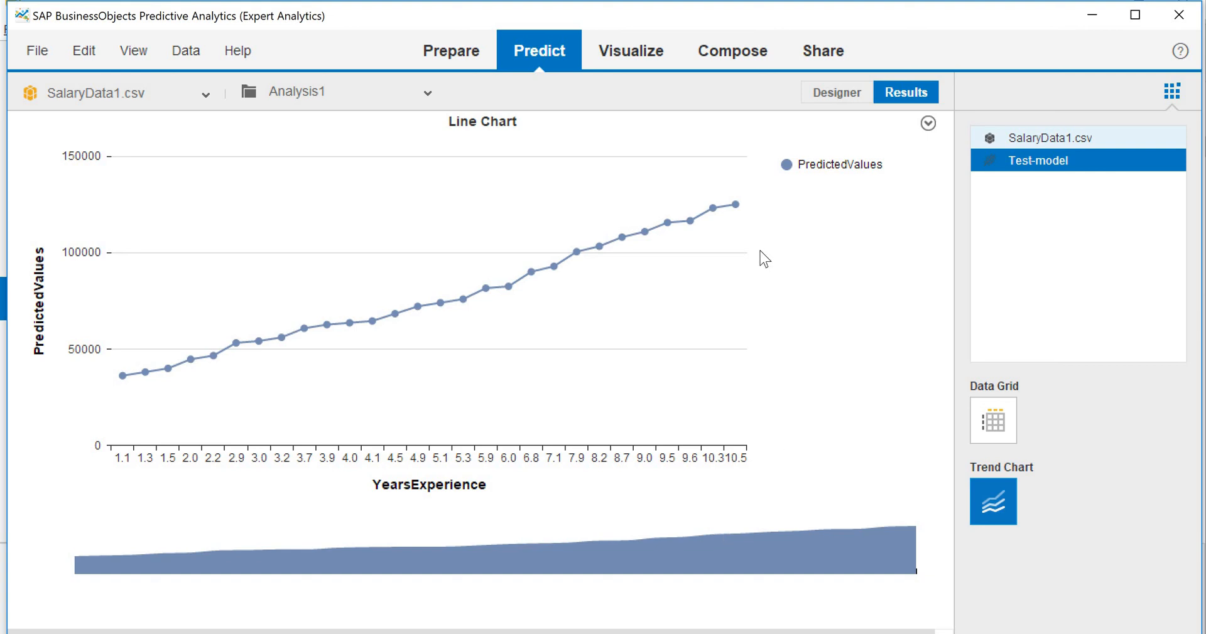